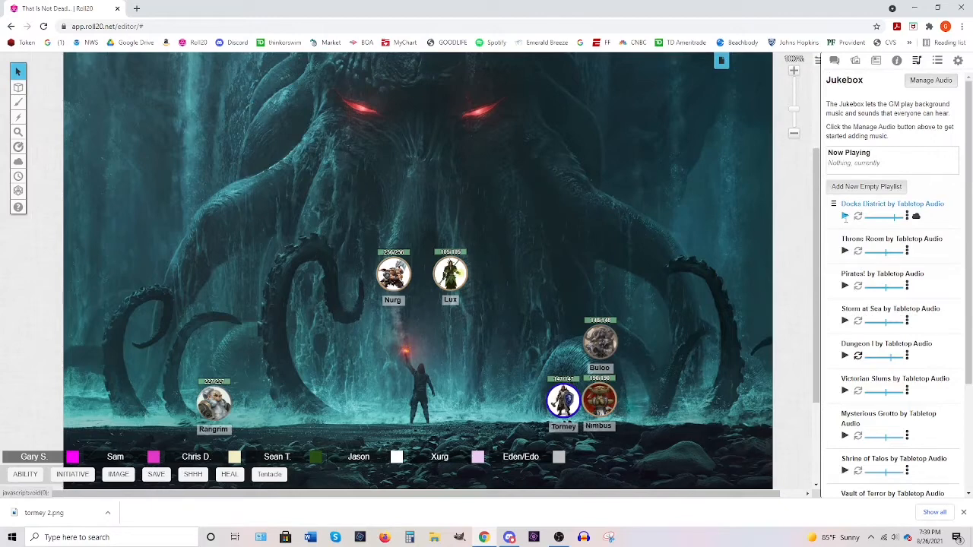
- Cast Blade Barrier from the character sheet, posting its DC 19 Dexterity save card to chat
click(845, 217)
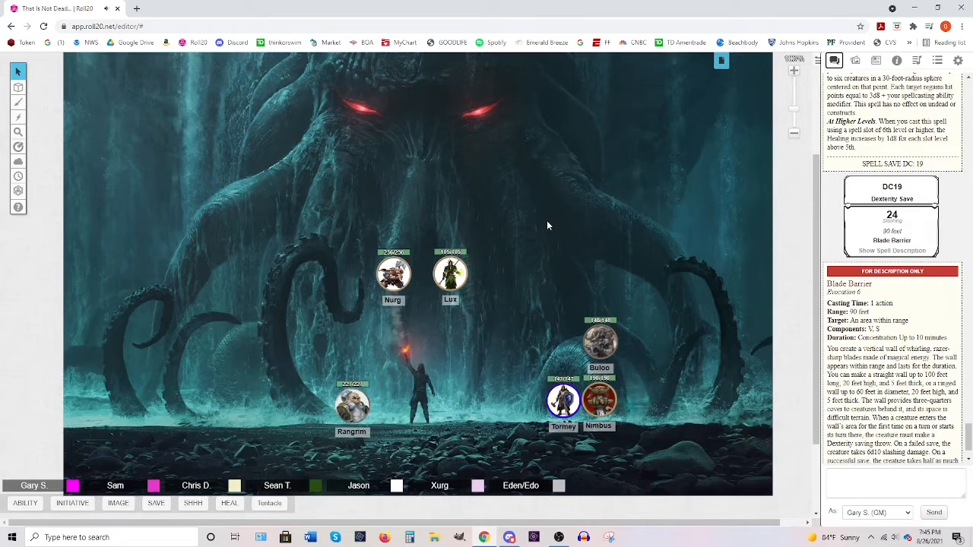
- Nudge Rangrim's token right toward the torch-bearing figure on the shore
click(397, 274)
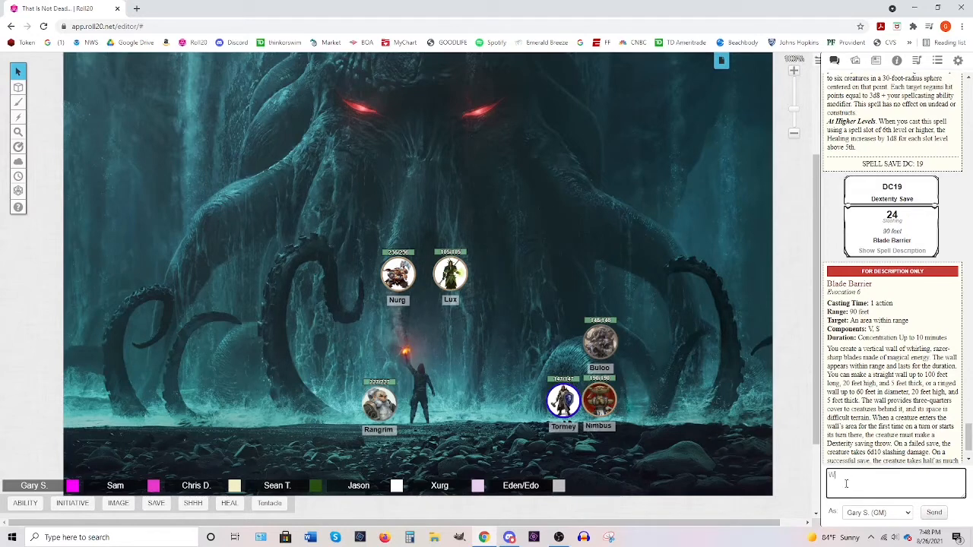
- Post 'What about Orvex?' in chat after the players' replies
text(hat about o)
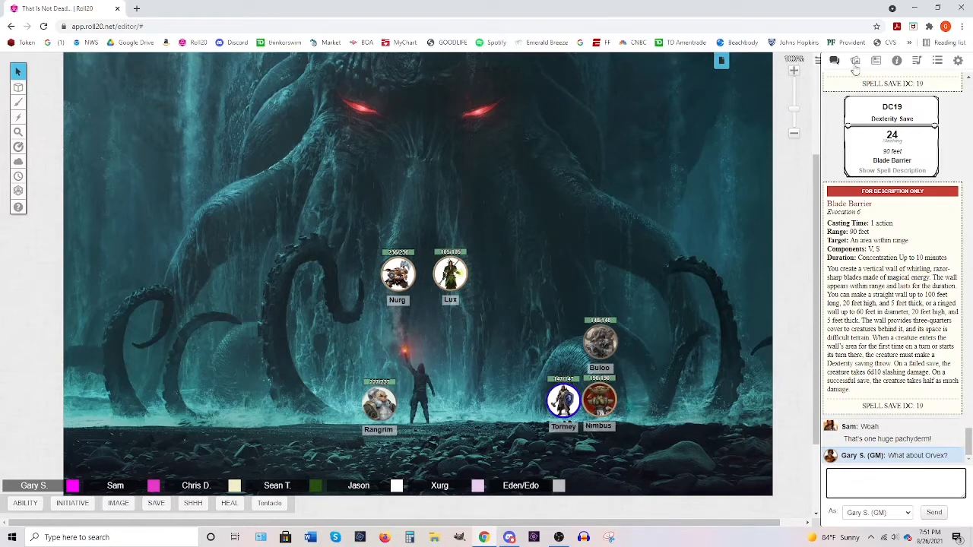
- Open the Salvador Corsica Handout from the Journal's Handouts folder and start sharing it
click(876, 62)
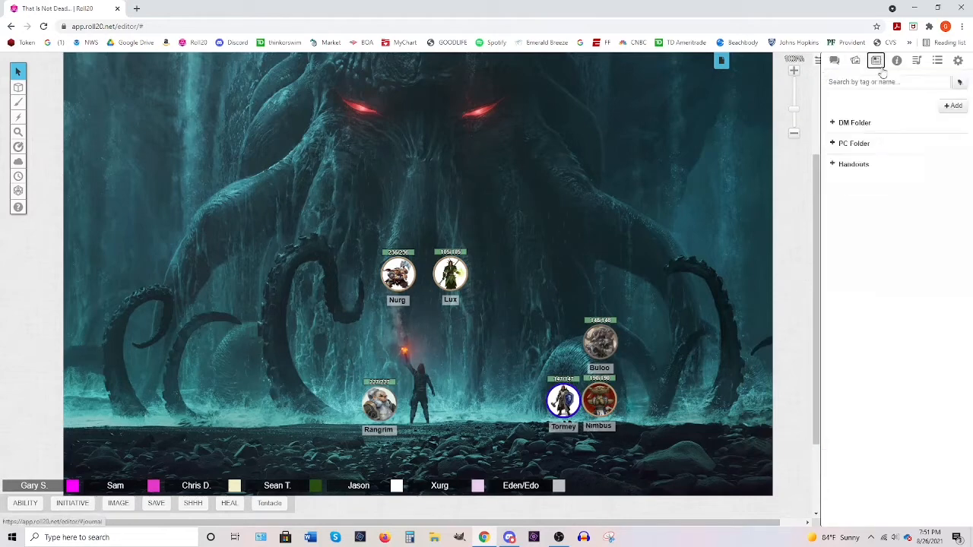
click(853, 122)
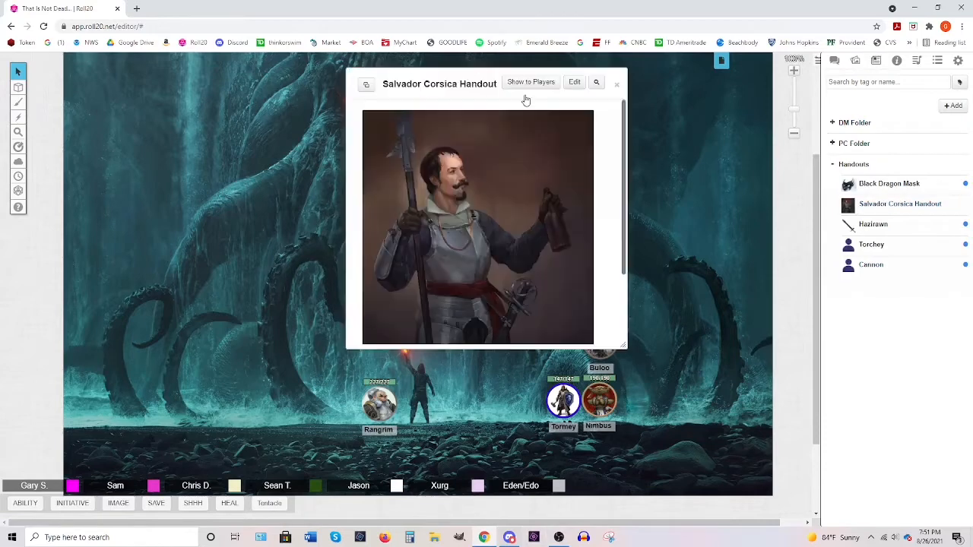
click(531, 81)
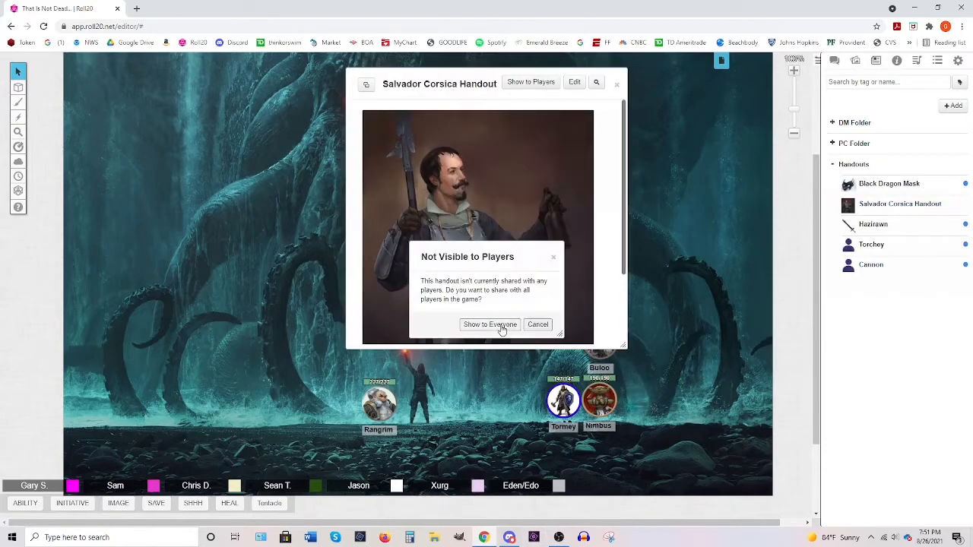
- Confirm Show to Everyone for the Salvador Corsica handout
click(489, 324)
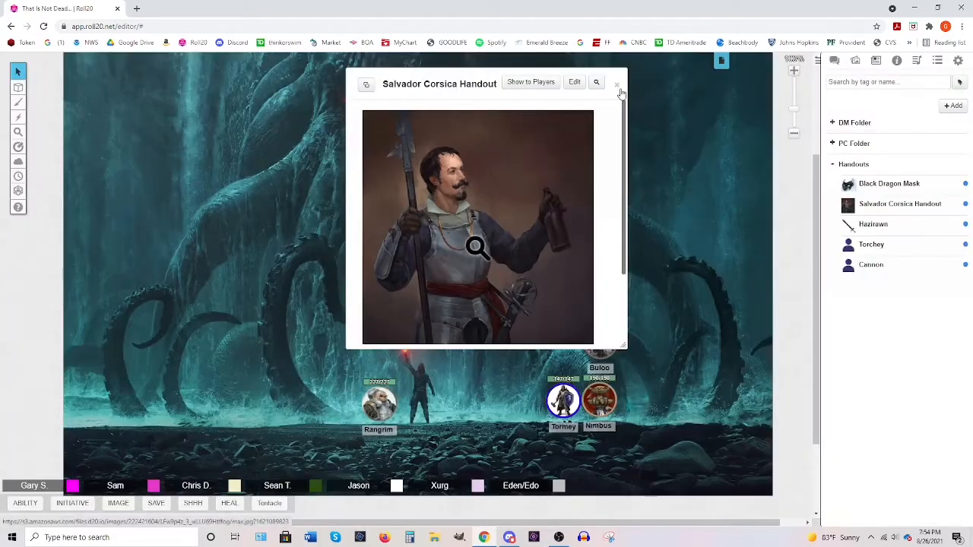
- Close the Salvador Corsica handout window
click(618, 92)
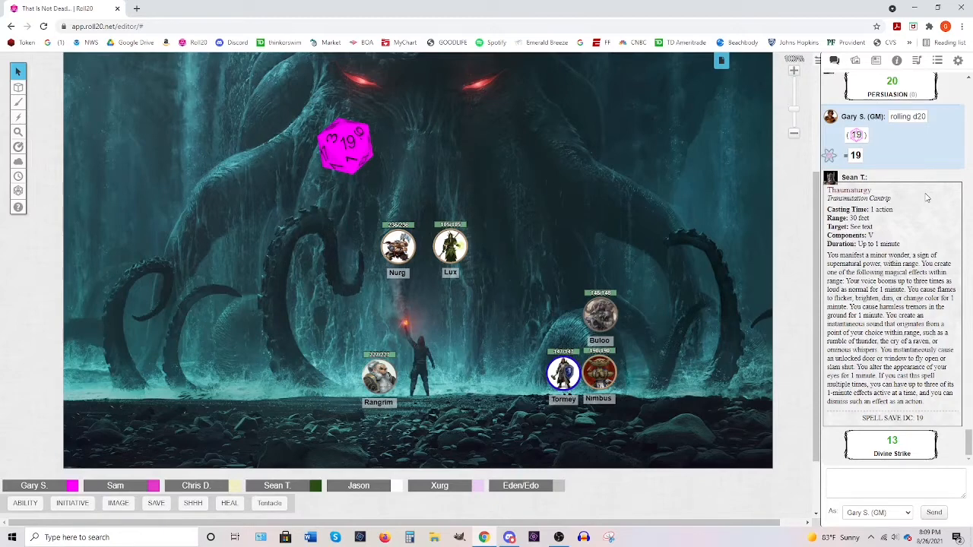
mouse_move(659, 207)
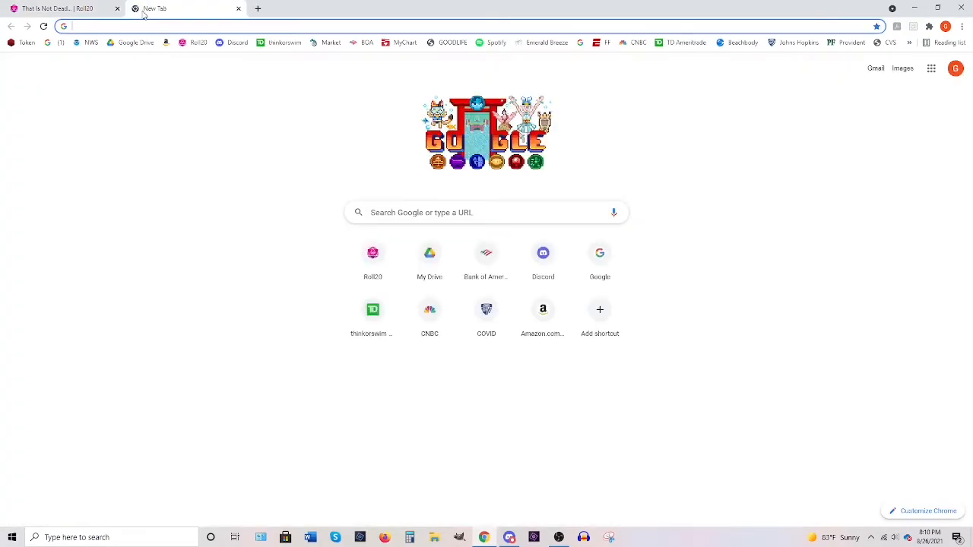
- Search for 'syndra silvane' in the new Chrome tab
text(syndra silvane)
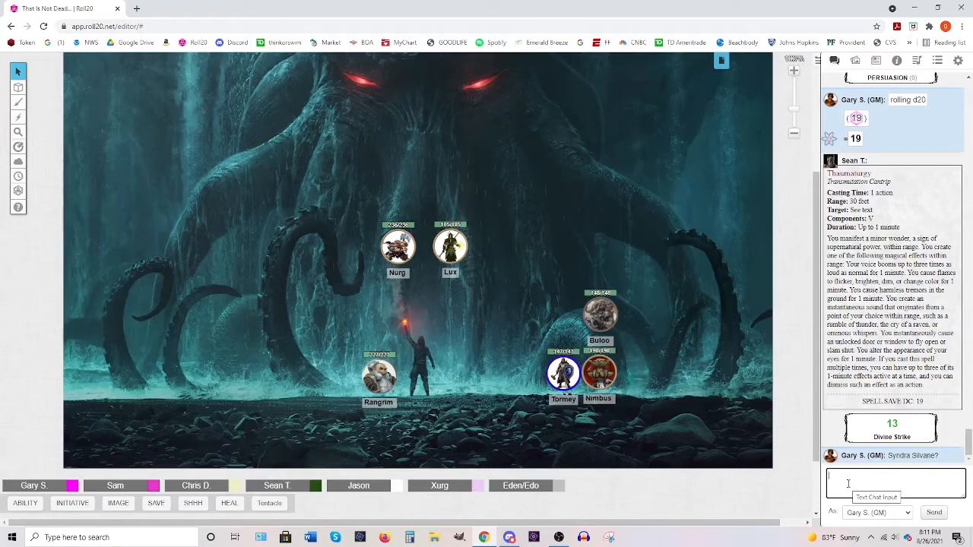
mouse_move(721, 62)
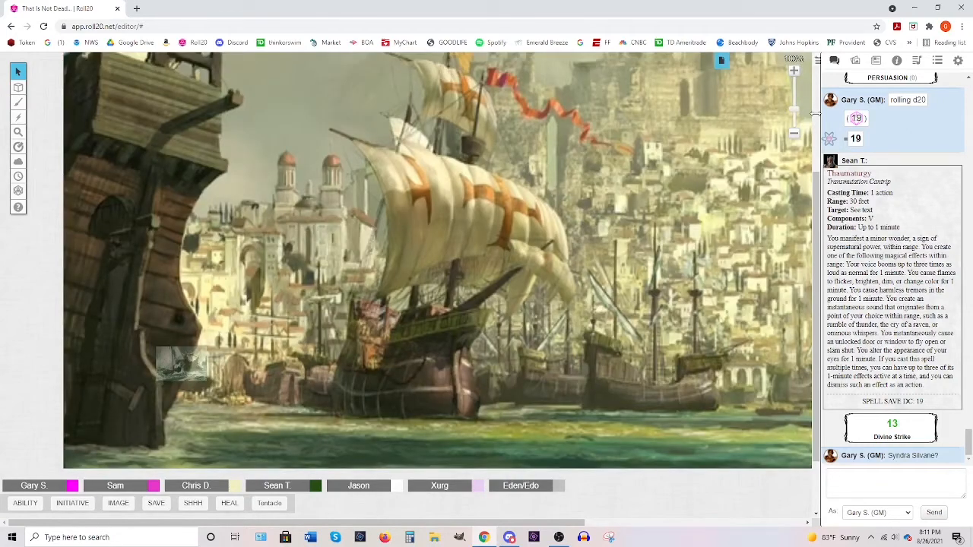
- Bring up the harbour ship page with Nurg, Lux, Rangrim, Tormey, Nimbus and Buloo's tokens
click(721, 61)
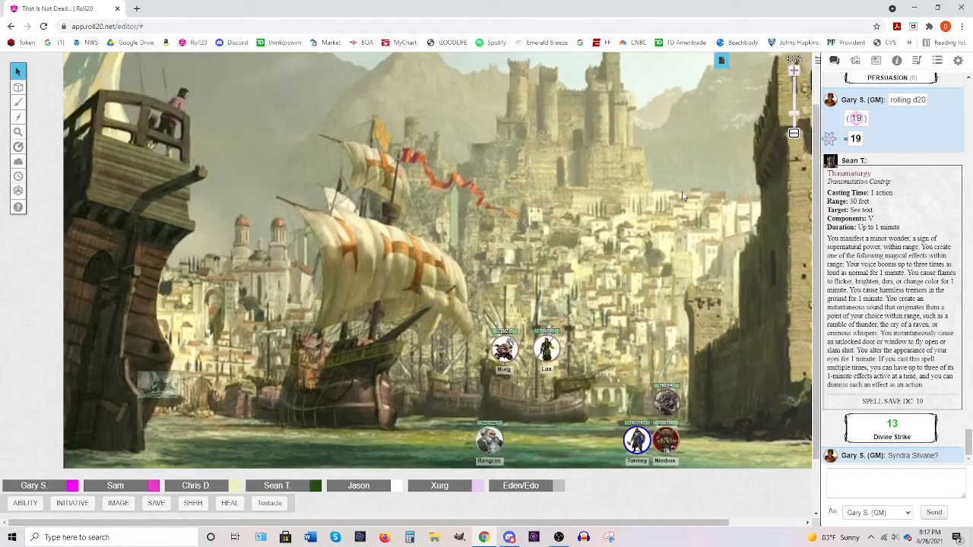
mouse_move(678, 183)
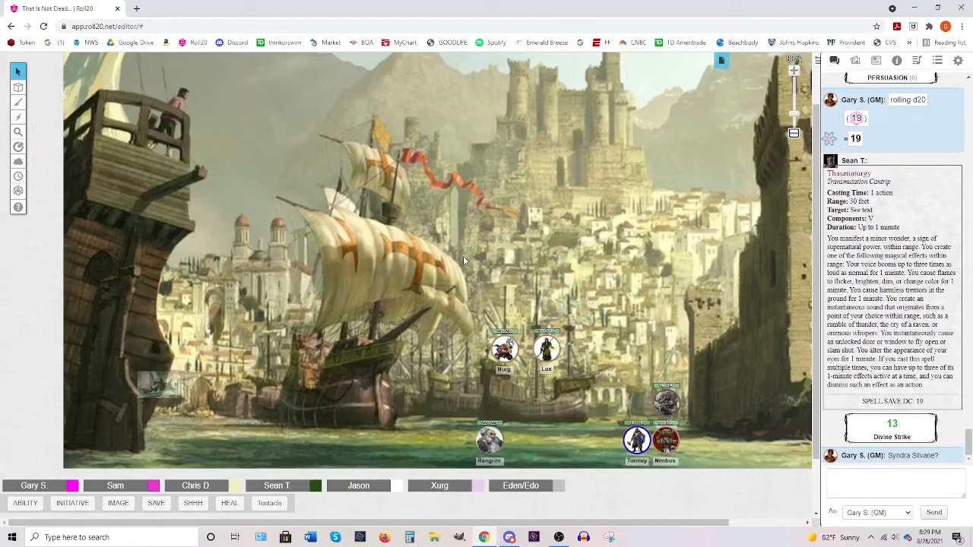
mouse_move(74, 206)
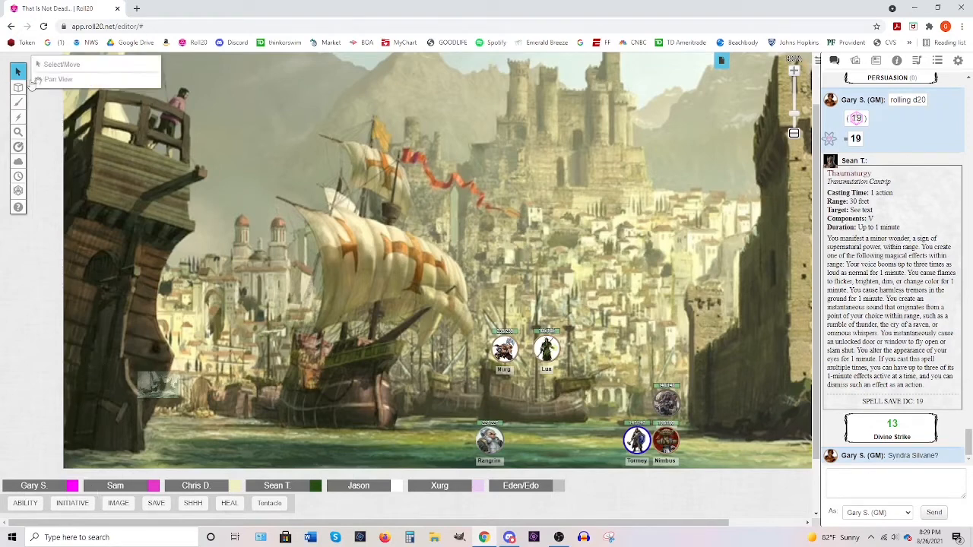
right_click(175, 374)
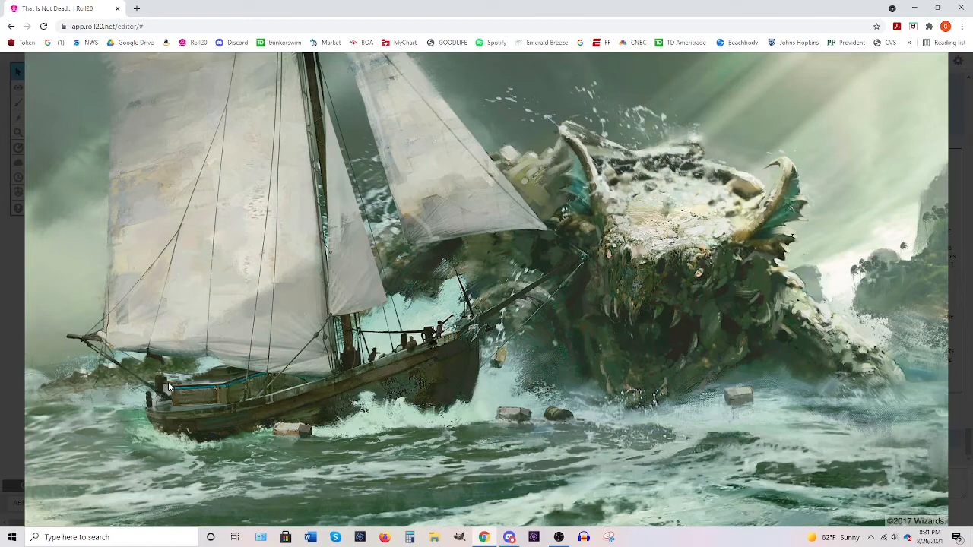
mouse_move(872, 43)
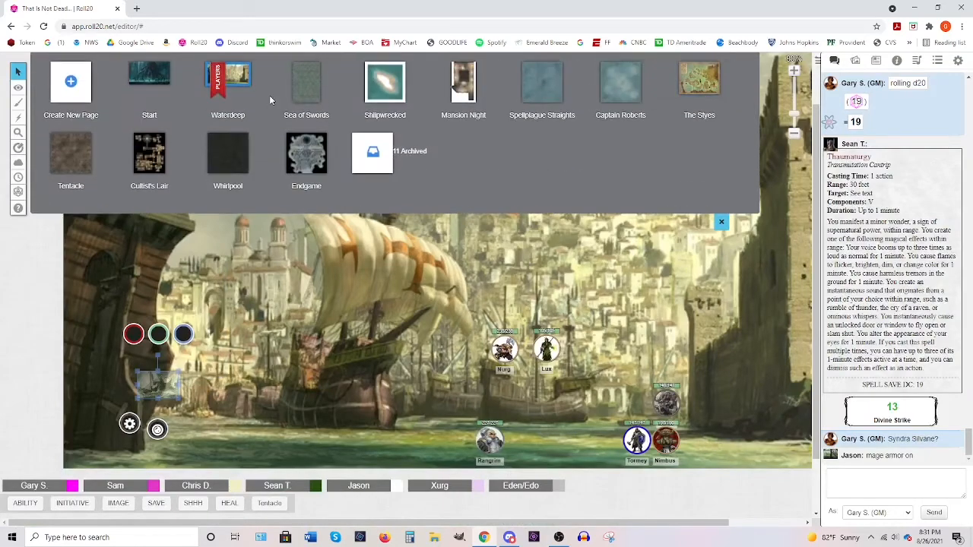
mouse_move(307, 85)
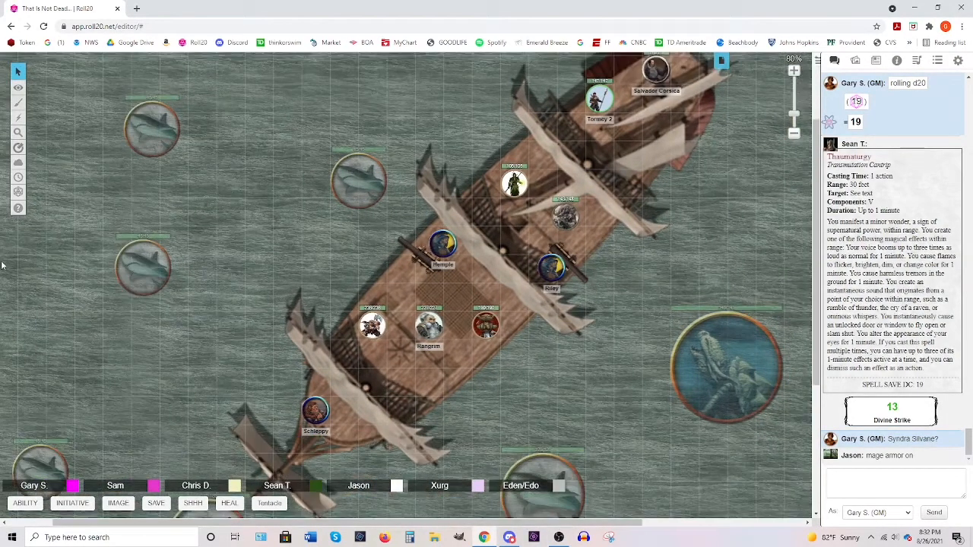
- Open the turn order tracker and cancel clearing, keeping the initiative list
click(16, 177)
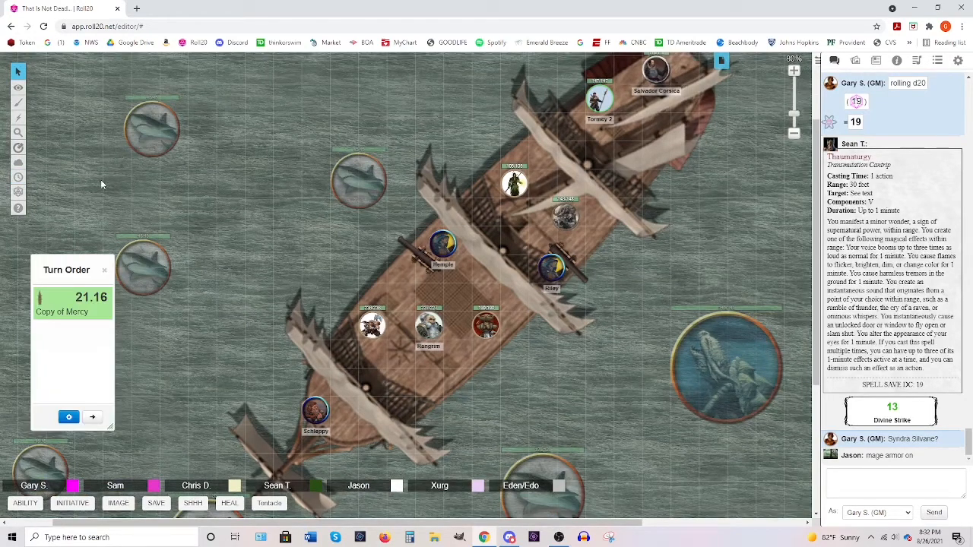
mouse_move(69, 417)
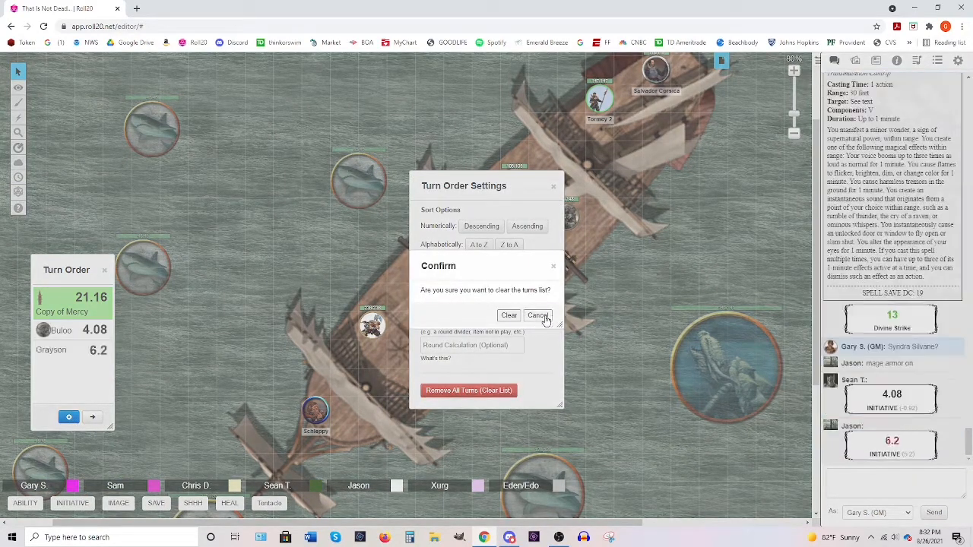
click(537, 315)
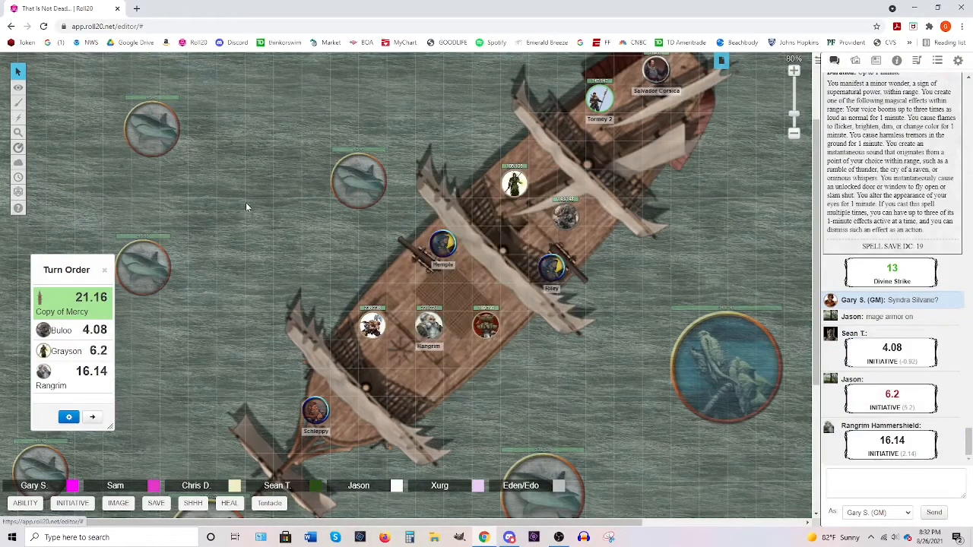
- Remove Copy of Mercy from the turn order list
click(92, 416)
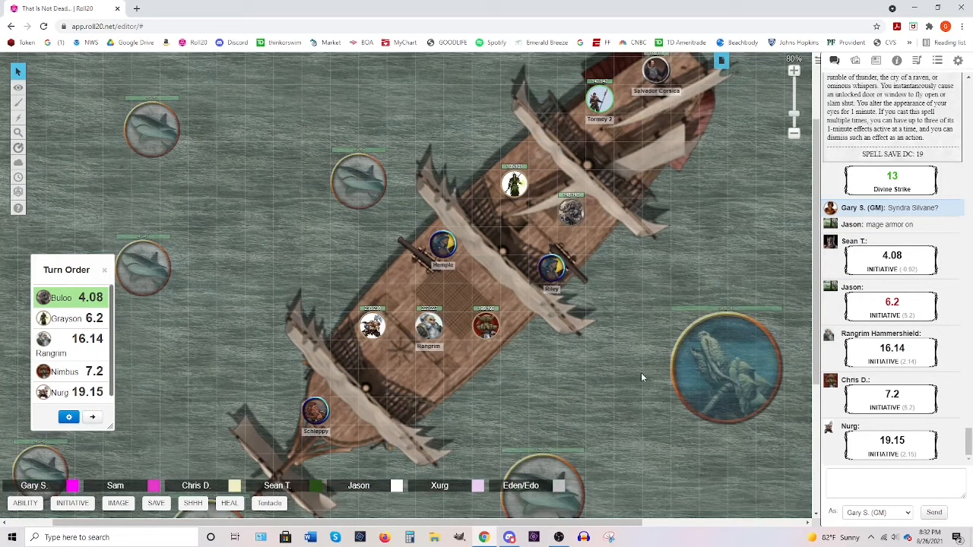
mouse_move(543, 324)
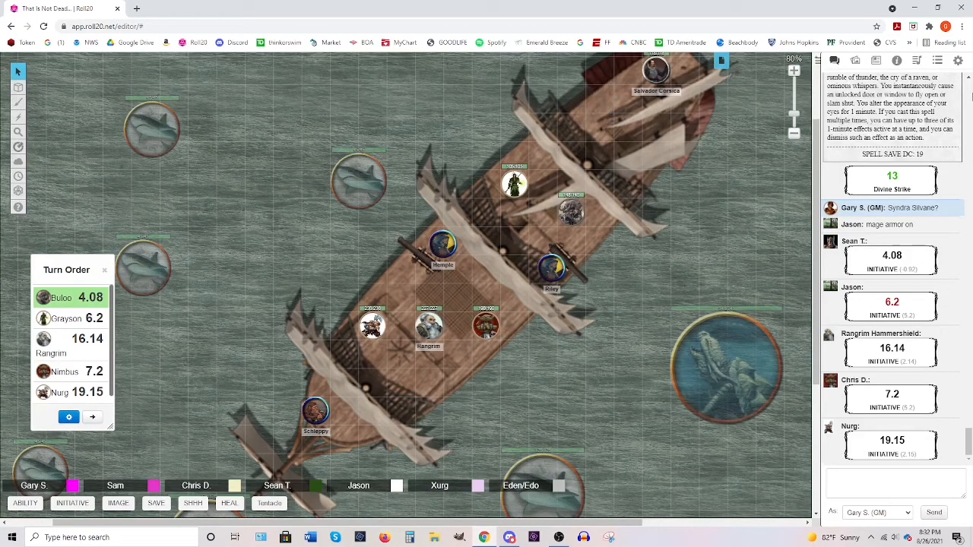
- Open the Journal and expand PC Folder > Characters to reach Tormey
click(877, 61)
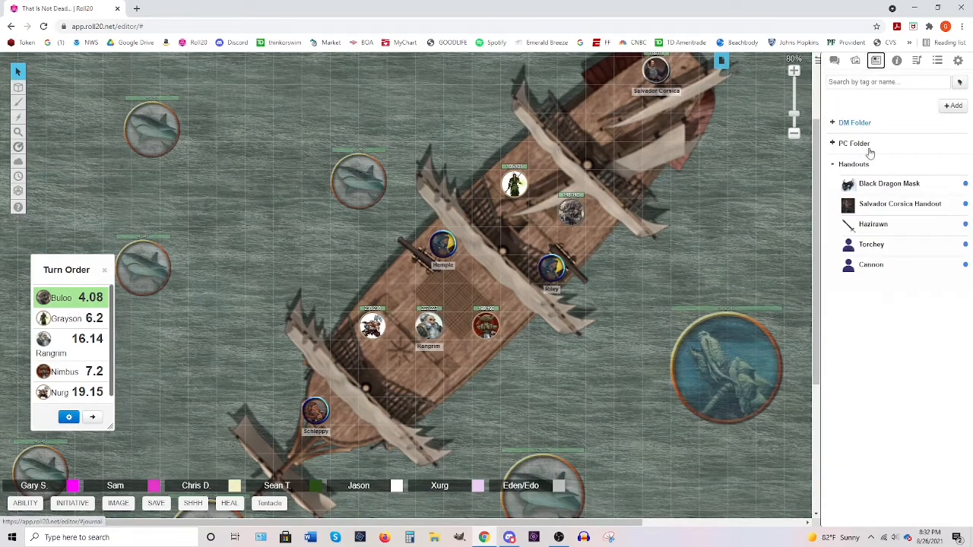
click(844, 143)
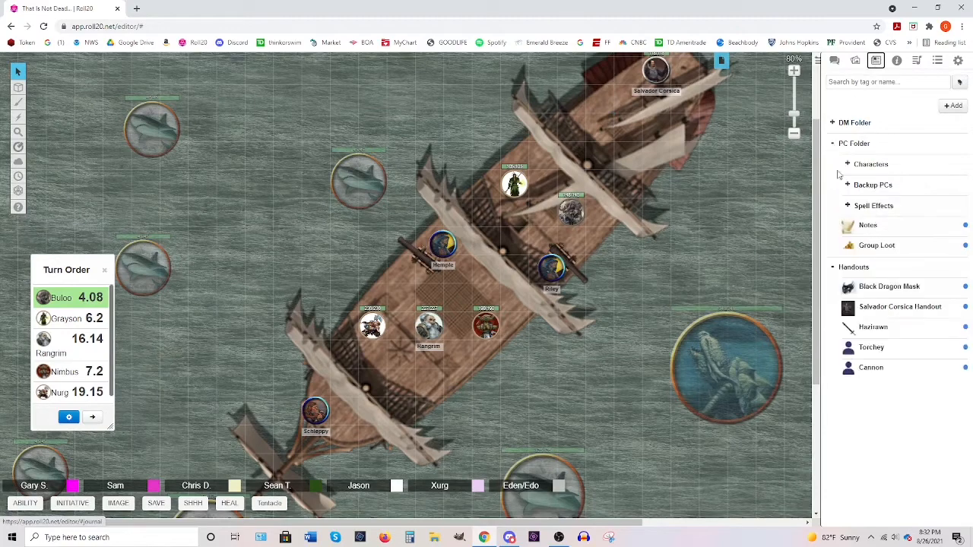
click(847, 185)
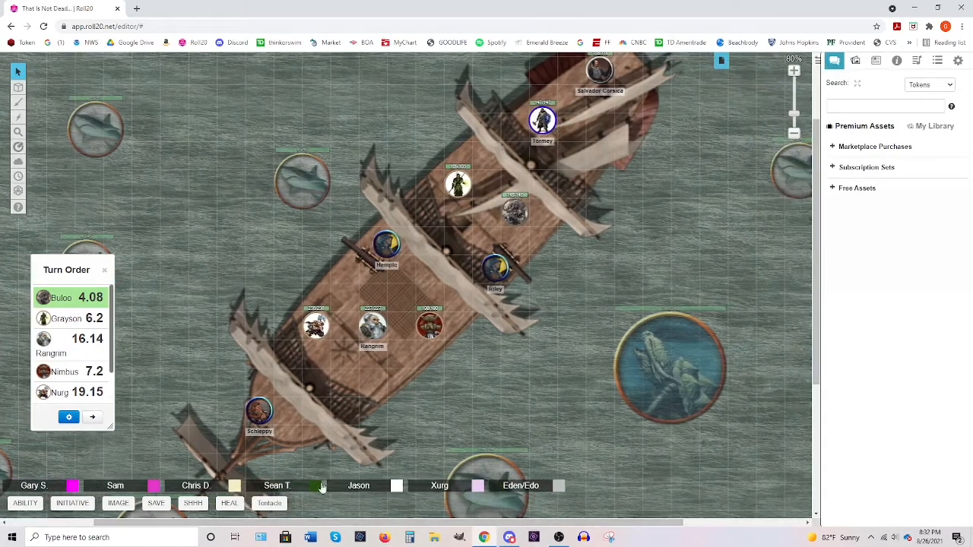
- Select the group of sharks on the left side of the ship
click(514, 212)
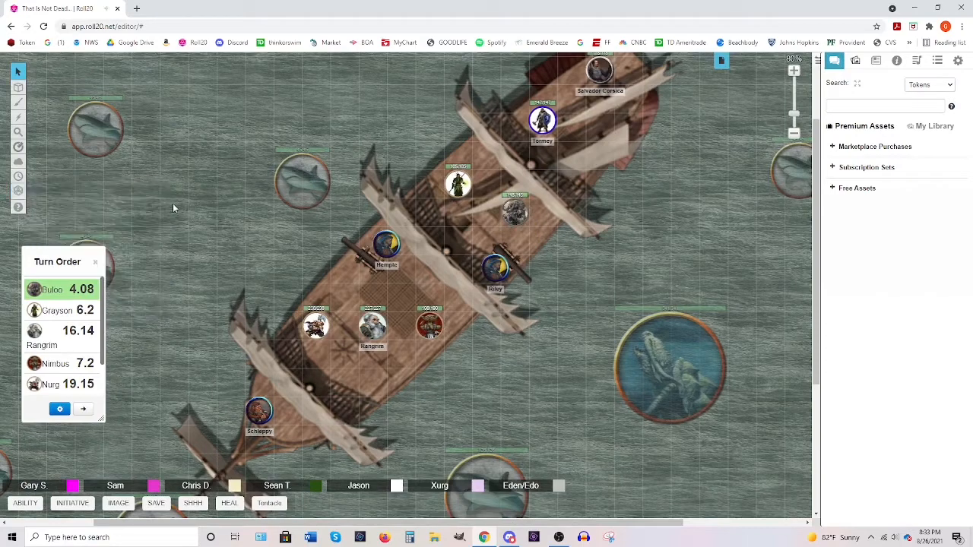
mouse_move(280, 196)
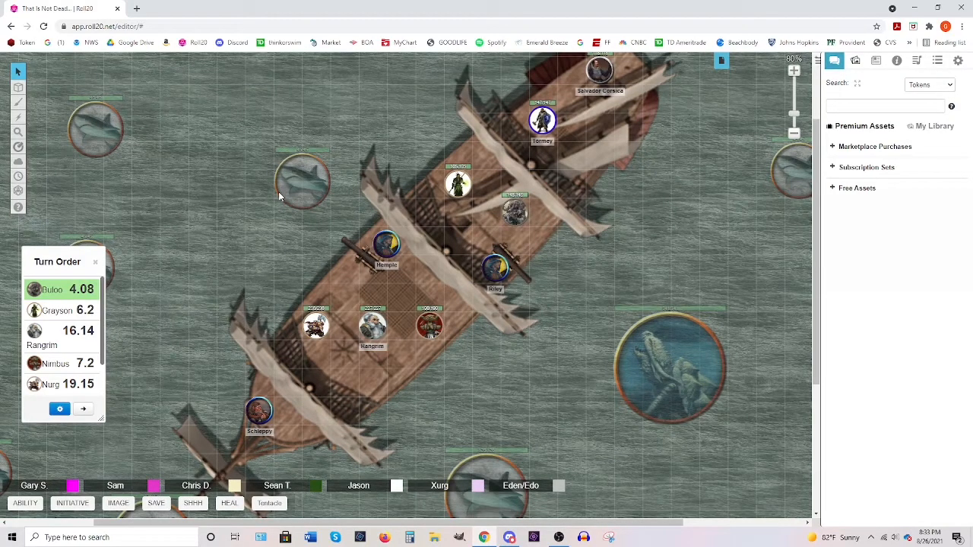
mouse_move(591, 77)
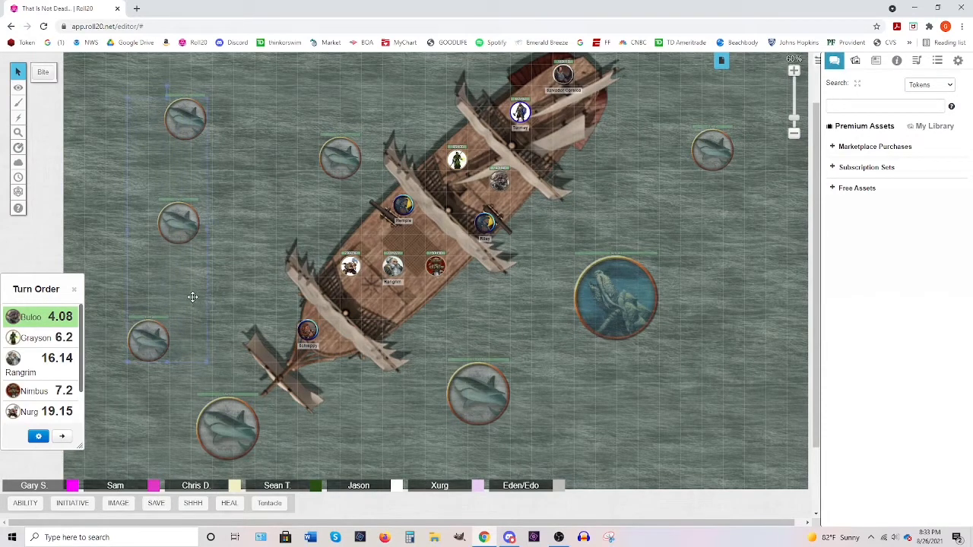
- Move the selected sharks and the Dragon Turtle to Objects & Tokens, then deselect
right_click(192, 296)
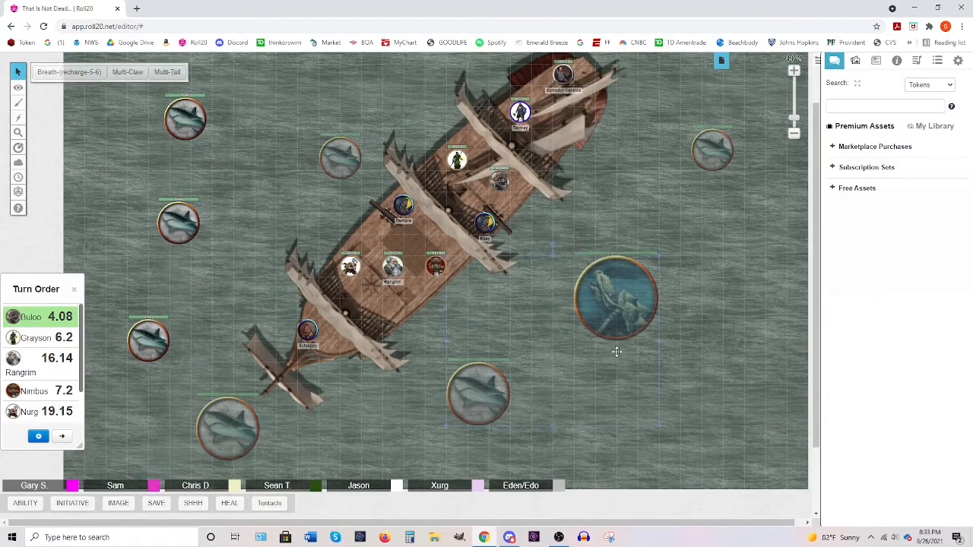
right_click(615, 297)
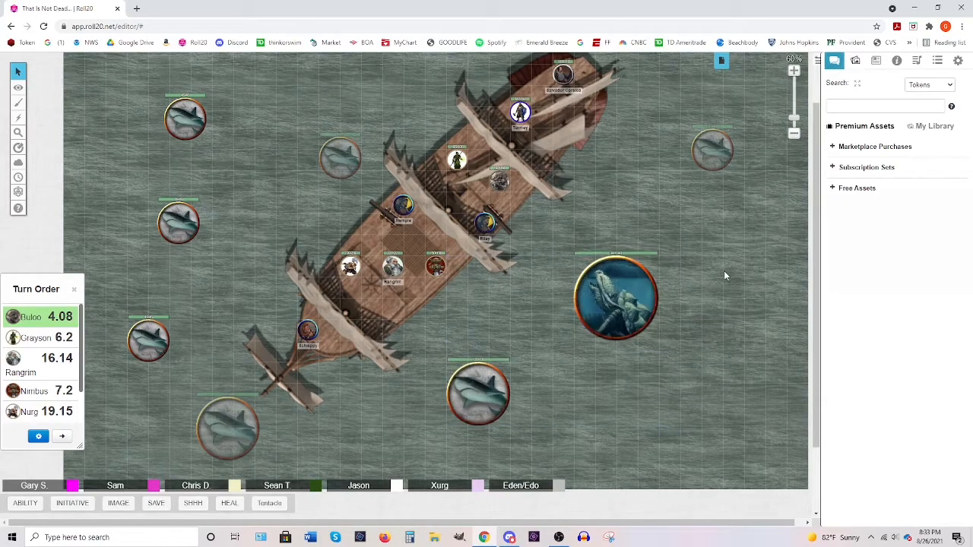
click(350, 266)
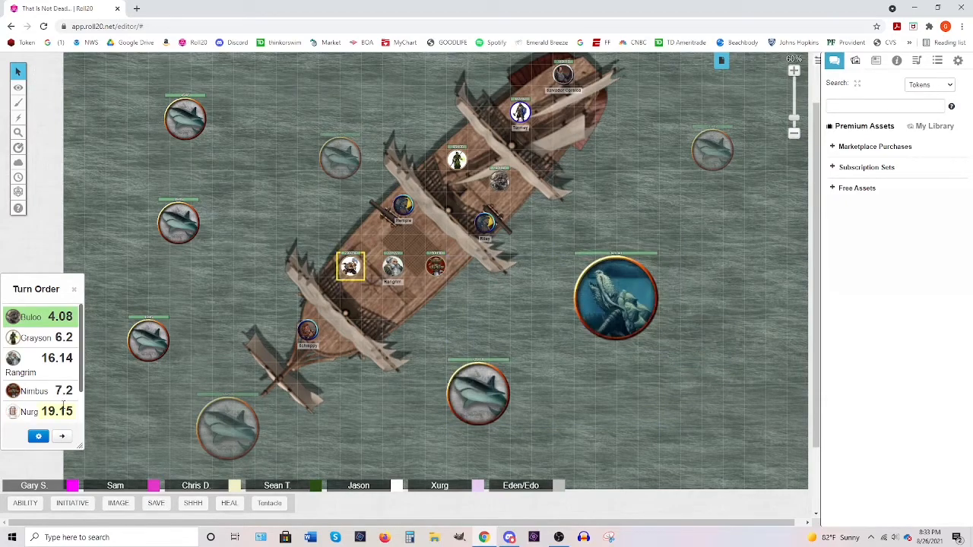
click(435, 265)
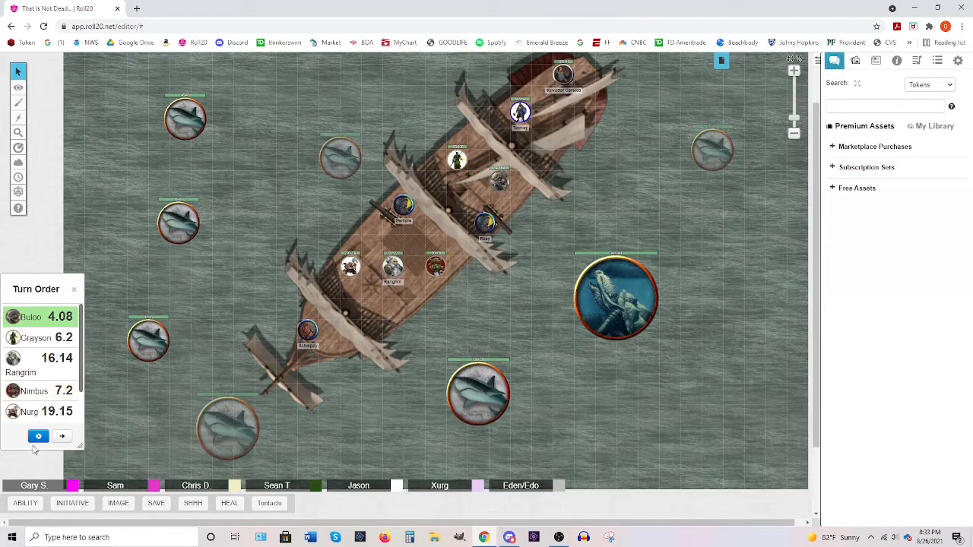
click(16, 90)
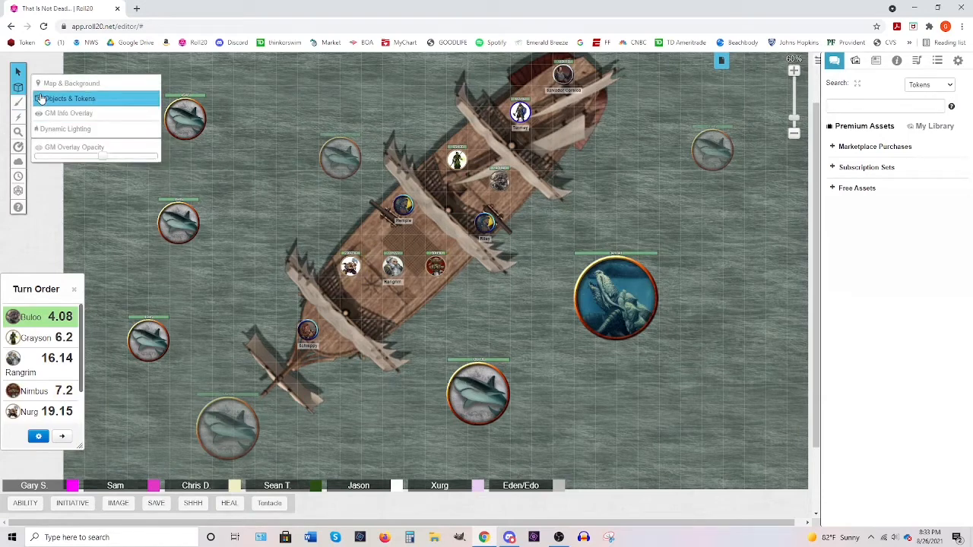
- Clear the selection and select the upper-left shark for initiative
click(449, 324)
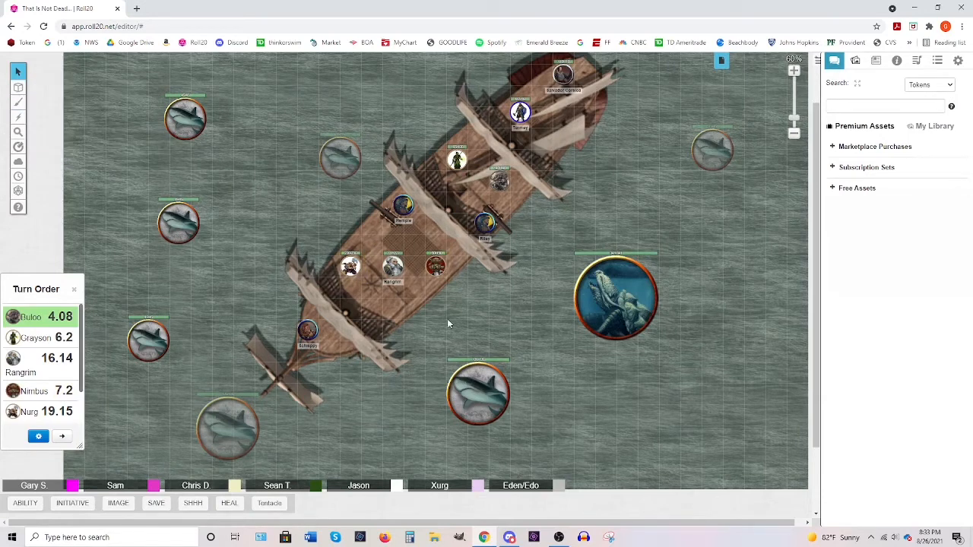
click(616, 297)
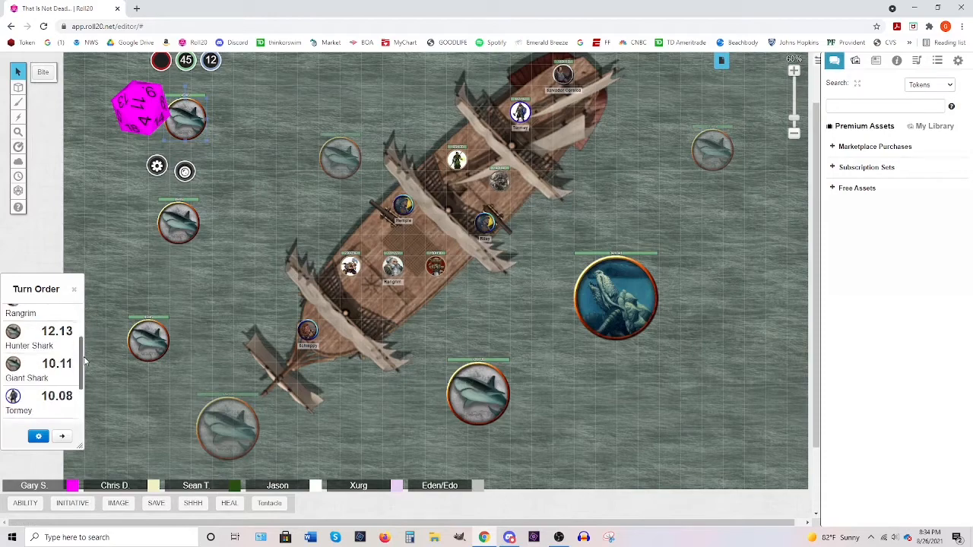
- Scroll chat to the Dragon Turtle's Thunder Cannon hits for 21, 38 and 24
scroll(down, 3)
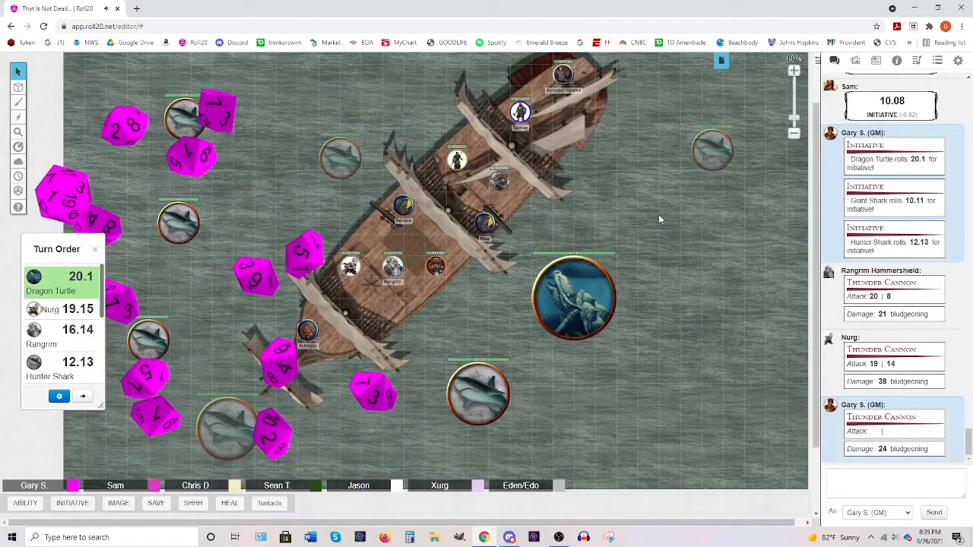
- Select the Dragon Turtle and roll its Steam Breath for 53 fire damage
click(574, 297)
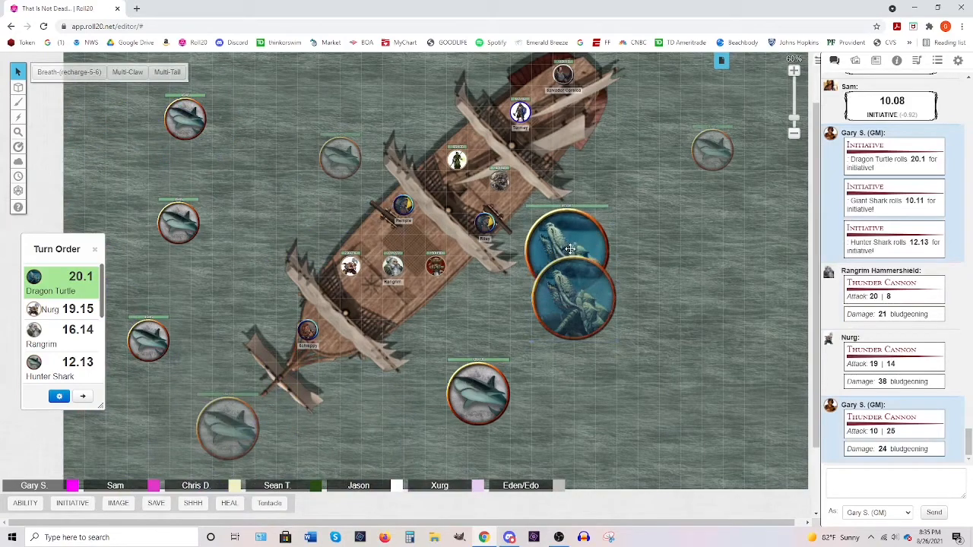
click(570, 251)
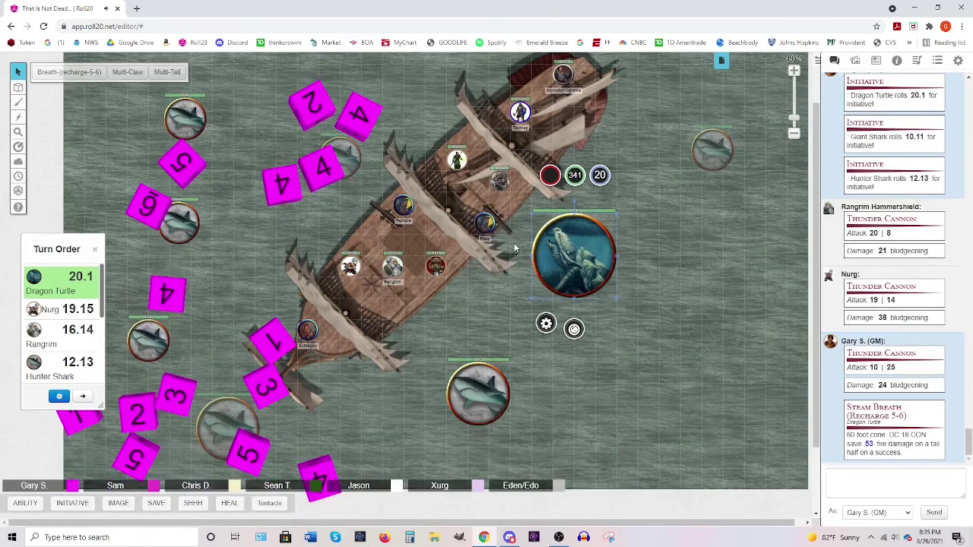
mouse_move(485, 244)
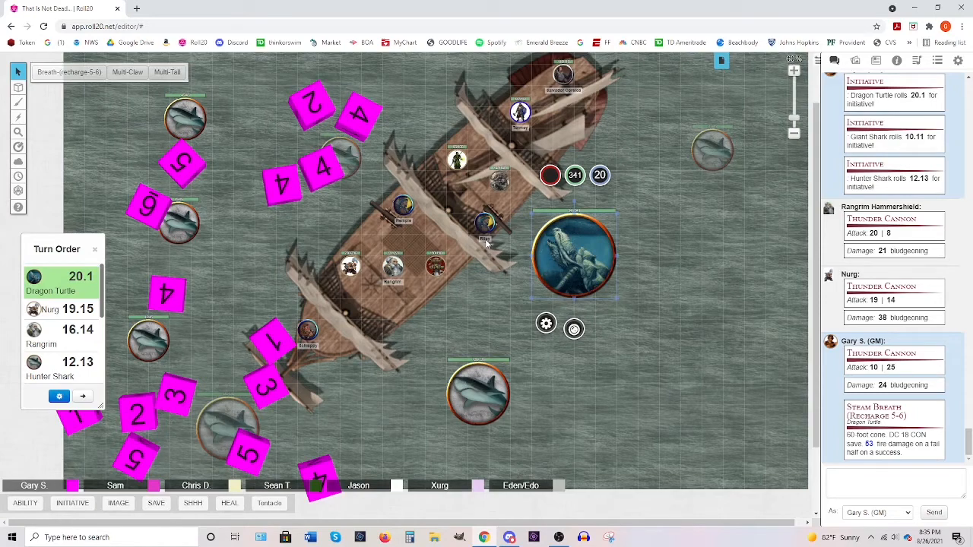
mouse_move(106, 418)
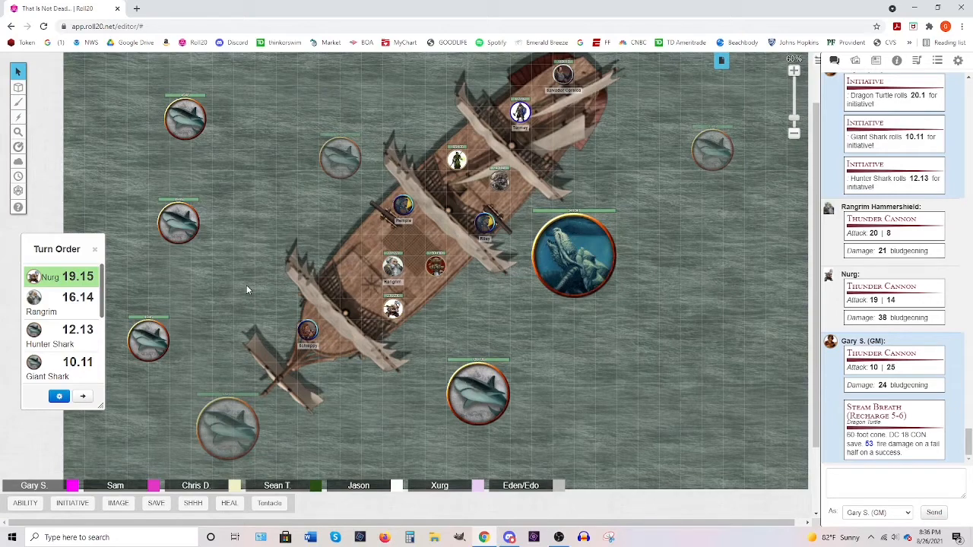
click(393, 308)
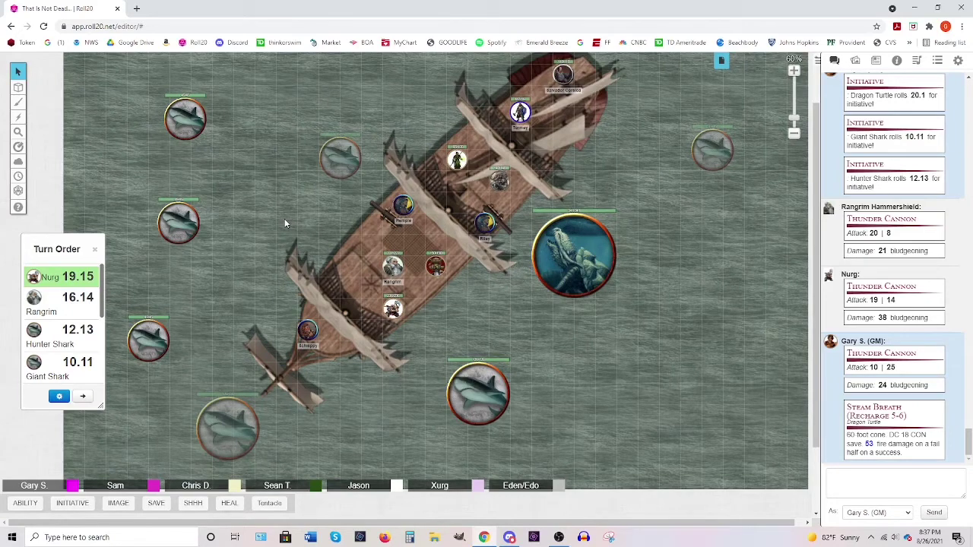
mouse_move(515, 64)
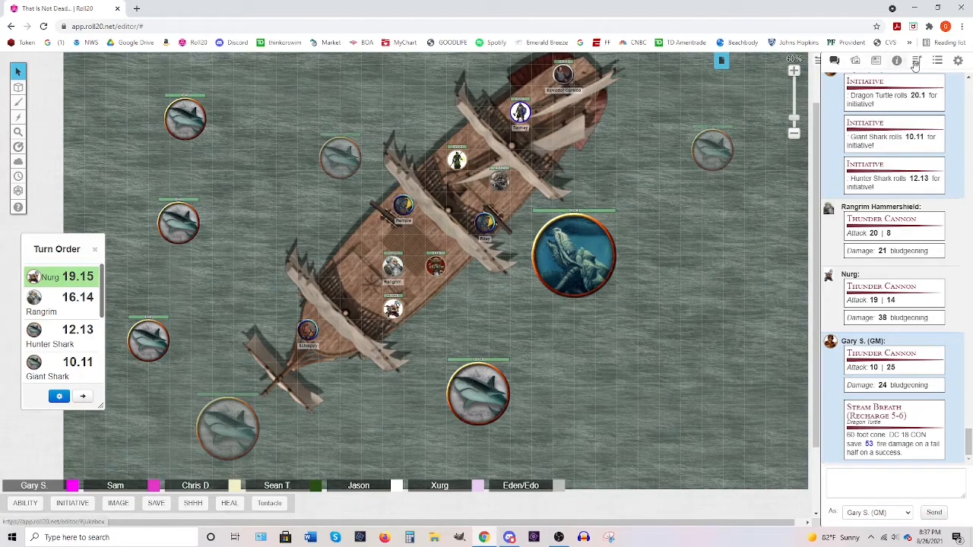
- Look at the Jukebox, then go back to the chat log
click(917, 60)
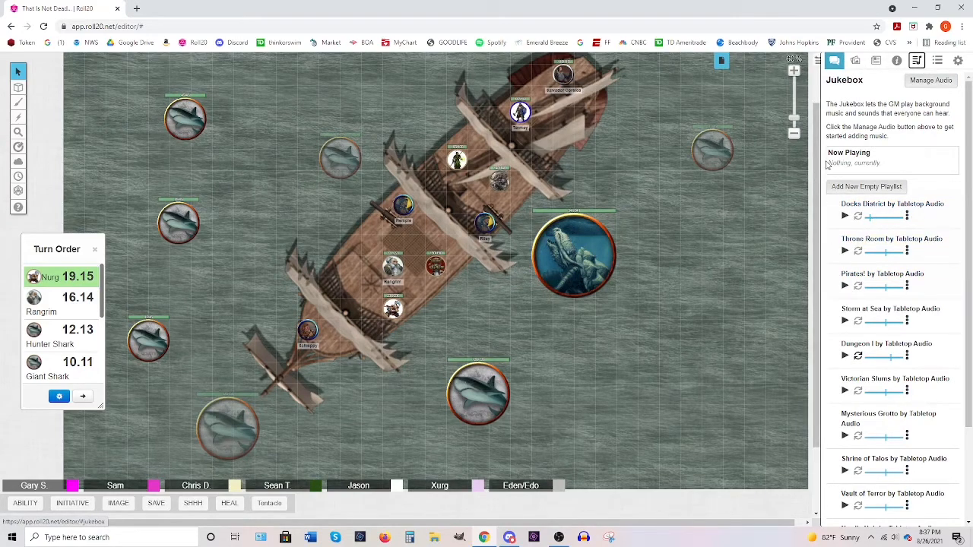
click(834, 60)
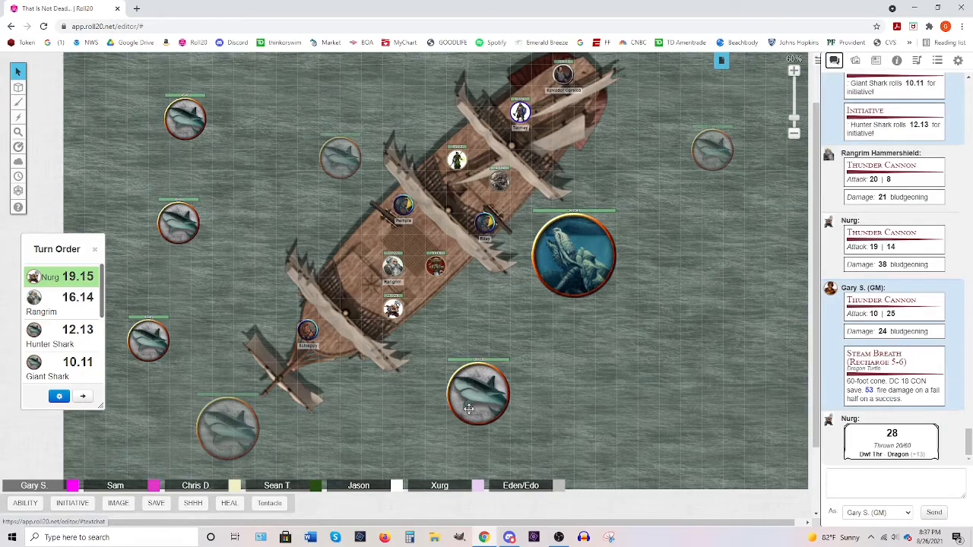
- Subtract Nurg's two thrown-weapon hits from the large shark's hit points
click(478, 407)
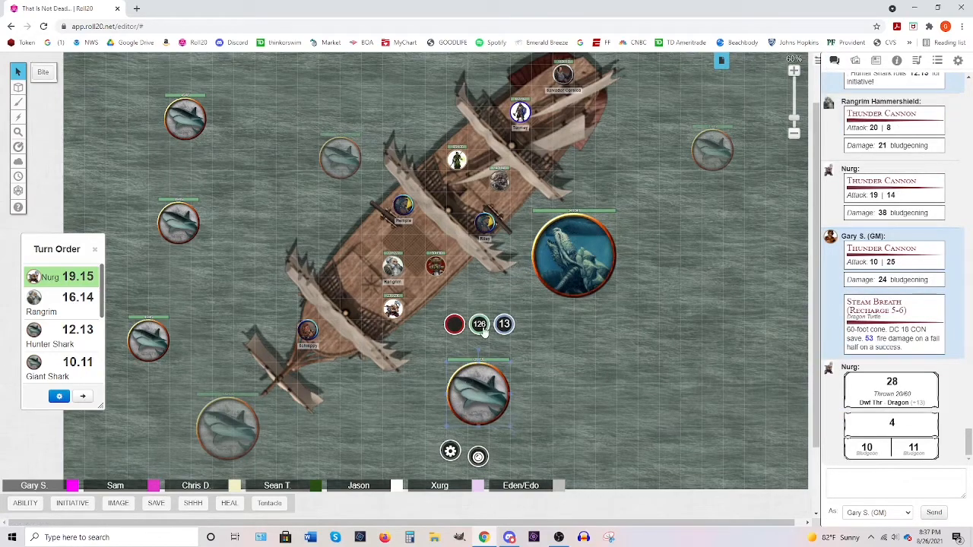
click(504, 324)
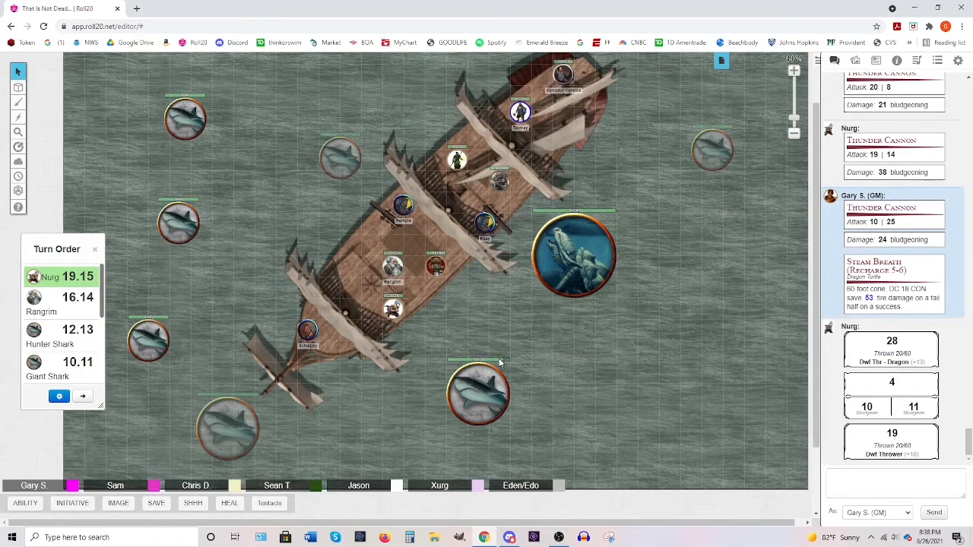
click(478, 395)
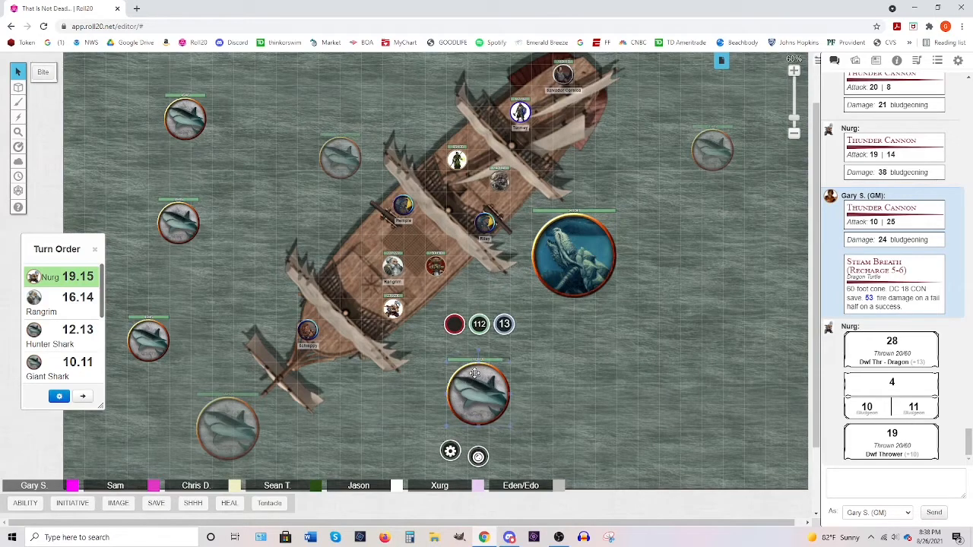
click(477, 323)
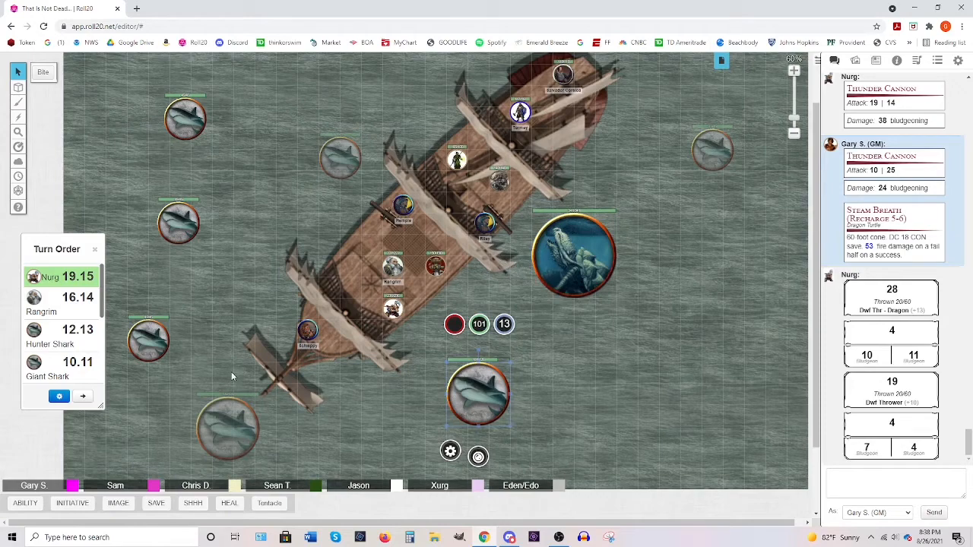
mouse_move(179, 364)
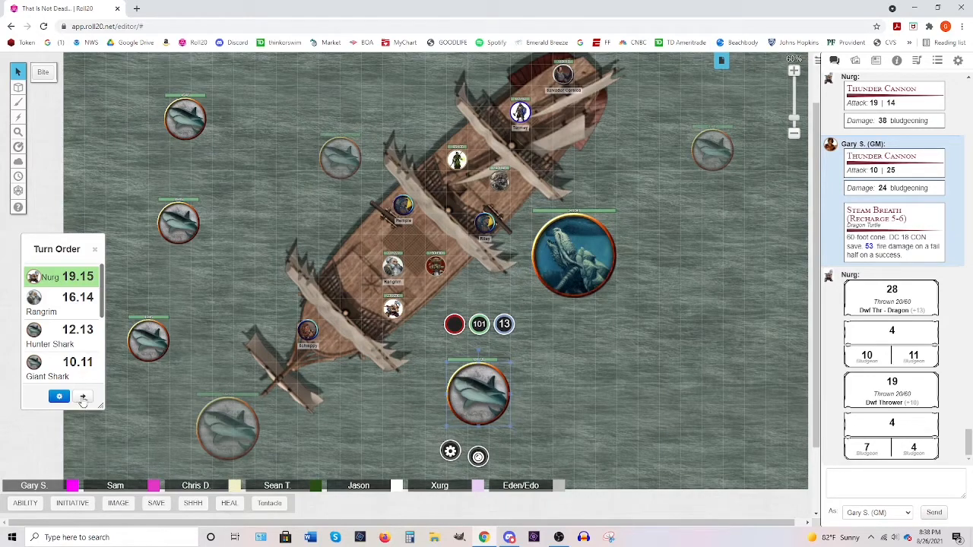
- Advance the turn from Nurg to Rangrim
click(82, 397)
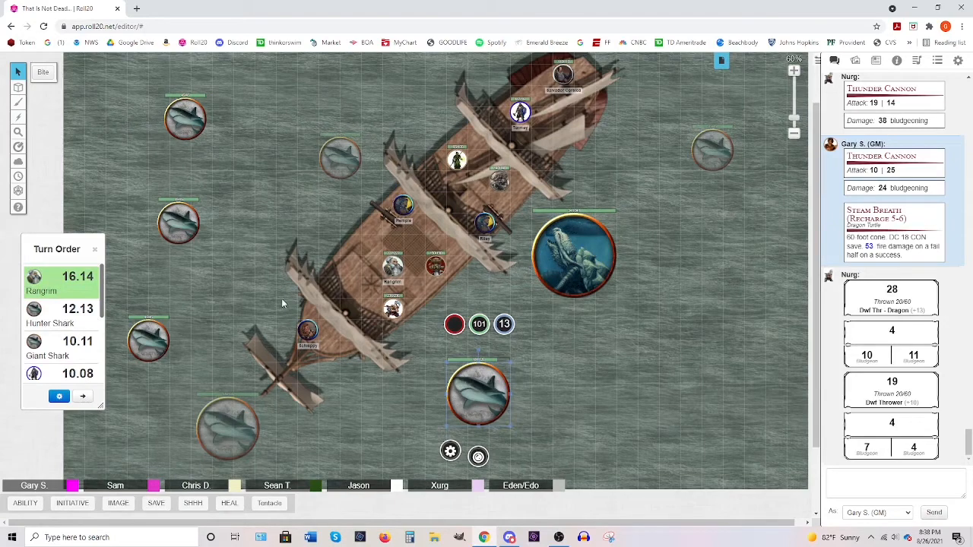
mouse_move(276, 303)
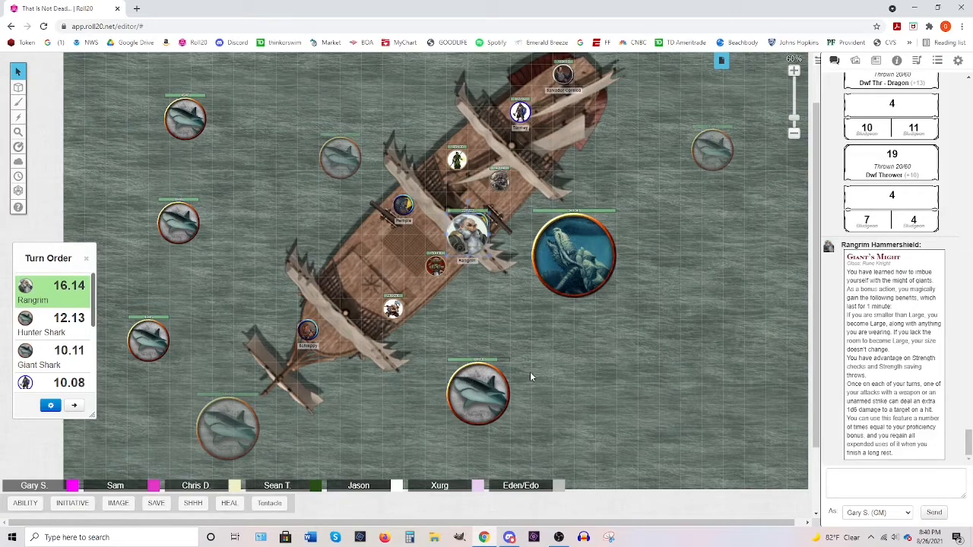
- Deduct Rangrim's Dwarven Thrower hits from the Dragon Turtle's HP, entering 23 next
click(574, 254)
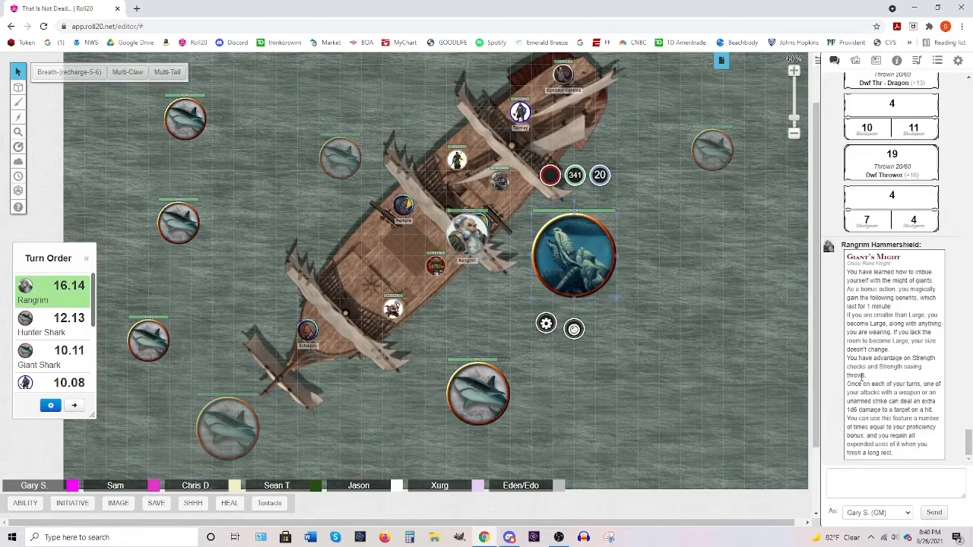
mouse_move(757, 362)
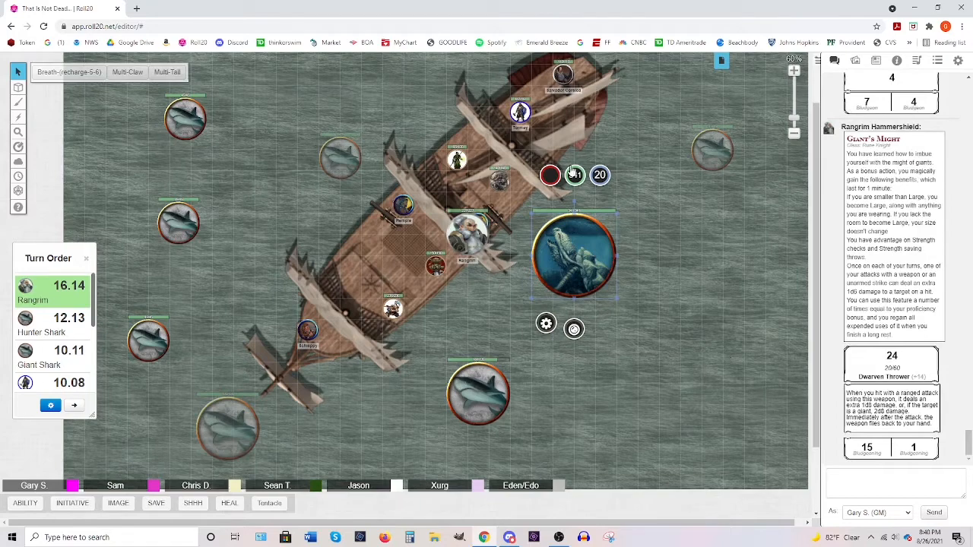
click(573, 175)
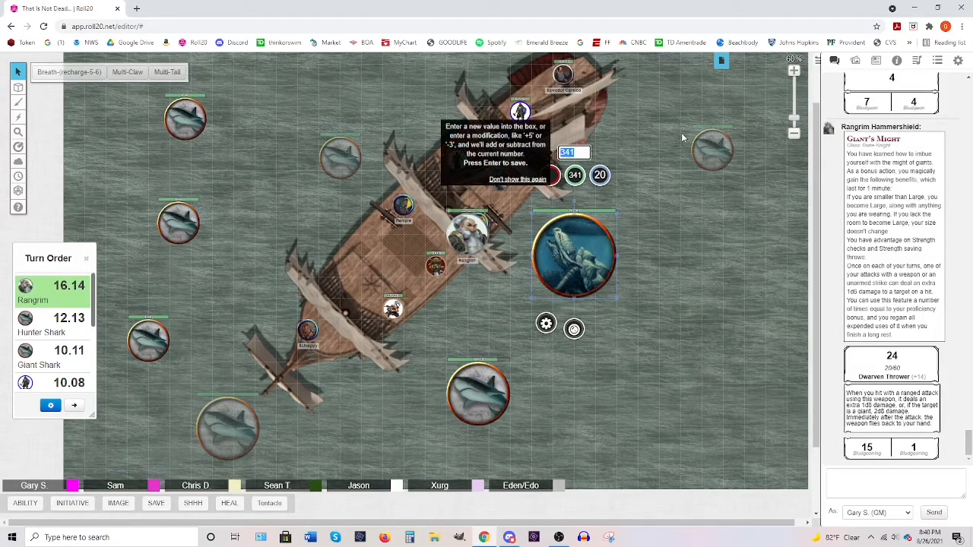
key(Enter)
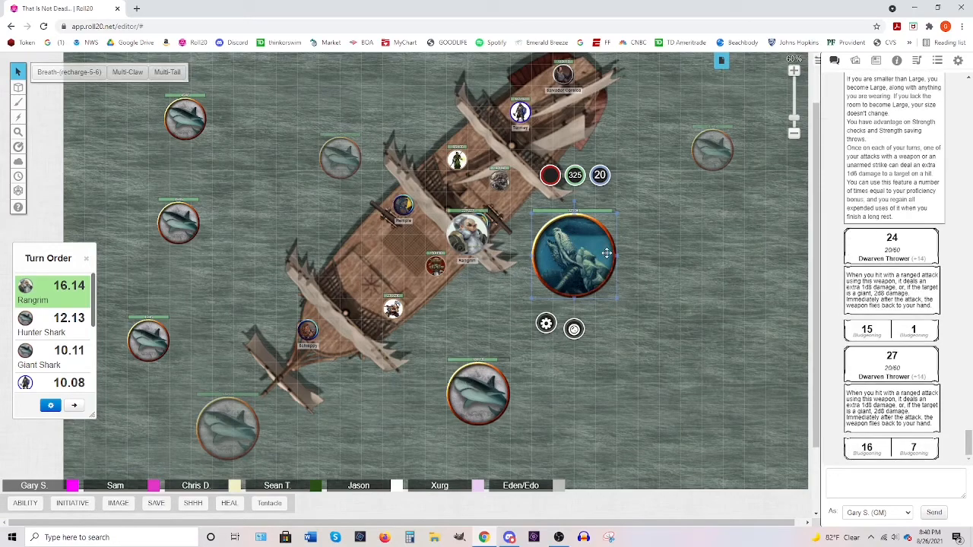
click(548, 175)
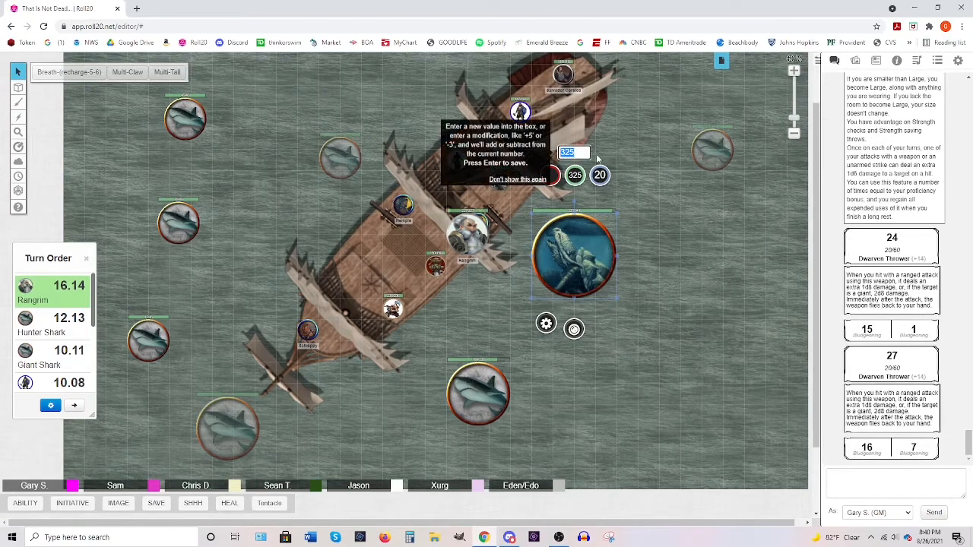
text(23)
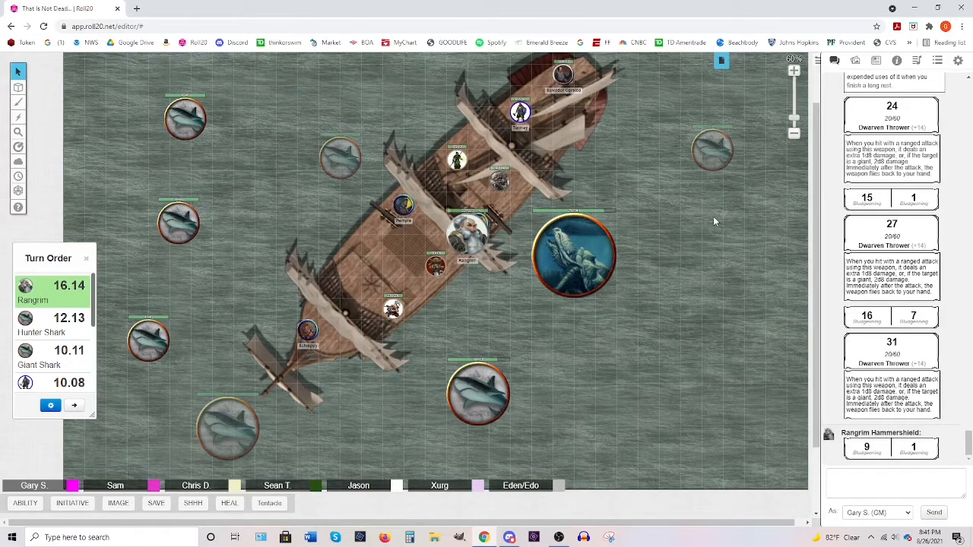
- Move the sea monster token one grid square down-right from the ship
click(578, 262)
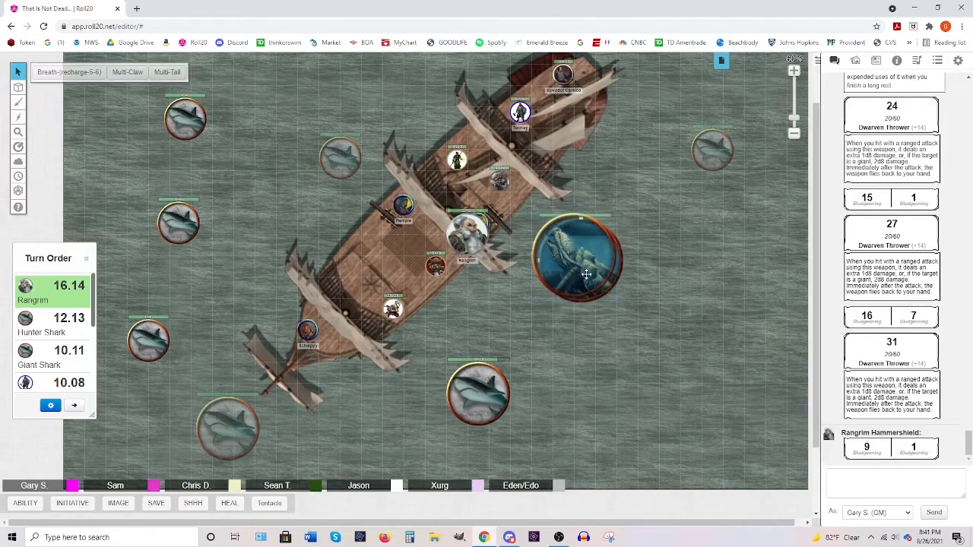
drag(581, 259, 597, 278)
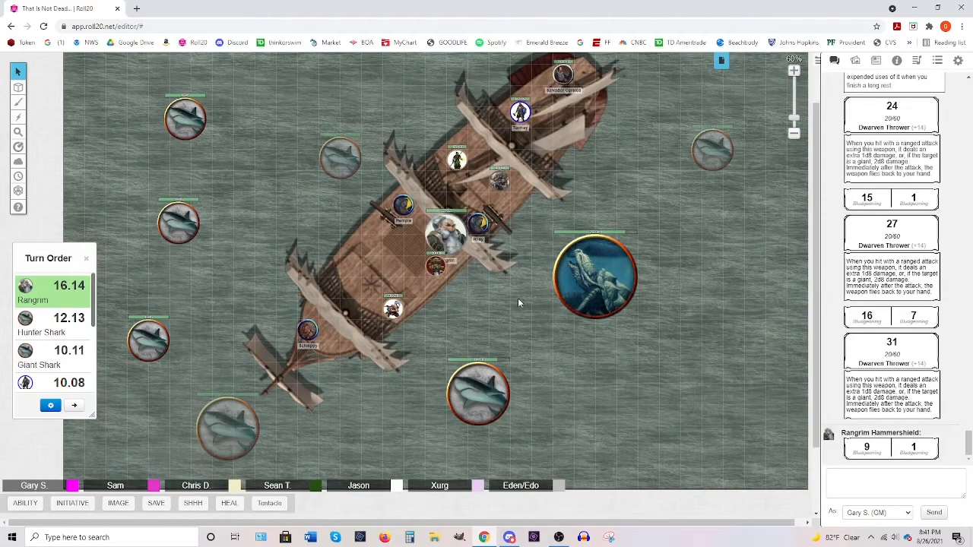
mouse_move(95, 335)
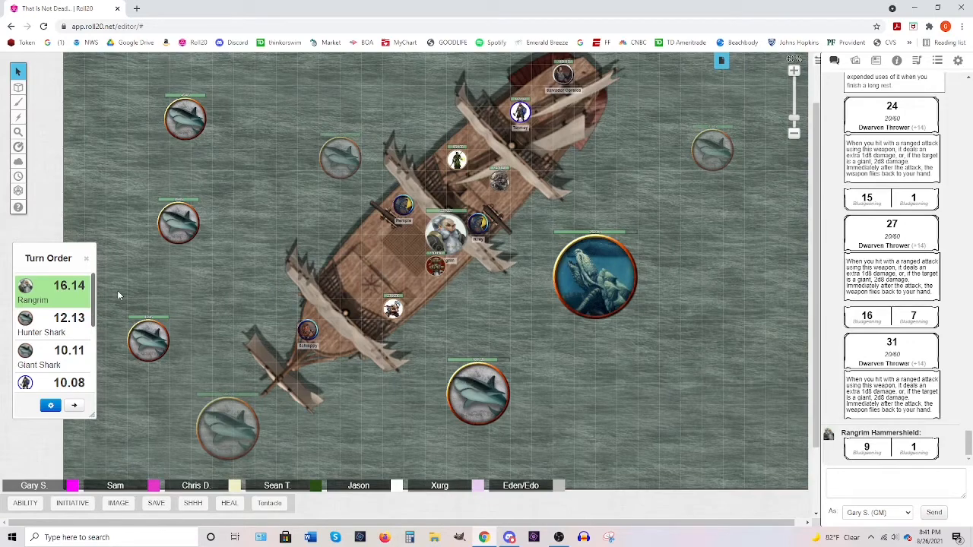
mouse_move(116, 301)
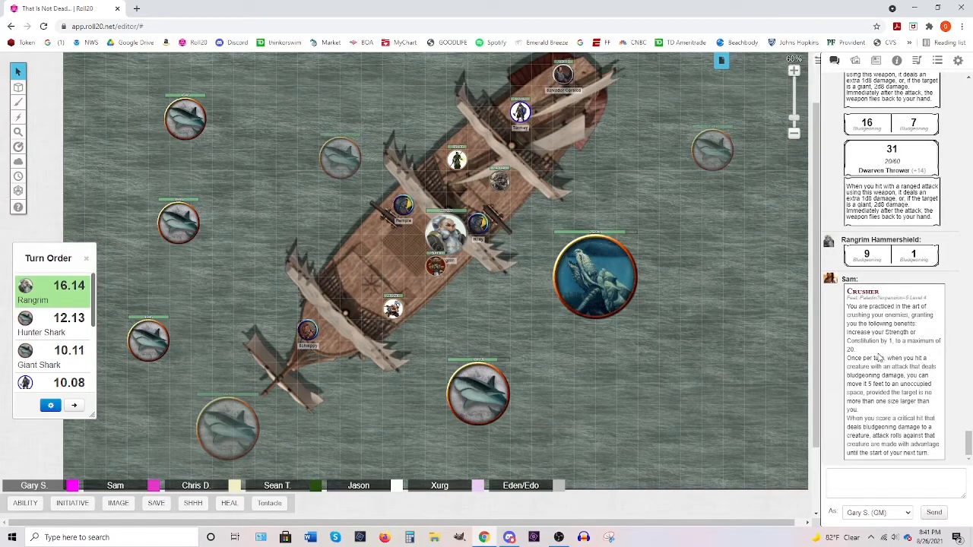
- Nudge the sea monster token back beside the ship and scroll the chat log
click(597, 274)
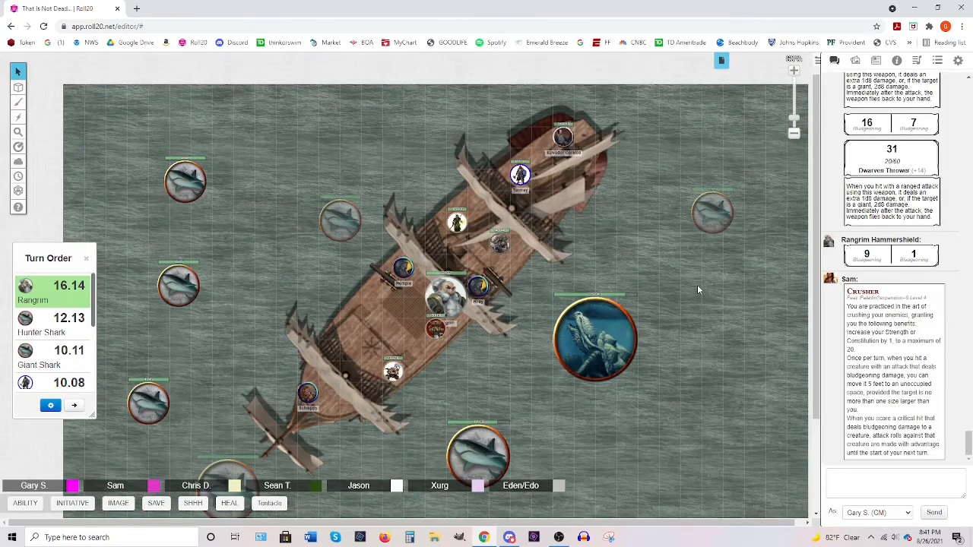
mouse_move(681, 290)
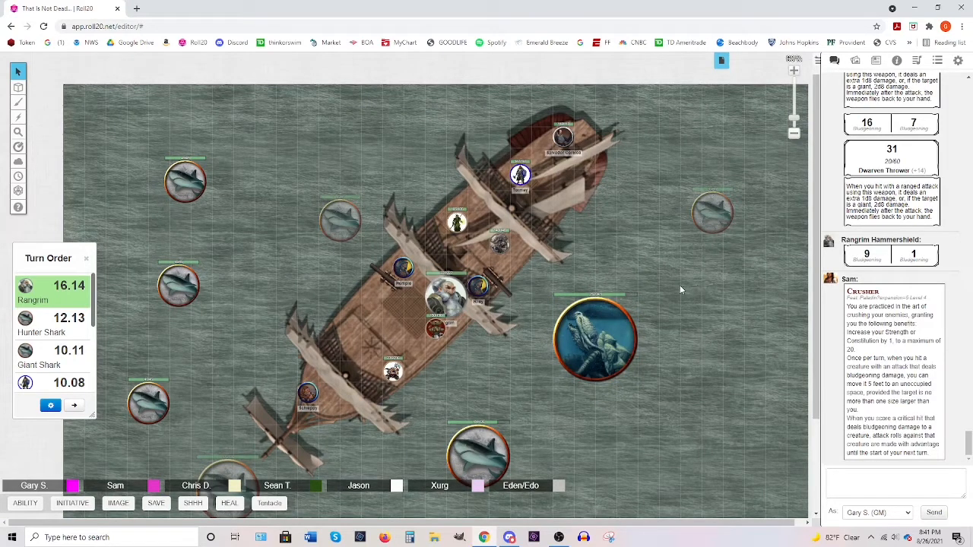
mouse_move(589, 318)
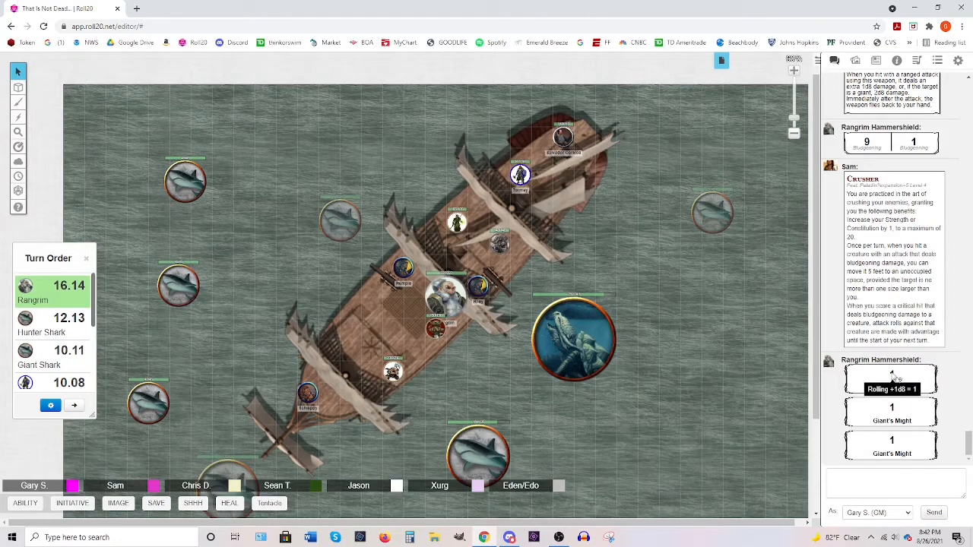
scroll(down, 3)
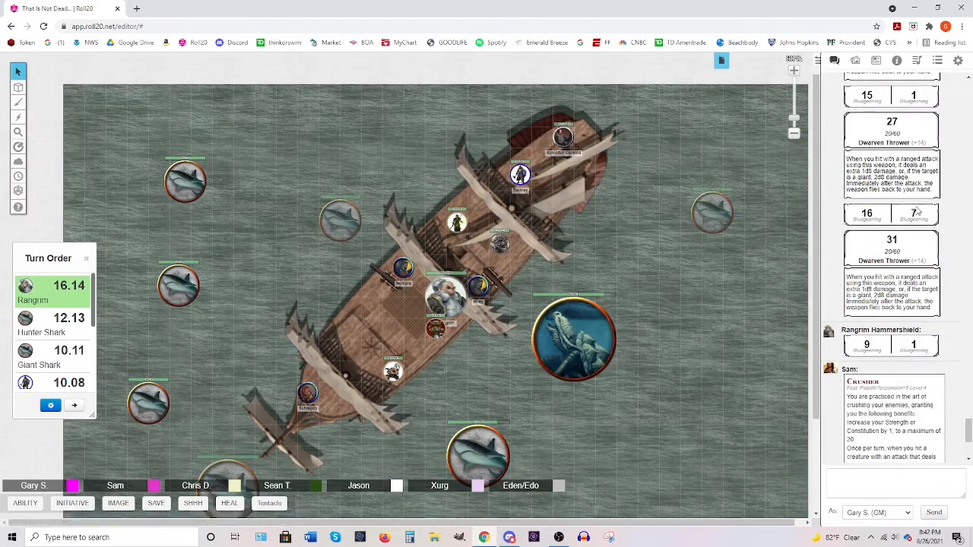
- Click into chat, then edit and save the large sea creature token's bar value
click(918, 213)
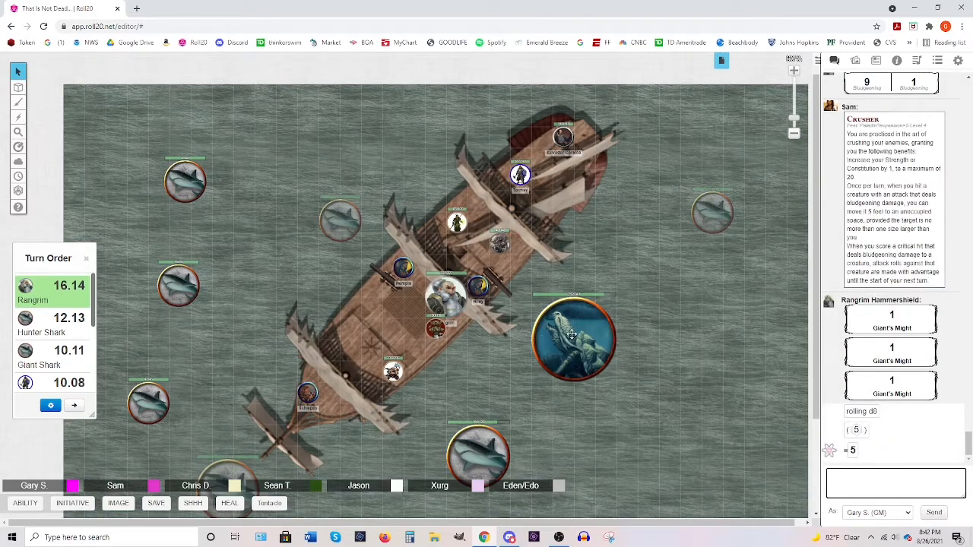
click(575, 340)
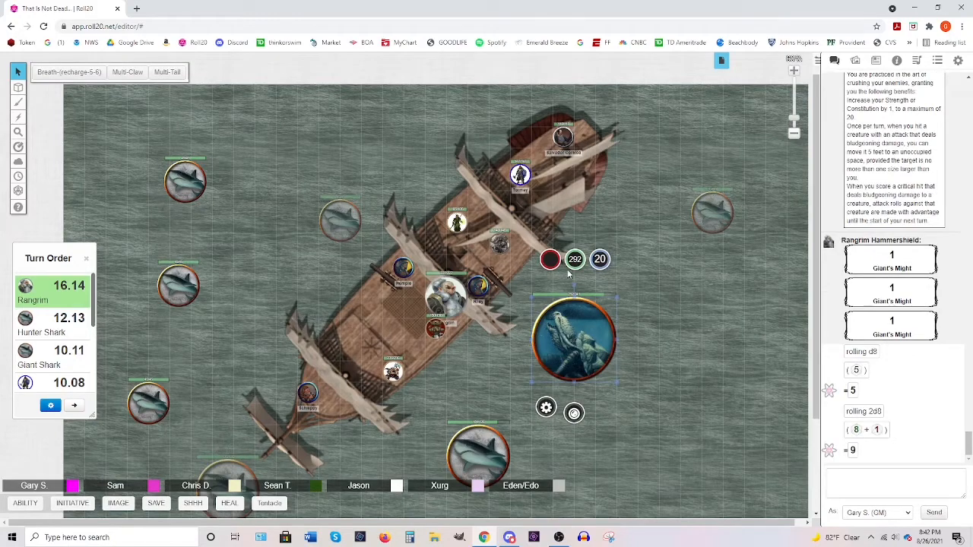
click(575, 259)
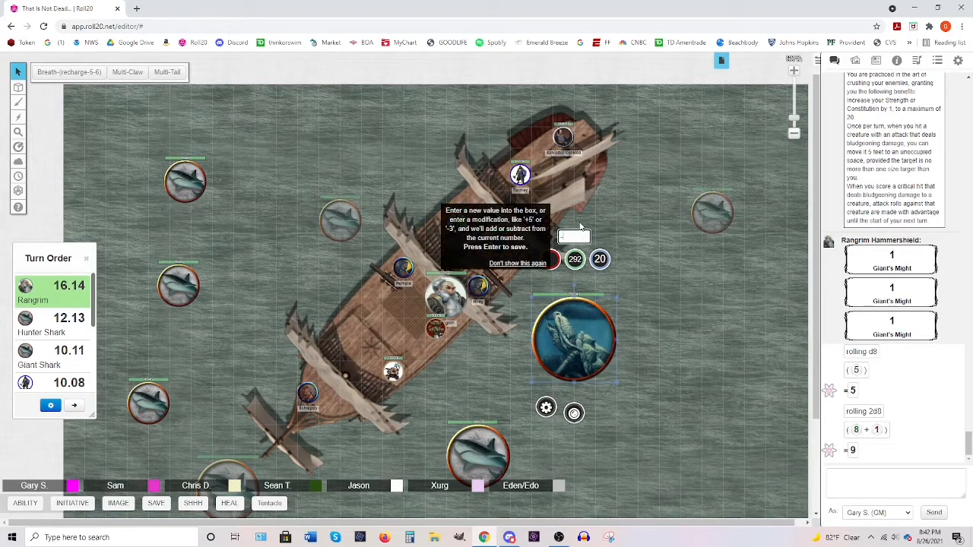
key(Enter)
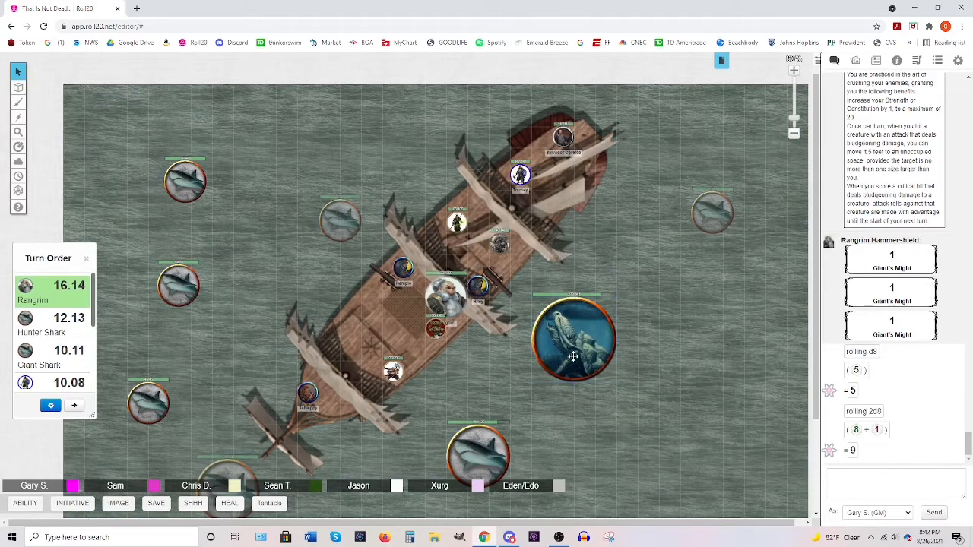
mouse_move(565, 392)
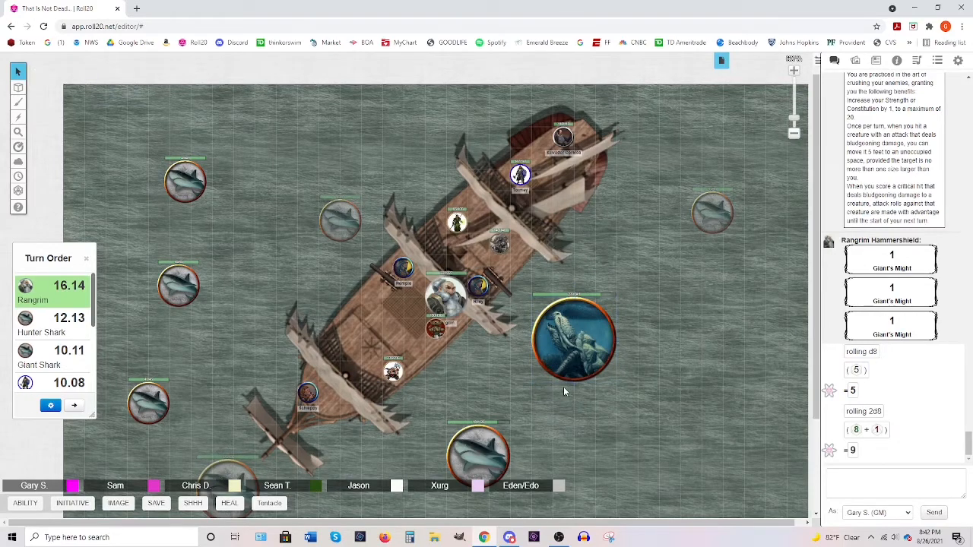
mouse_move(298, 442)
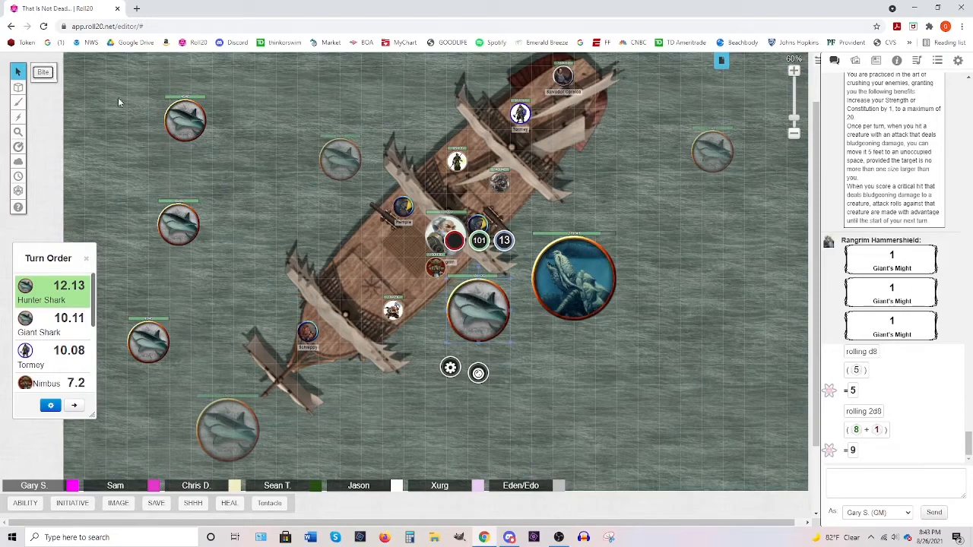
- Roll two Giant Shark Bite attacks: 23 and 15, for 23 and 14 piercing
click(42, 72)
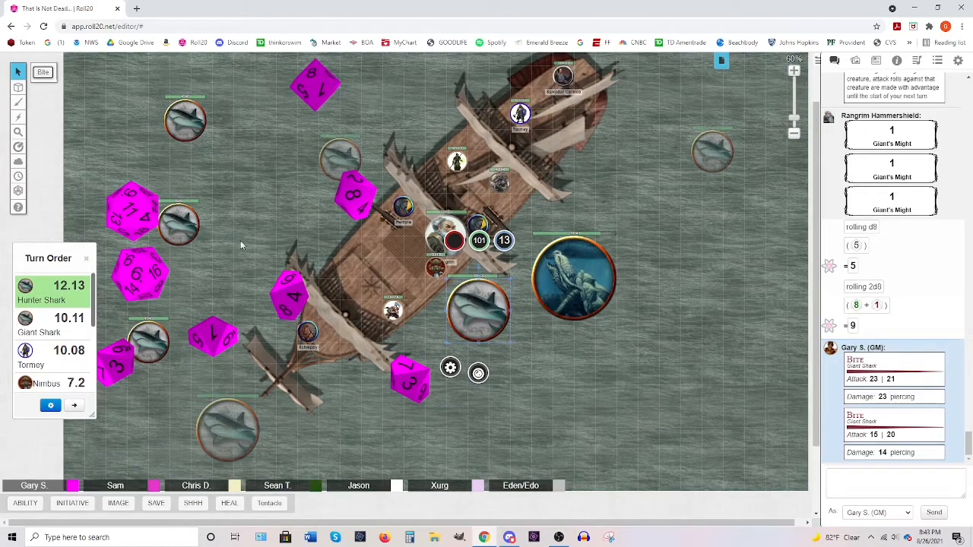
mouse_move(282, 255)
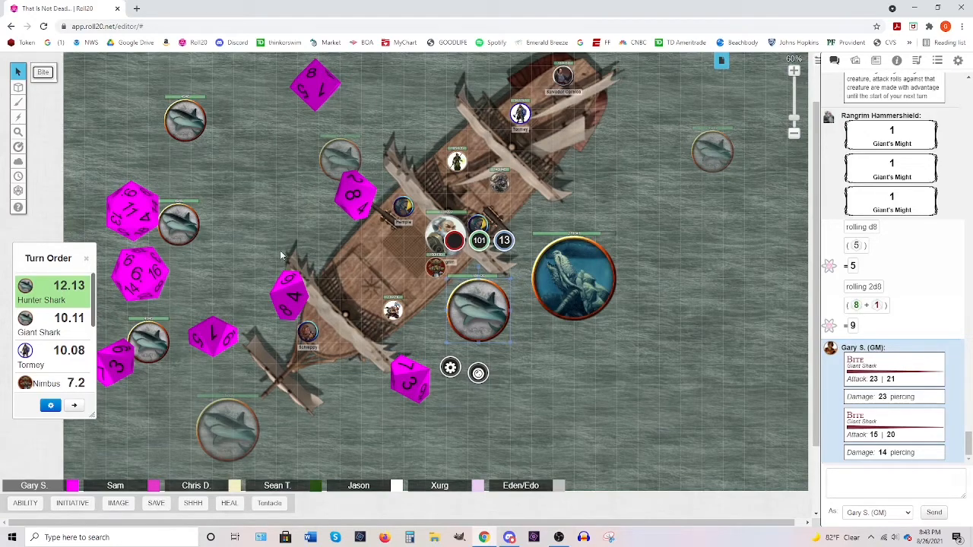
mouse_move(109, 420)
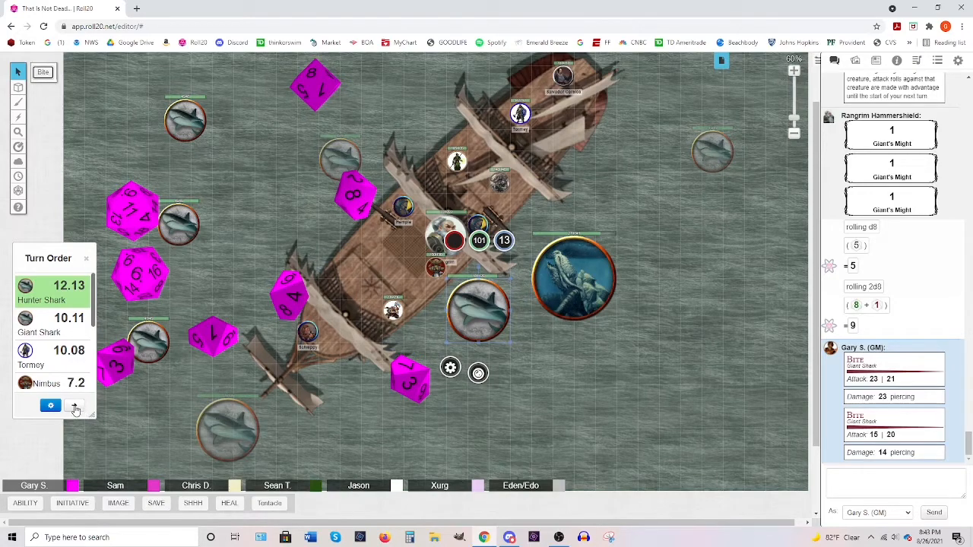
- Advance the turn order and drag the upper-left shark toward the ship
click(74, 406)
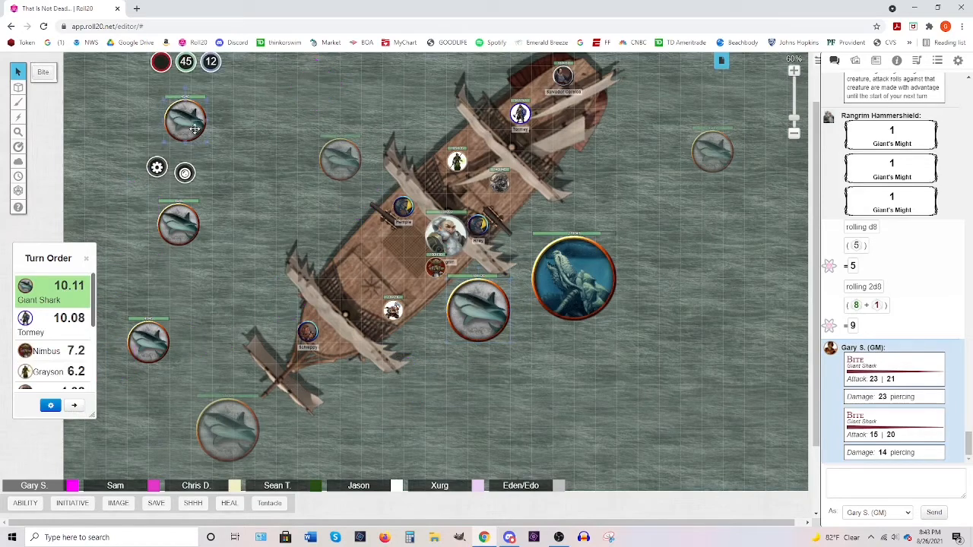
drag(185, 122, 318, 213)
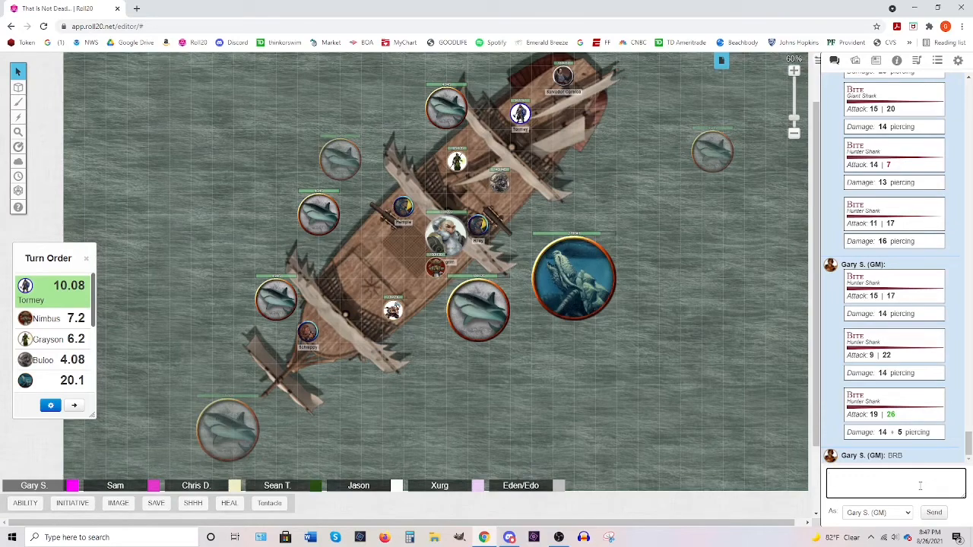
click(440, 268)
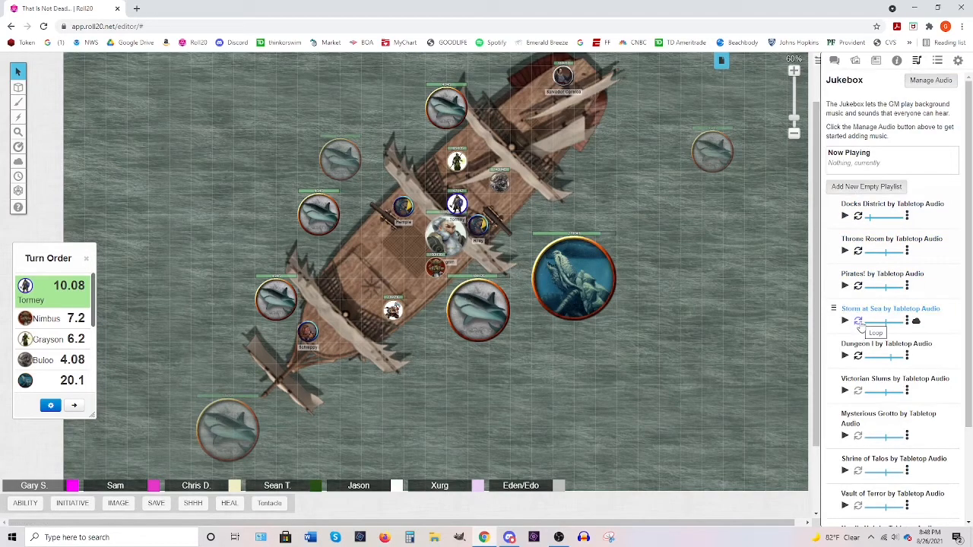
mouse_move(659, 397)
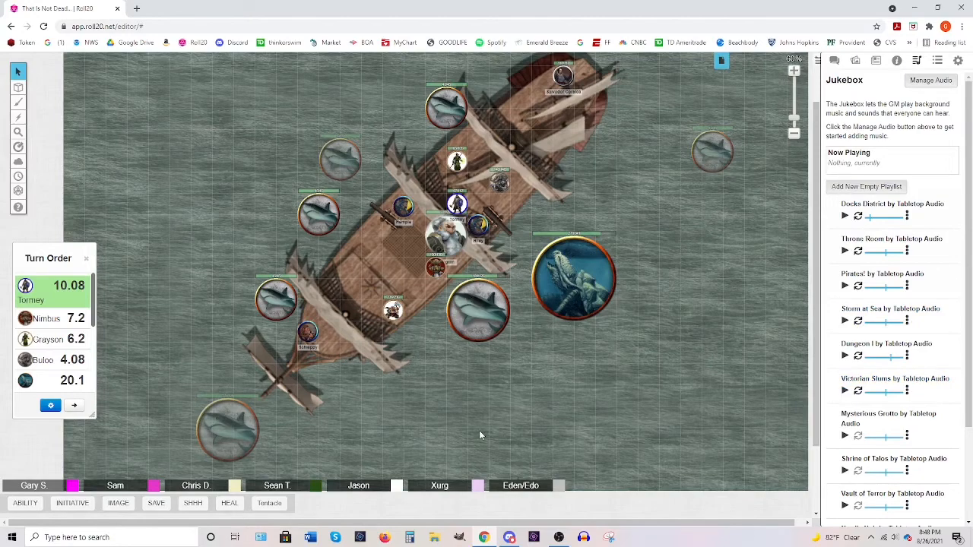
mouse_move(88, 418)
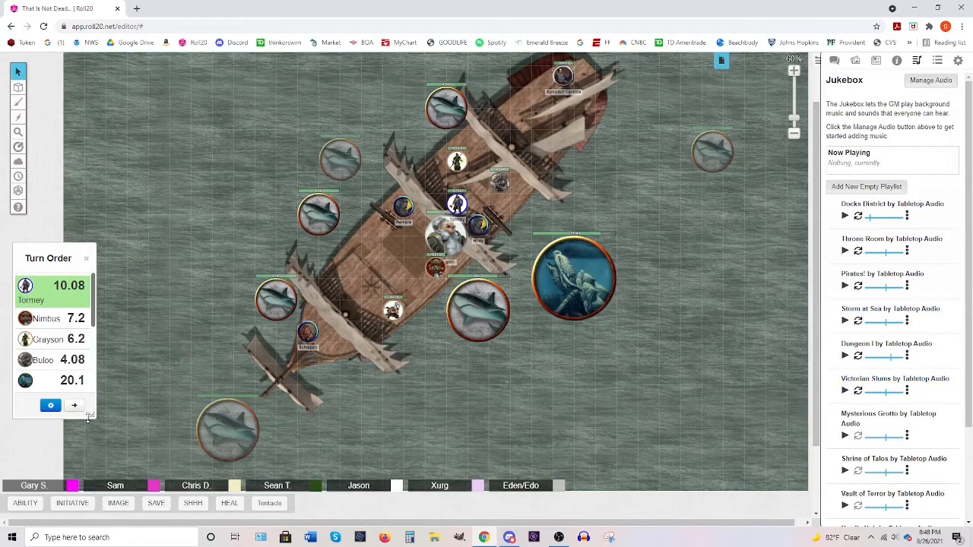
click(74, 405)
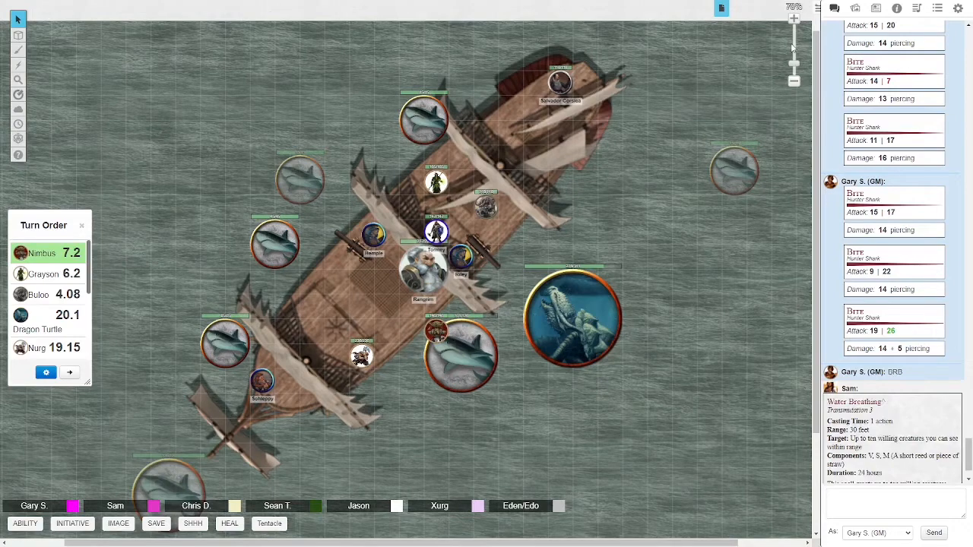
- Scroll chat to review the Hunter Shark Bite rolls and Water Breathing card
scroll(down, 3)
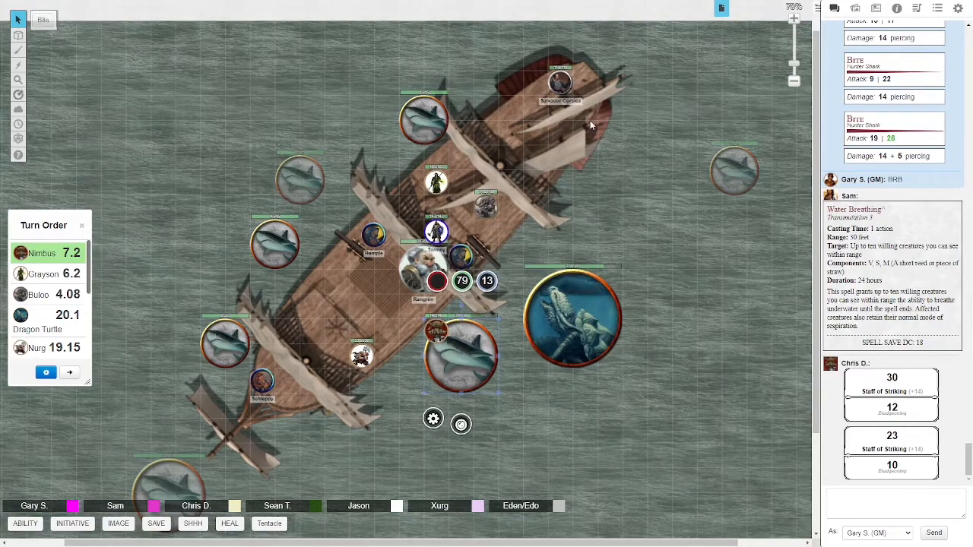
mouse_move(589, 444)
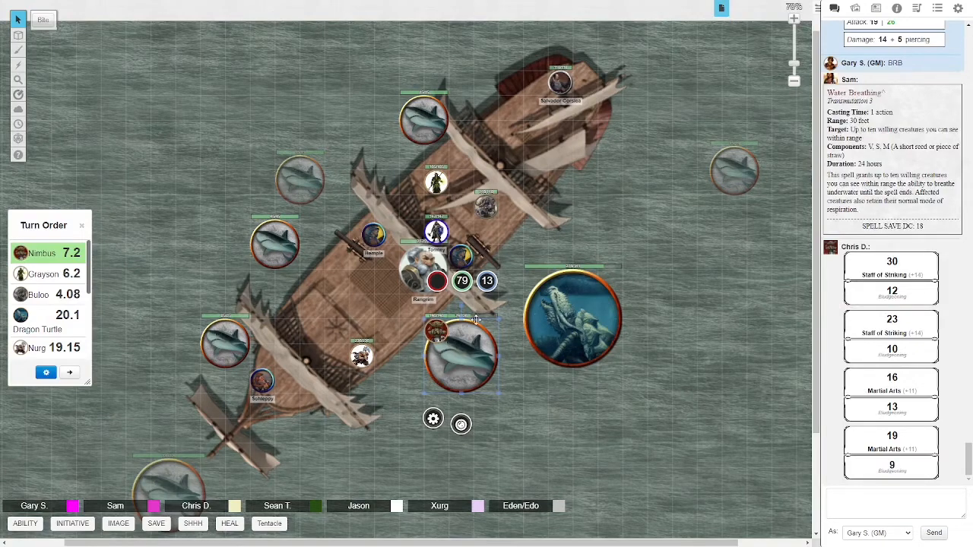
mouse_move(466, 283)
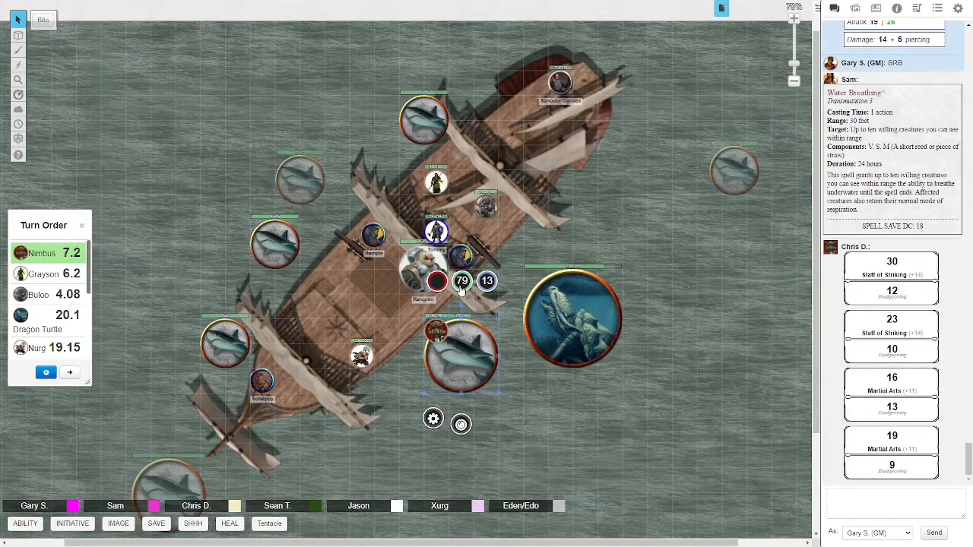
- Select the large shark beside the ship to check its health bubbles
click(462, 281)
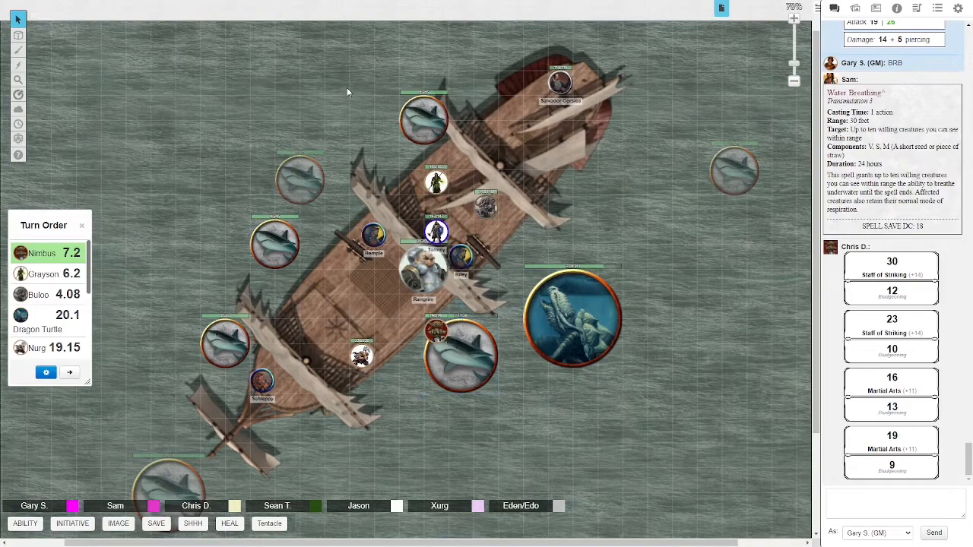
mouse_move(462, 368)
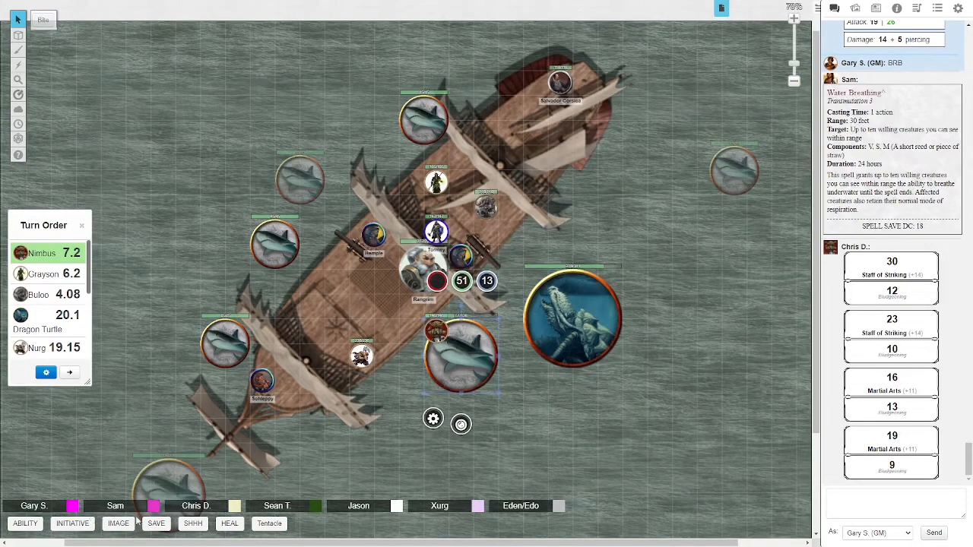
- Roll the Giant Shark's Constitution save (14 | 8) and open its status markers
click(483, 269)
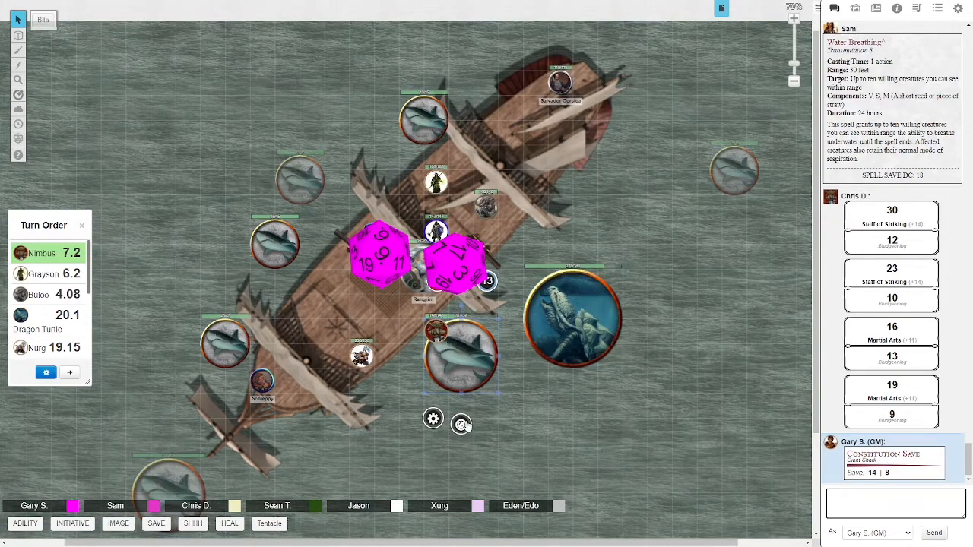
click(462, 422)
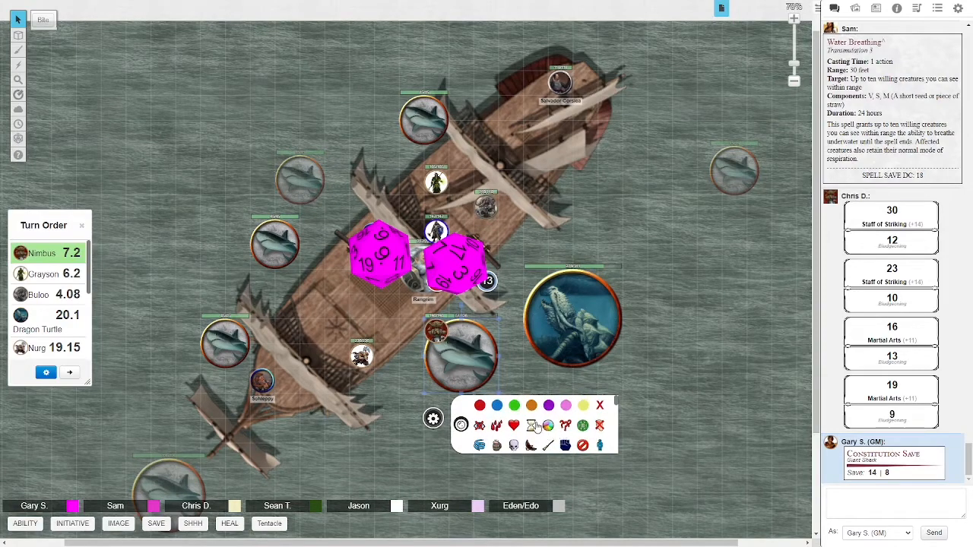
mouse_move(548, 434)
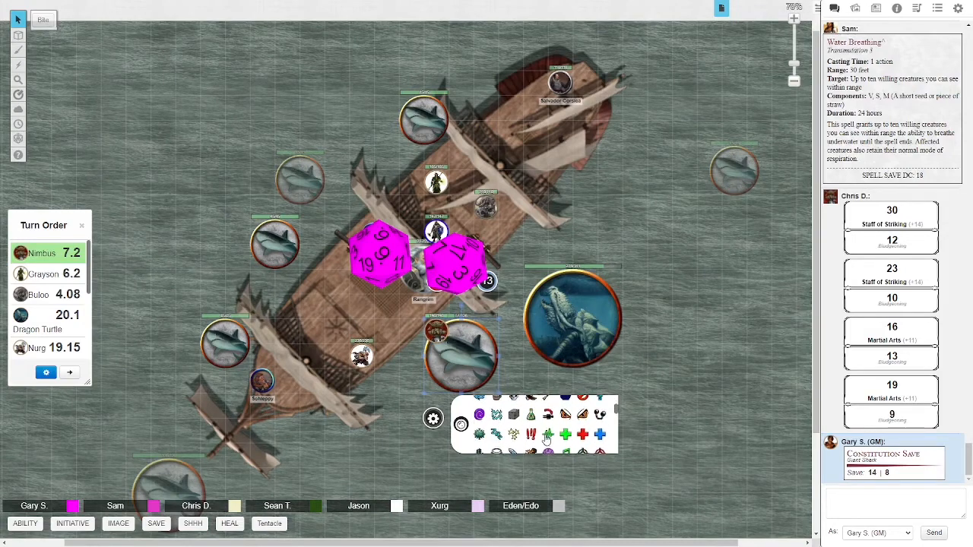
mouse_move(393, 443)
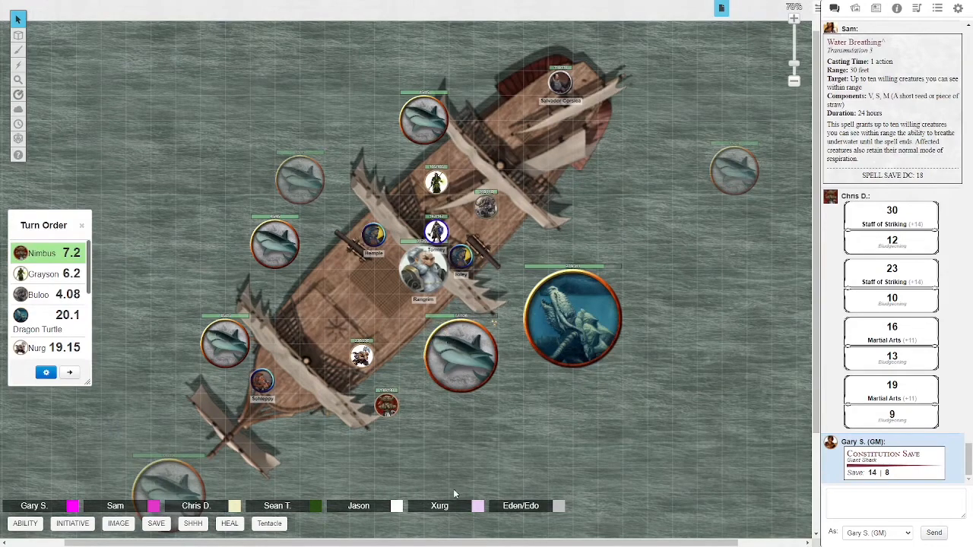
- Advance the turn order to Grayson and briefly view Lux's character sheet
click(69, 373)
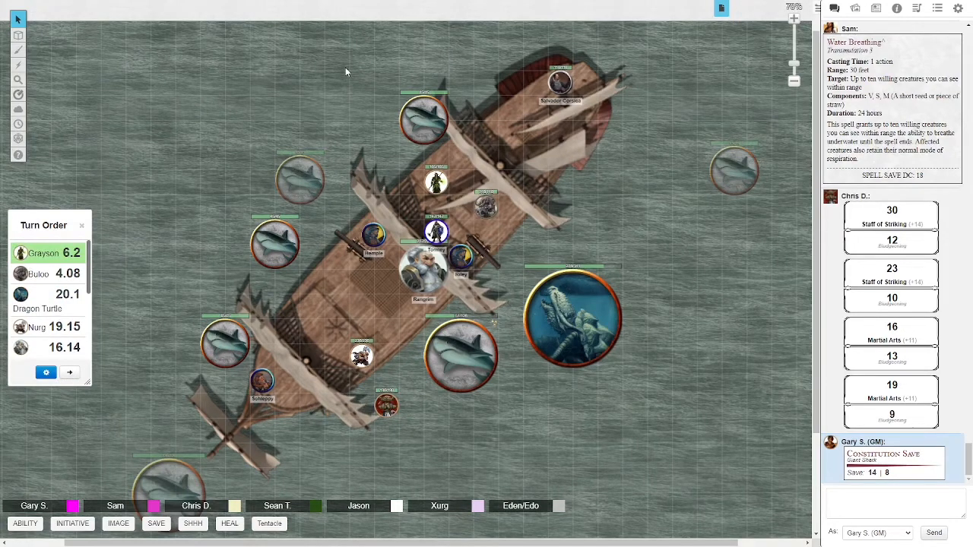
mouse_move(319, 120)
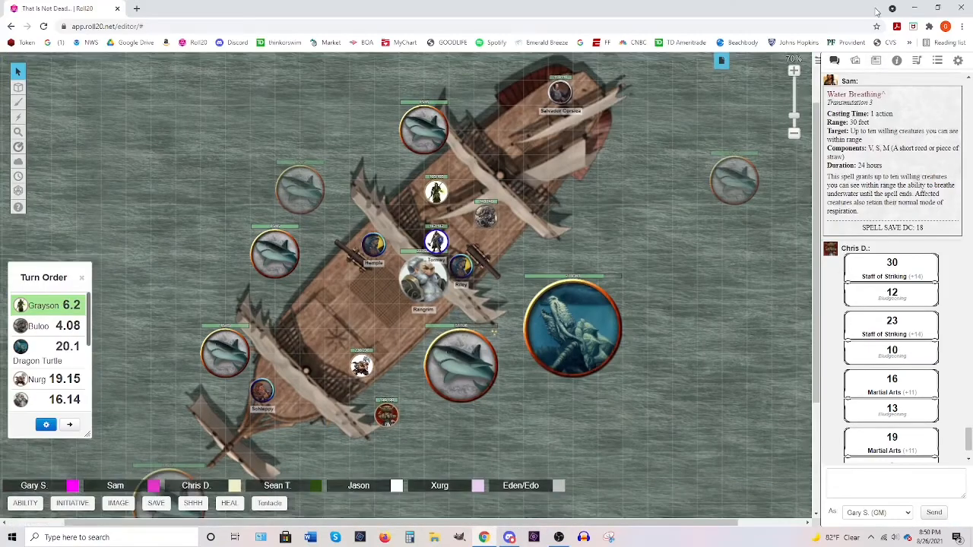
click(870, 61)
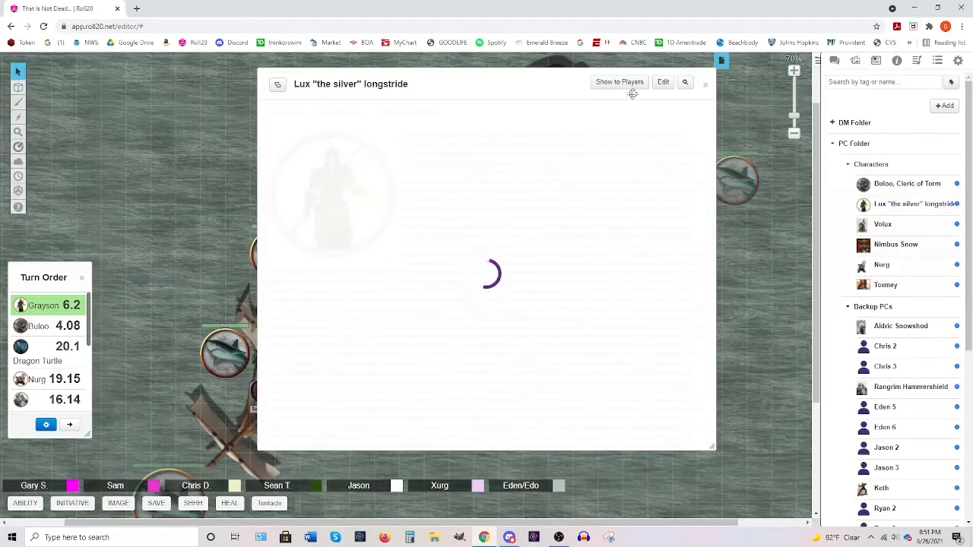
click(662, 81)
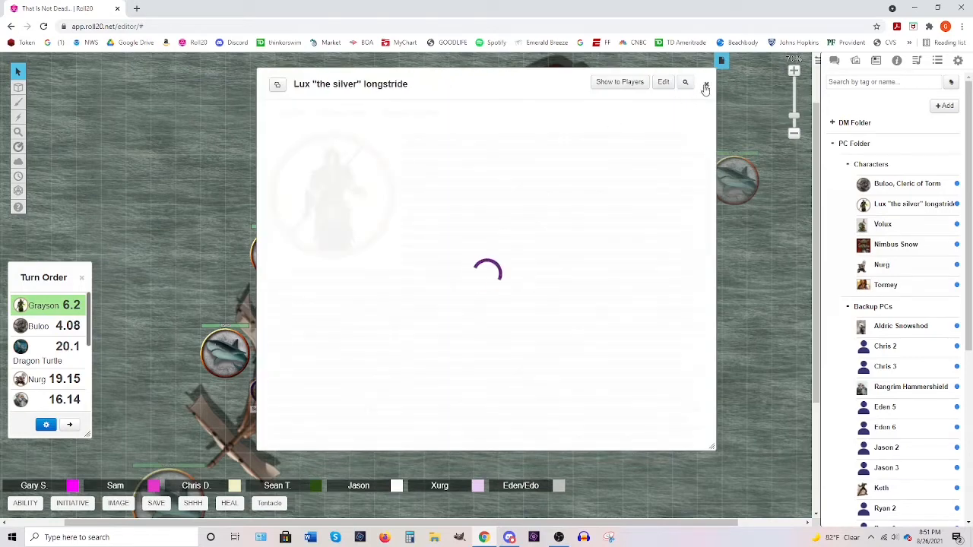
click(705, 84)
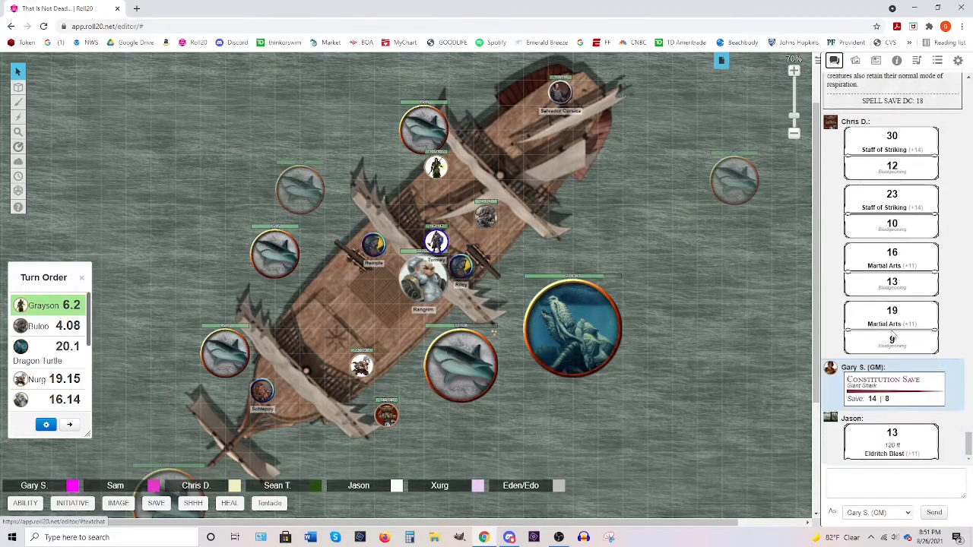
- Select the giant shark token near the ship's bow
click(422, 129)
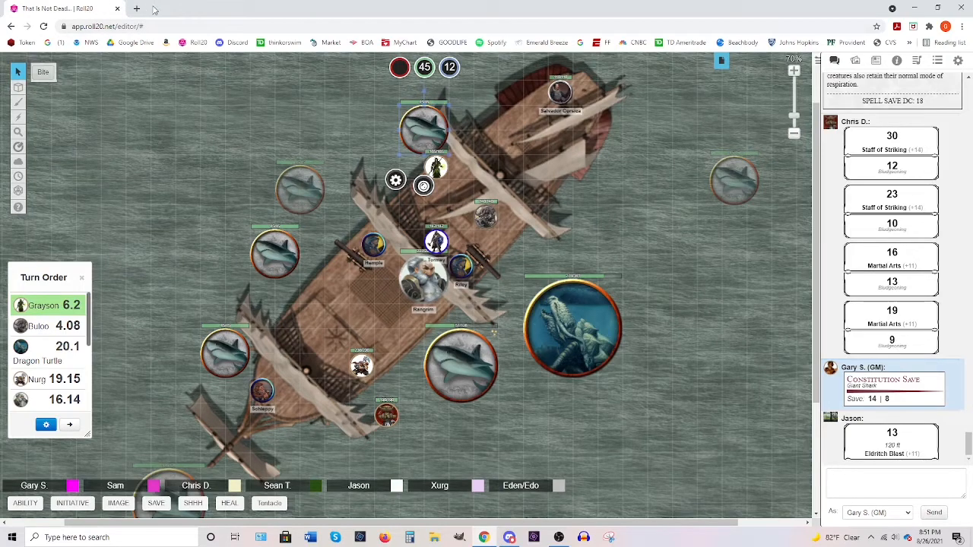
mouse_move(304, 108)
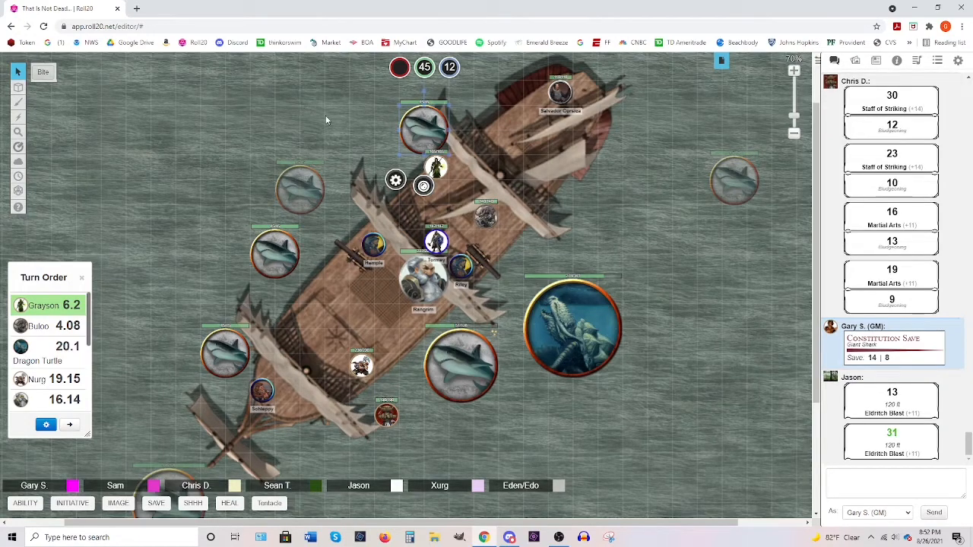
mouse_move(426, 130)
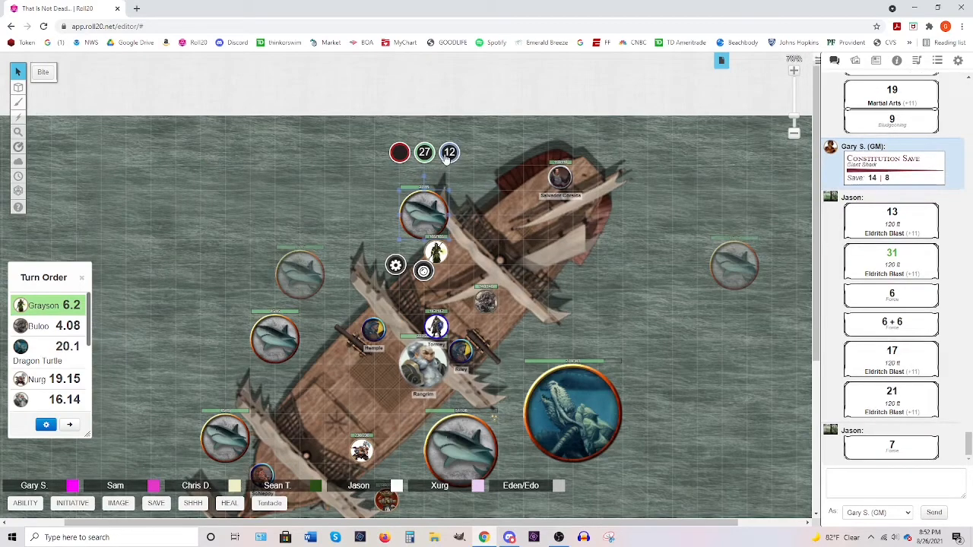
- Finish dropping the bow shark's hit points to 27 and deselect it
click(448, 152)
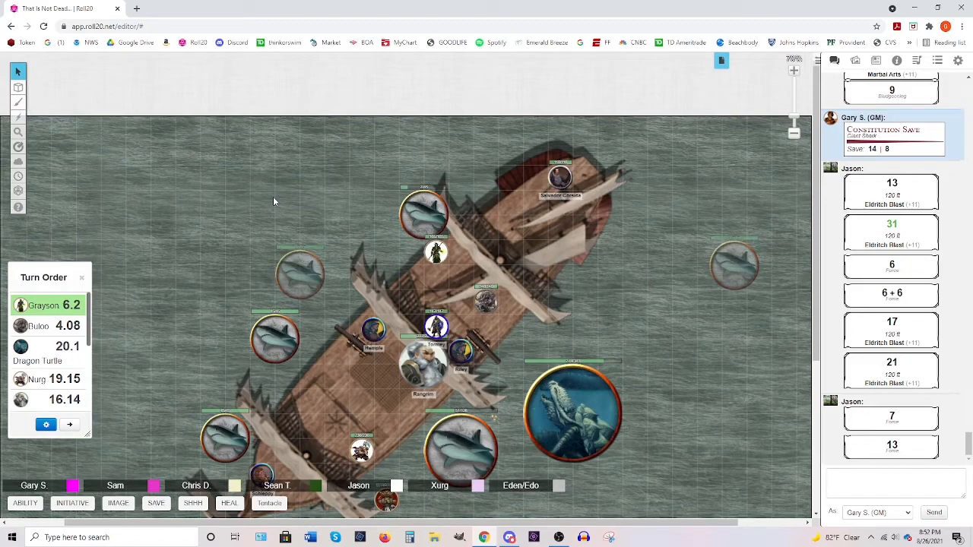
mouse_move(214, 326)
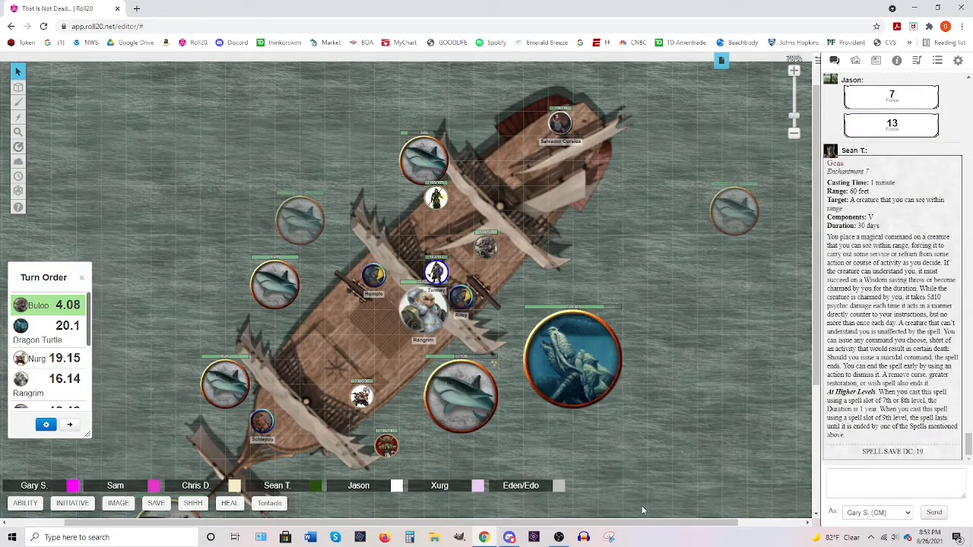
- Roll a Wisdom saving throw for the Dragon Turtle token
click(574, 359)
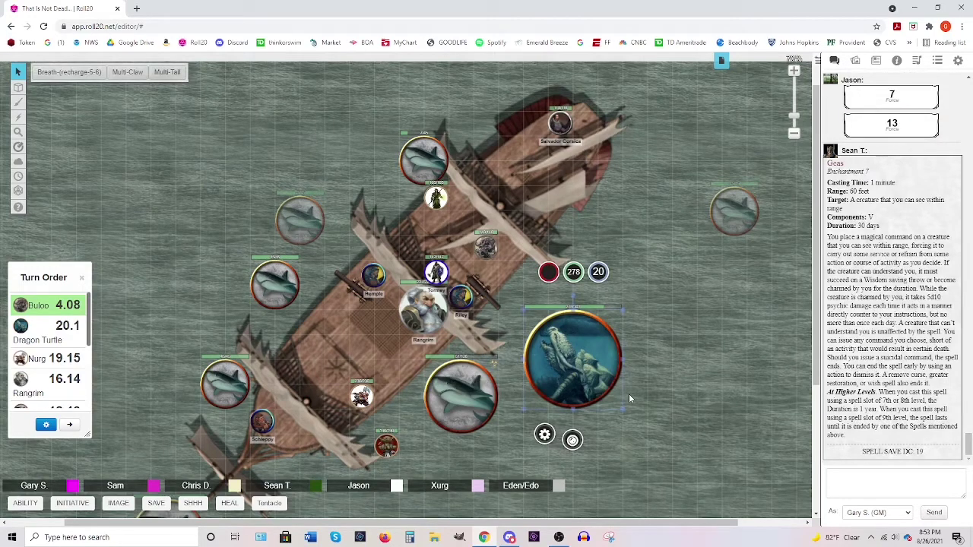
mouse_move(555, 371)
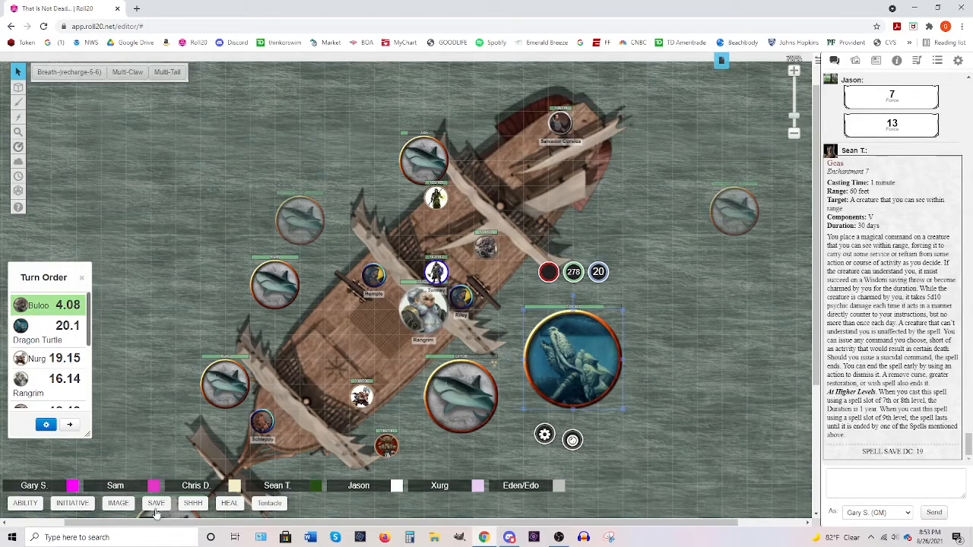
click(156, 503)
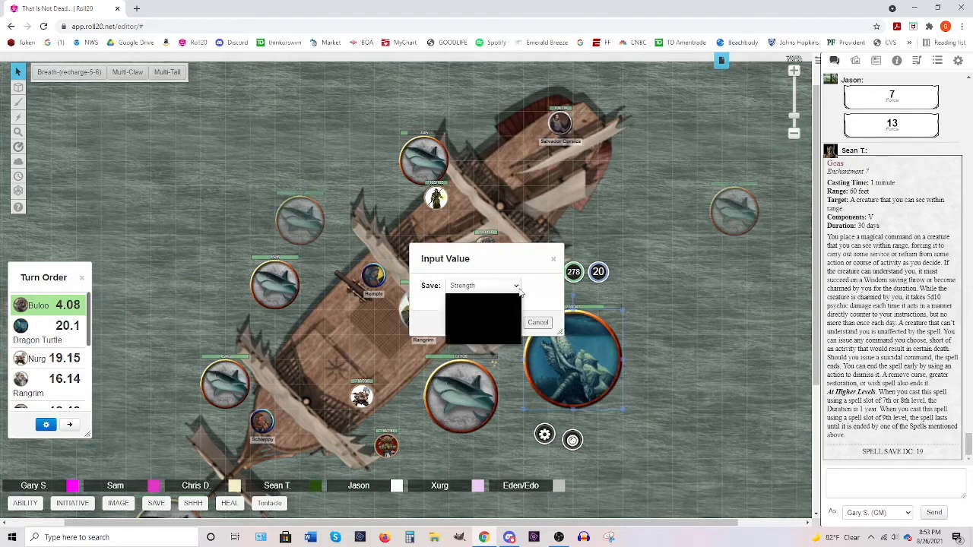
click(483, 285)
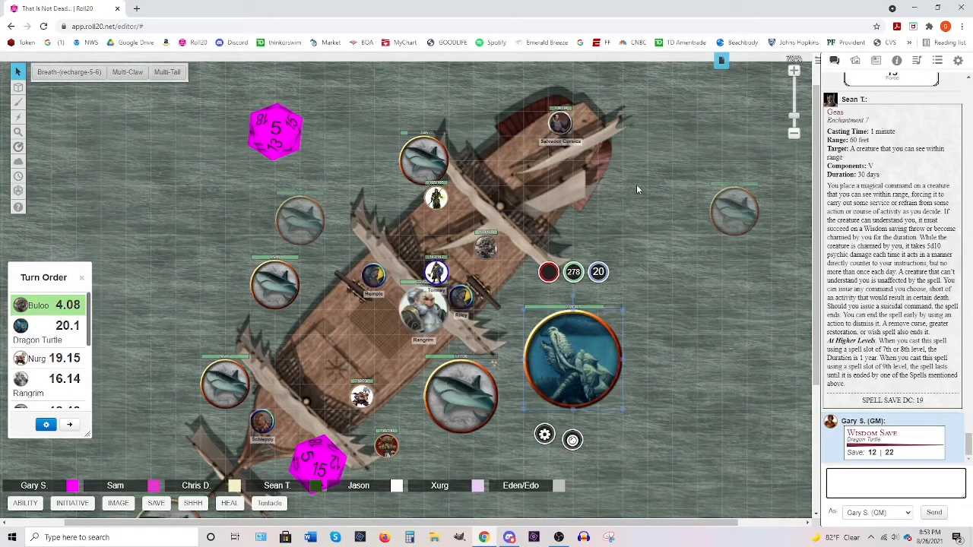
mouse_move(601, 386)
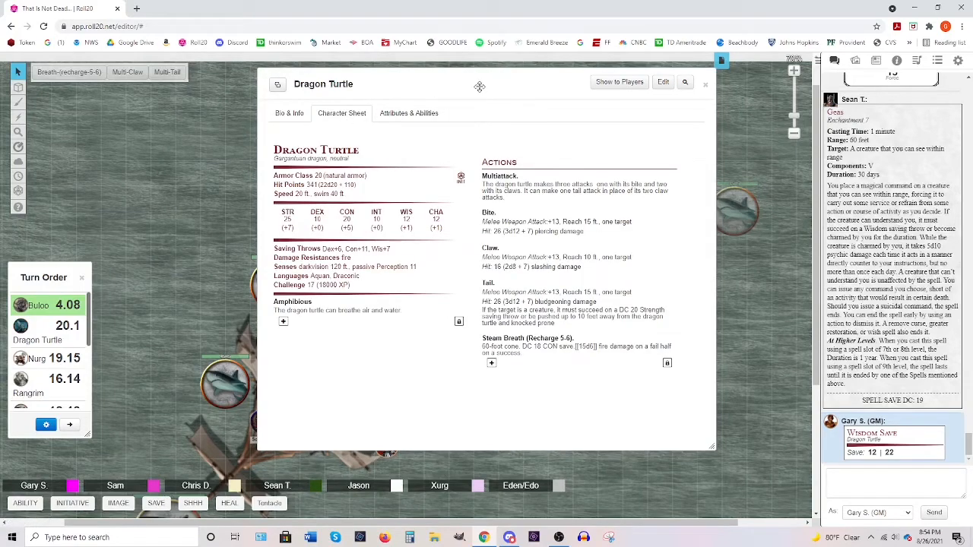
- Close the Dragon Turtle sheet at 278 HP and select its token
click(705, 84)
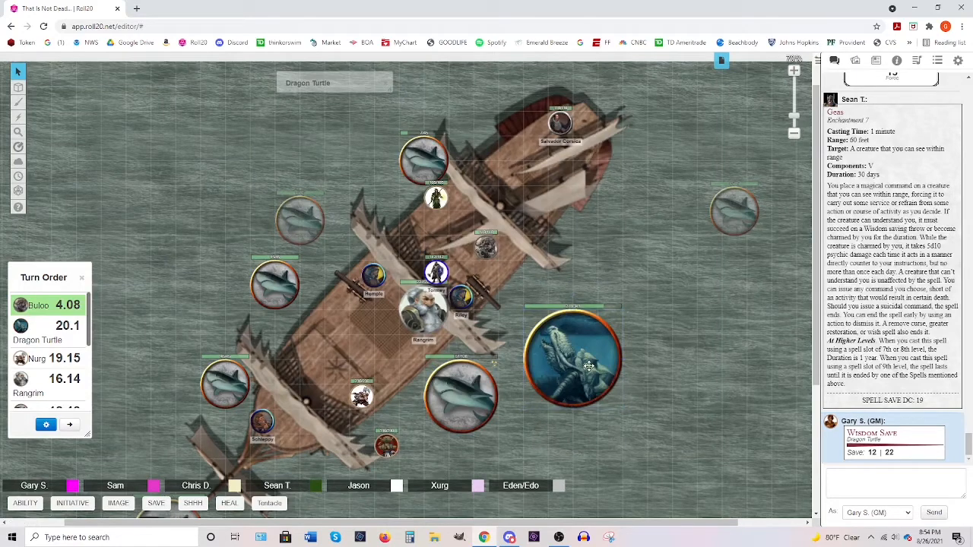
click(589, 365)
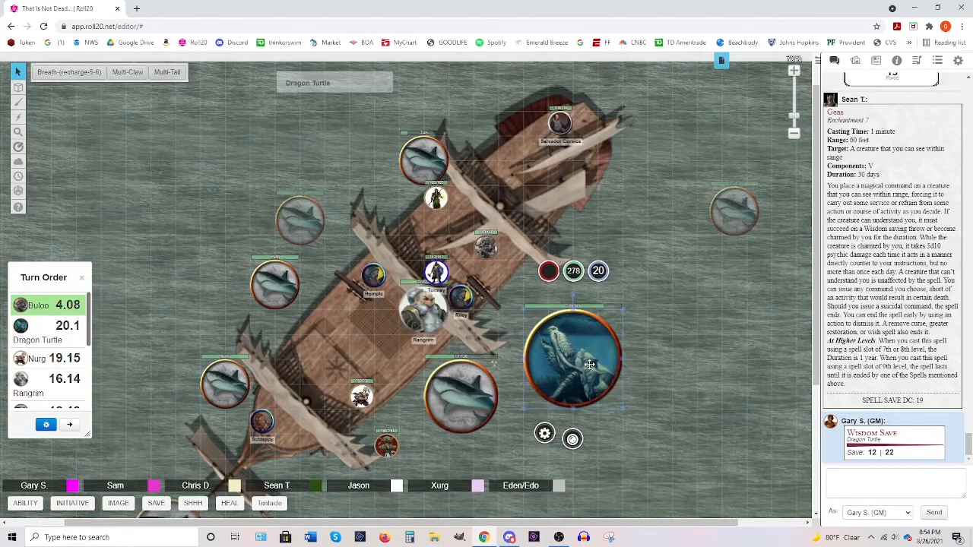
mouse_move(586, 364)
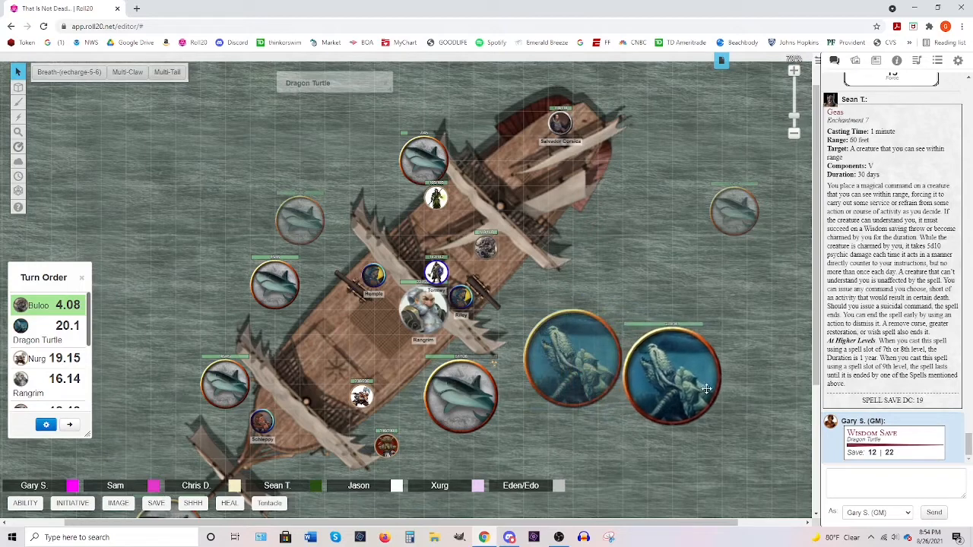
- Drop the Dragon Turtle token farther east of the ship
click(672, 384)
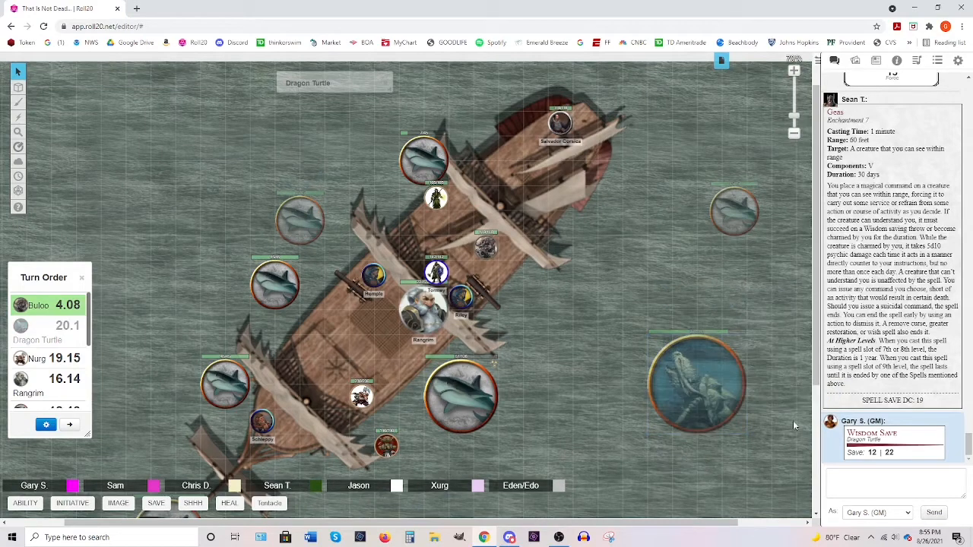
mouse_move(779, 430)
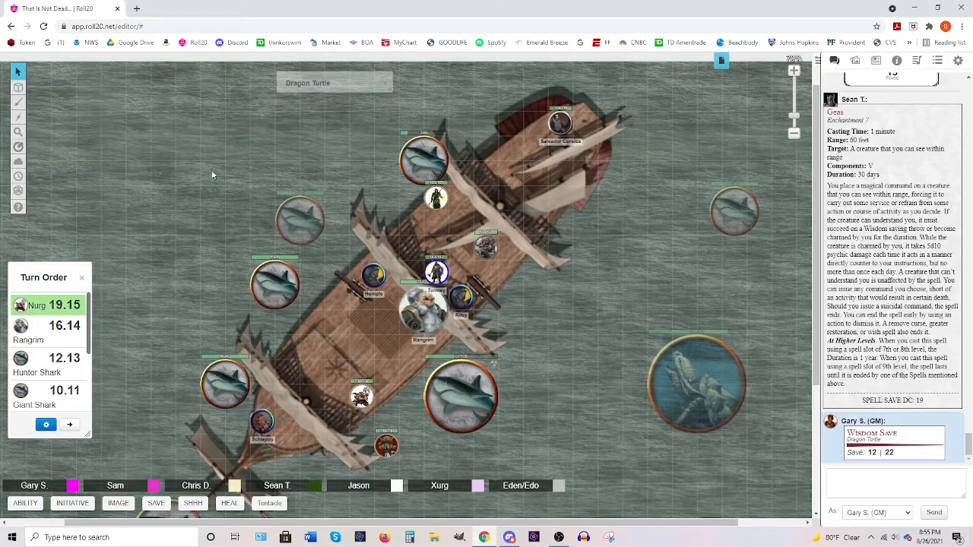
mouse_move(211, 160)
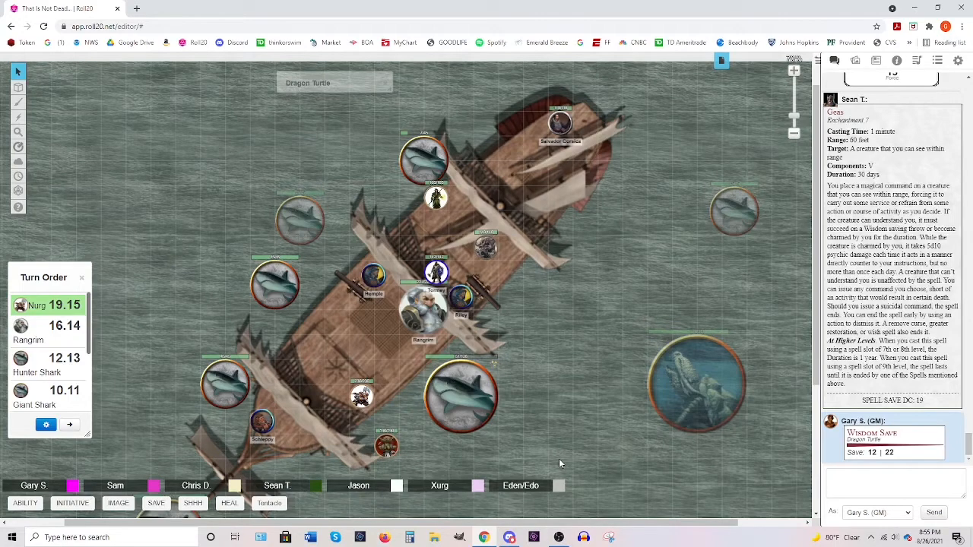
mouse_move(577, 366)
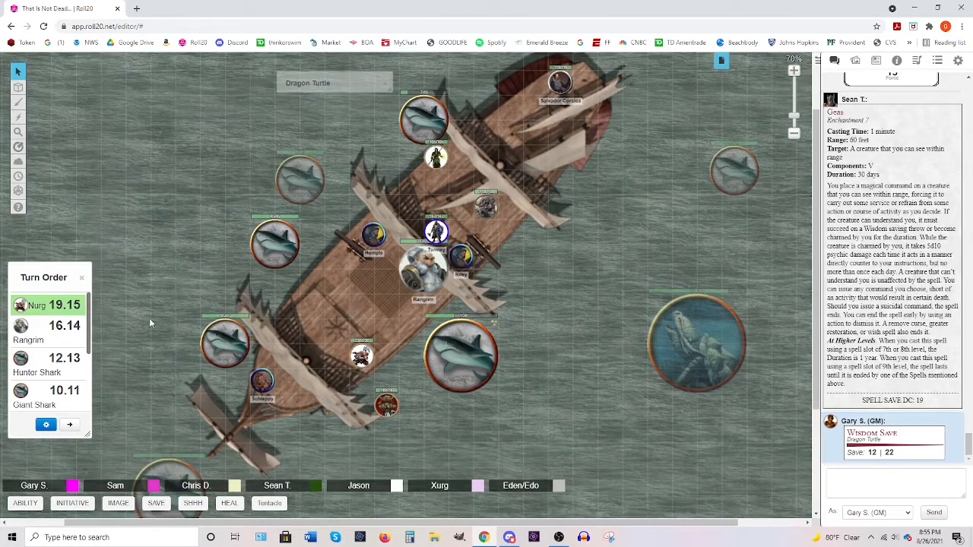
- Pick up a shark token to move to the ship's west side
click(17, 94)
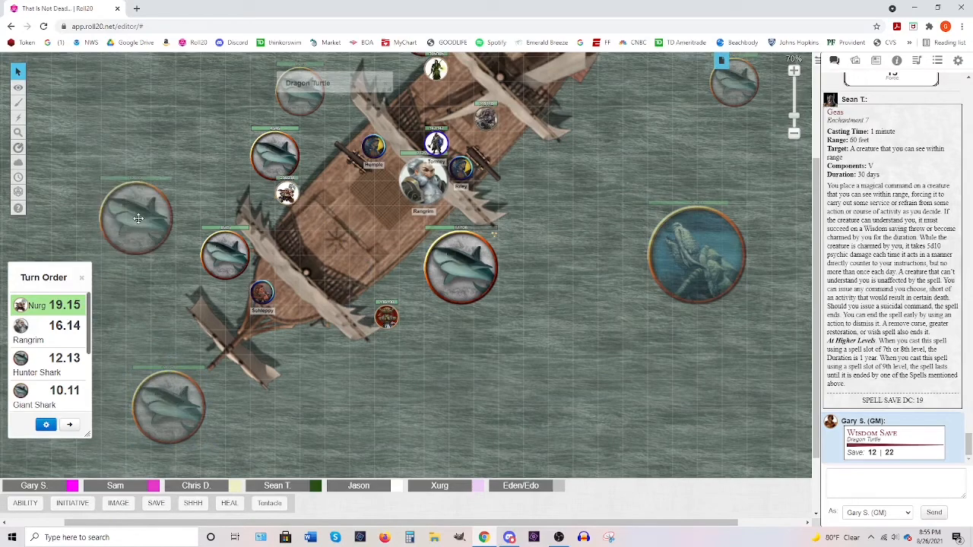
- Drag a shark token to just south of the ship
drag(137, 219, 399, 395)
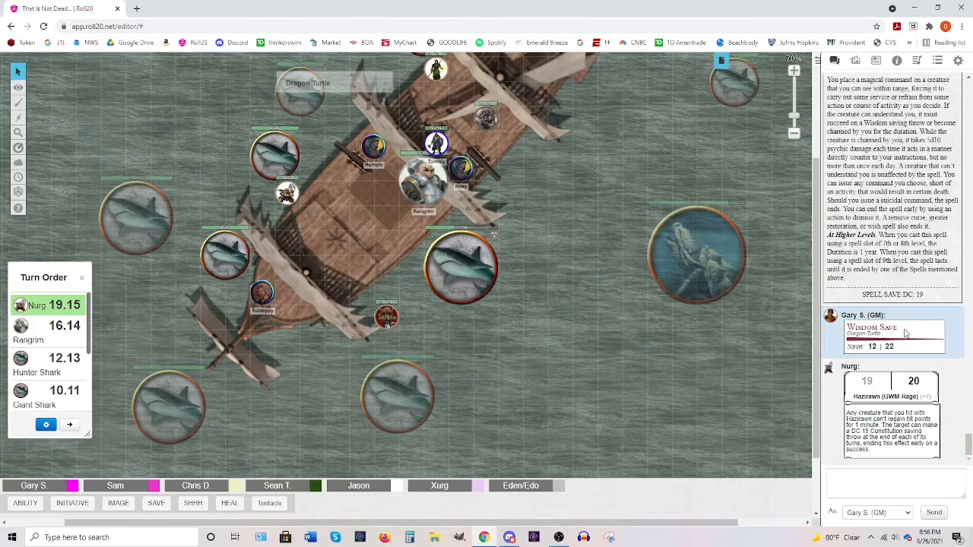
mouse_move(782, 353)
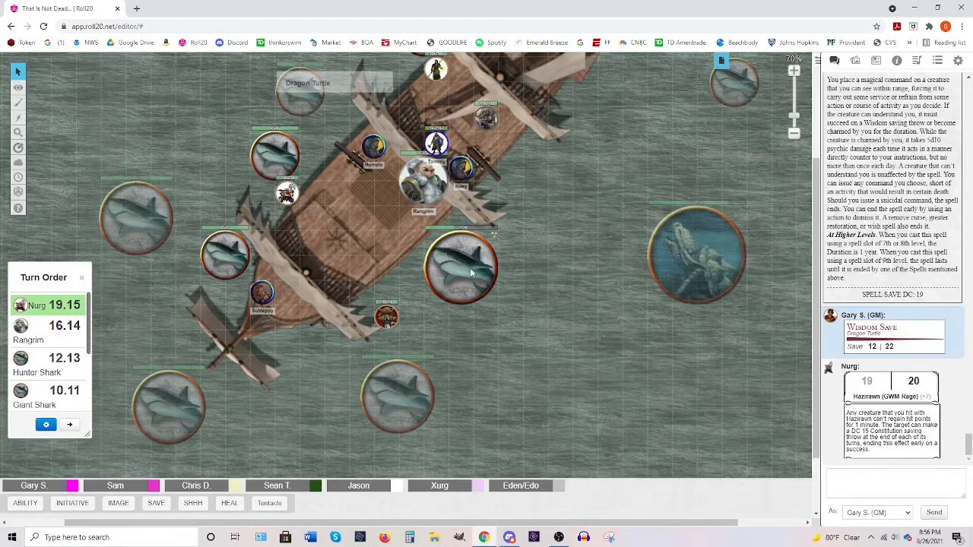
- Lower the large shark's hit points from 51 to 12
click(15, 88)
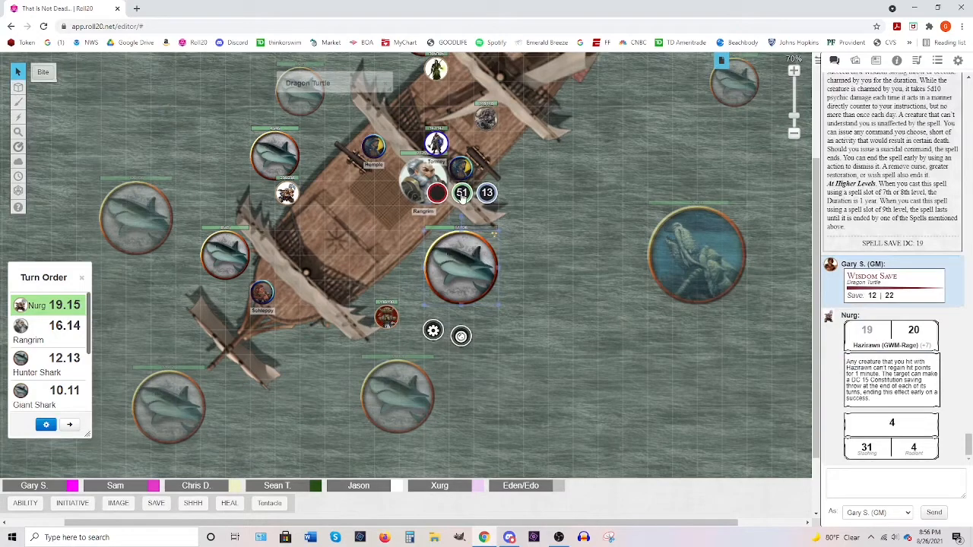
click(461, 191)
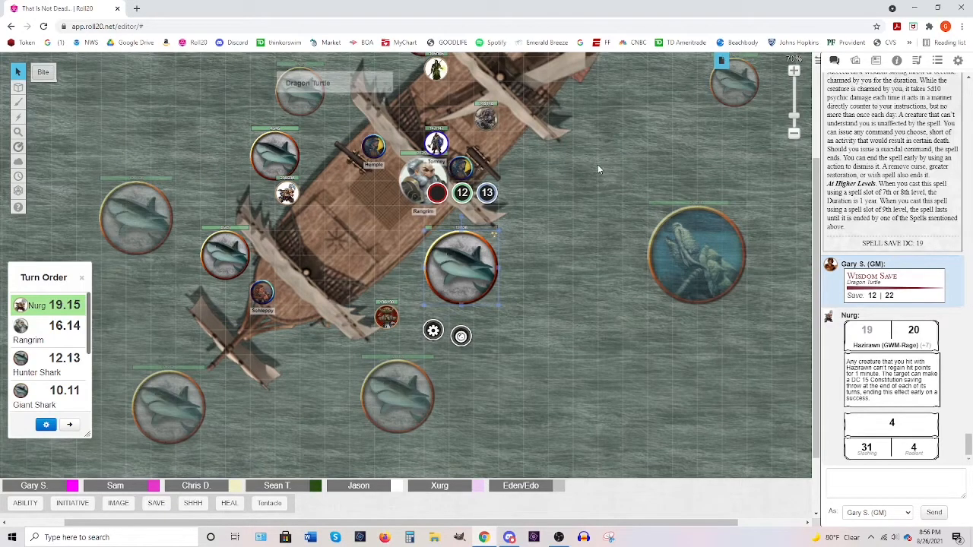
scroll(down, 3)
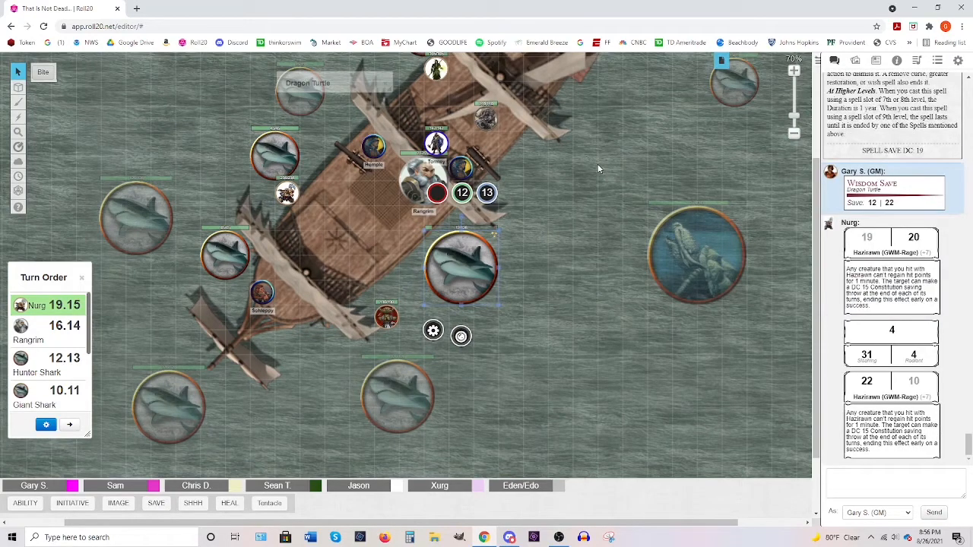
mouse_move(461, 337)
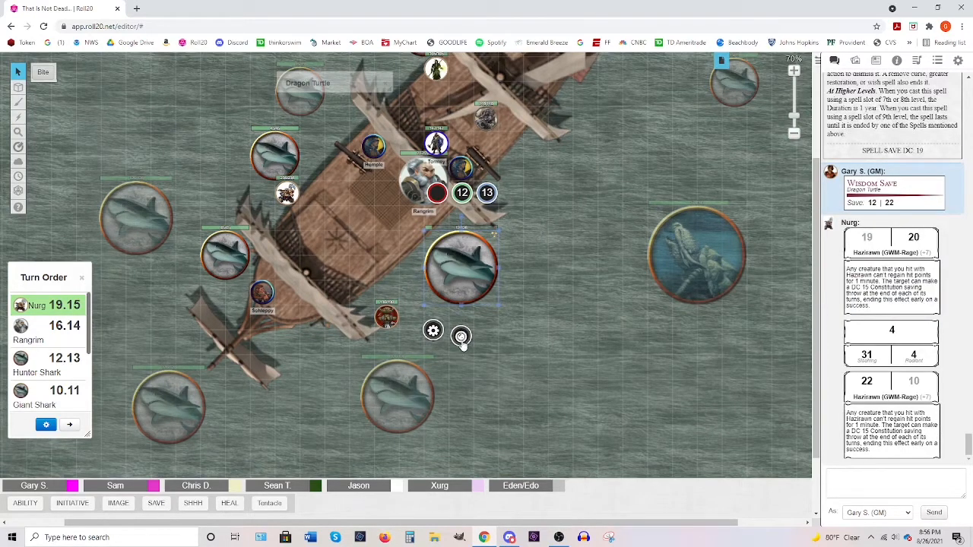
click(462, 333)
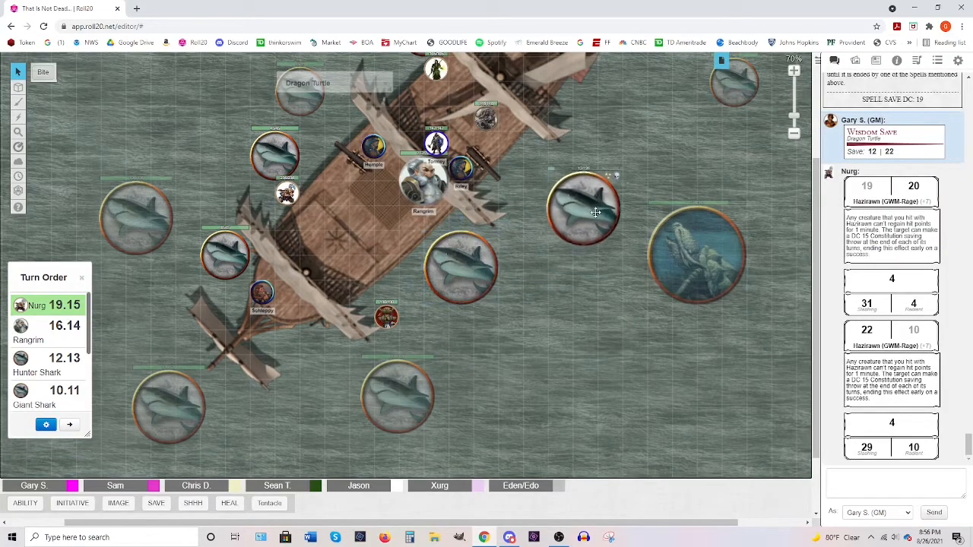
- Move the shark east of the ship to the GM Layer and deselect it
right_click(586, 205)
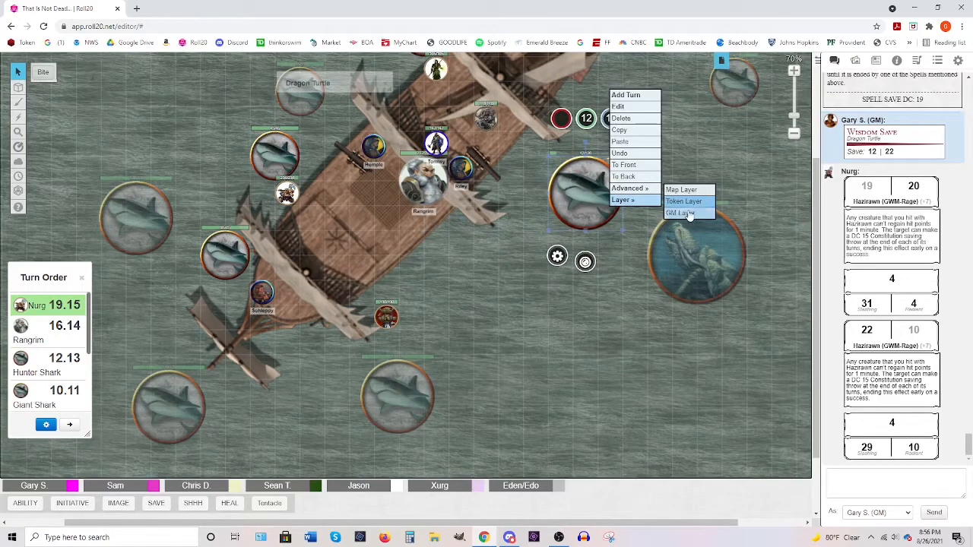
click(683, 201)
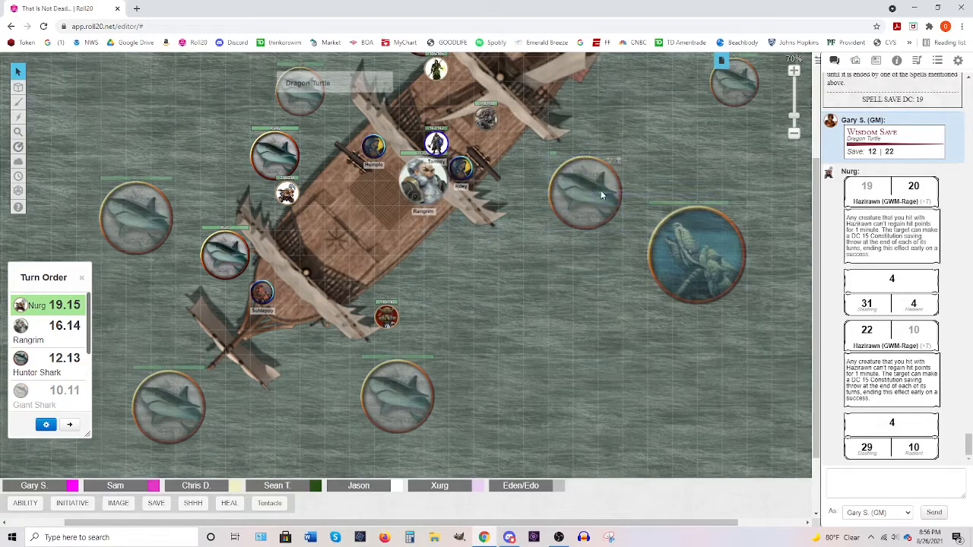
click(16, 87)
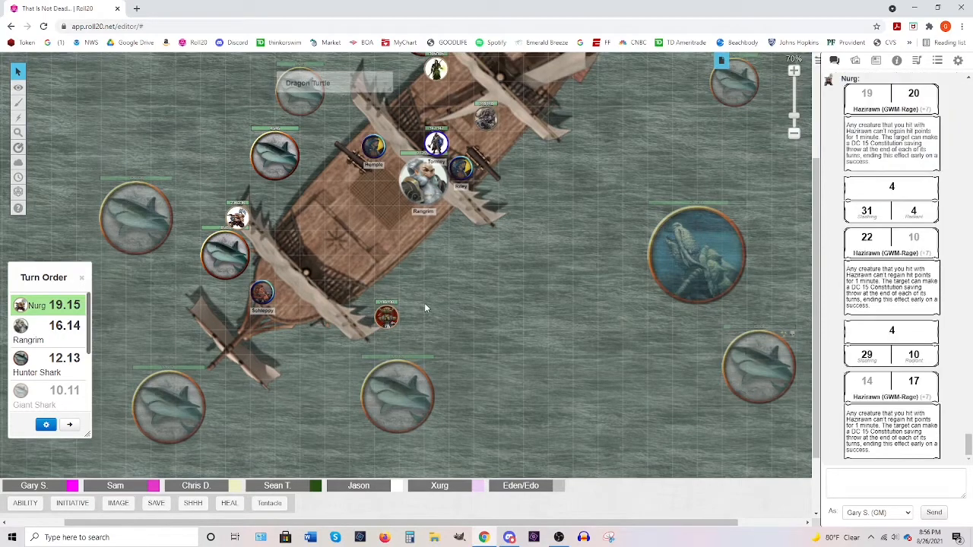
mouse_move(234, 255)
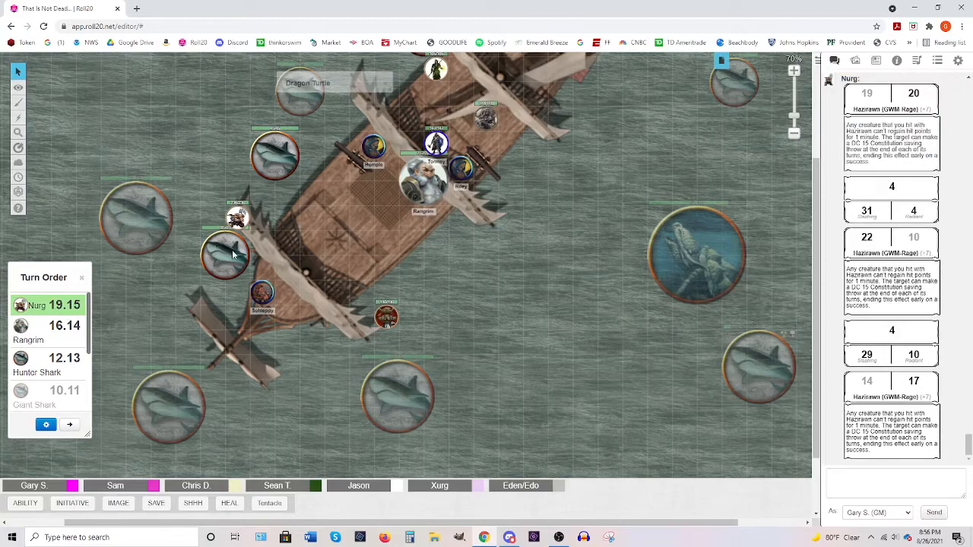
- Select the shark beside the ship's left side
click(15, 87)
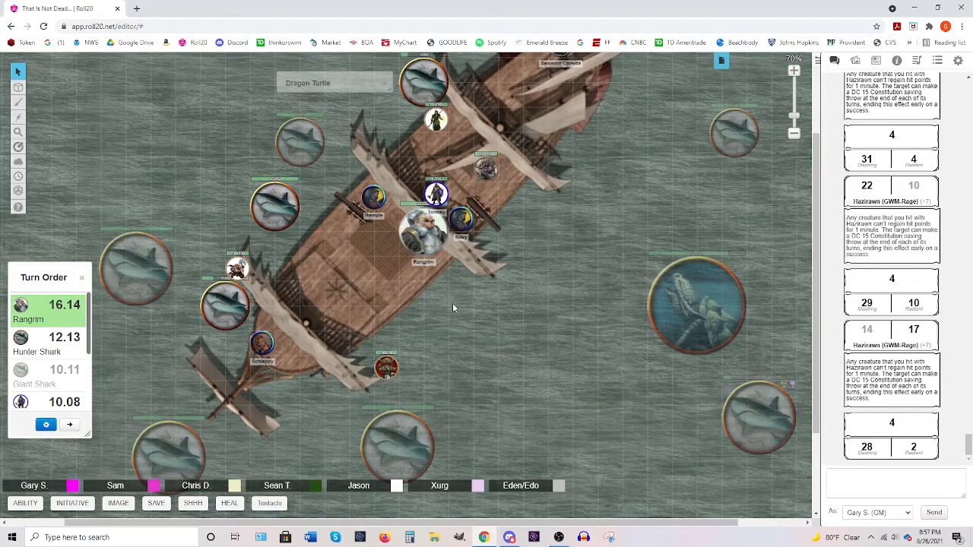
- Select the sharks near Rangrim and open the lower shark's status markers
click(273, 220)
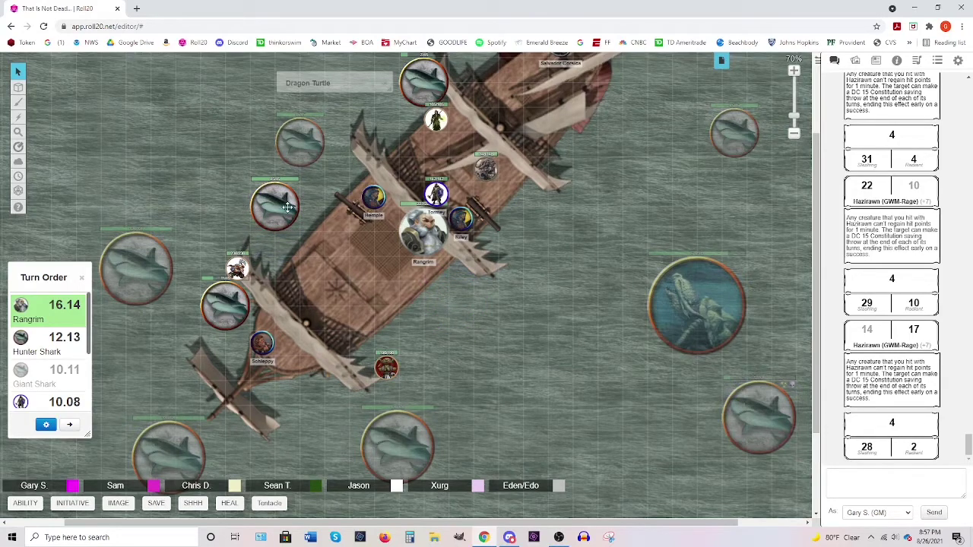
mouse_move(753, 431)
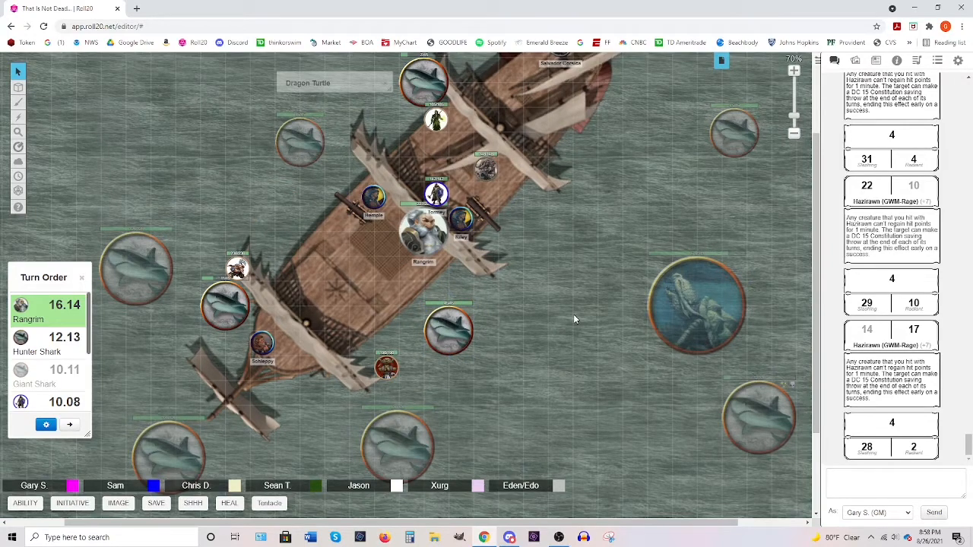
click(447, 329)
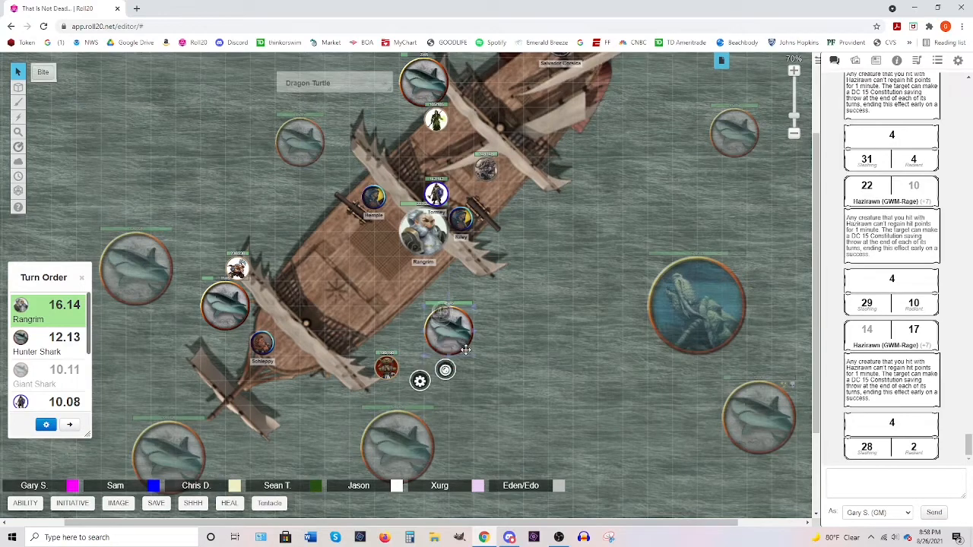
click(420, 380)
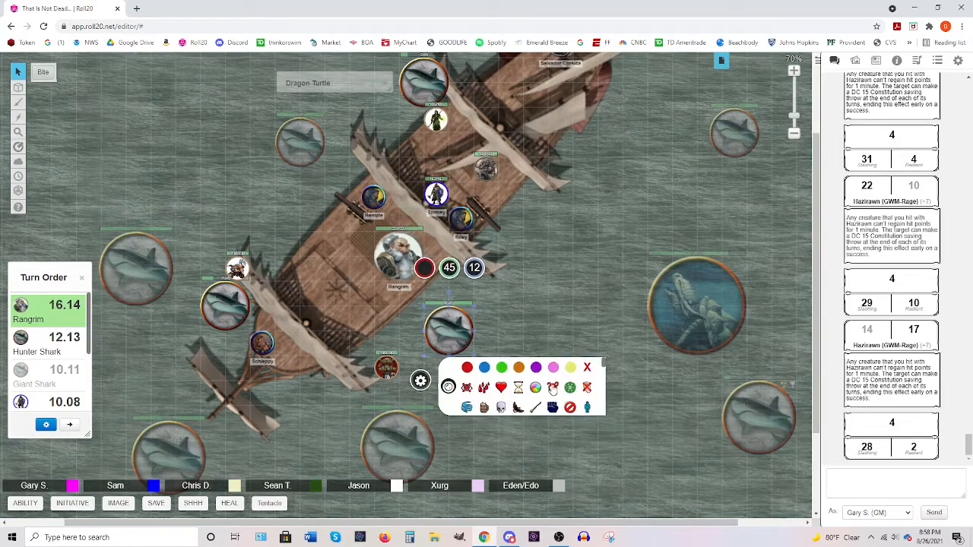
mouse_move(553, 390)
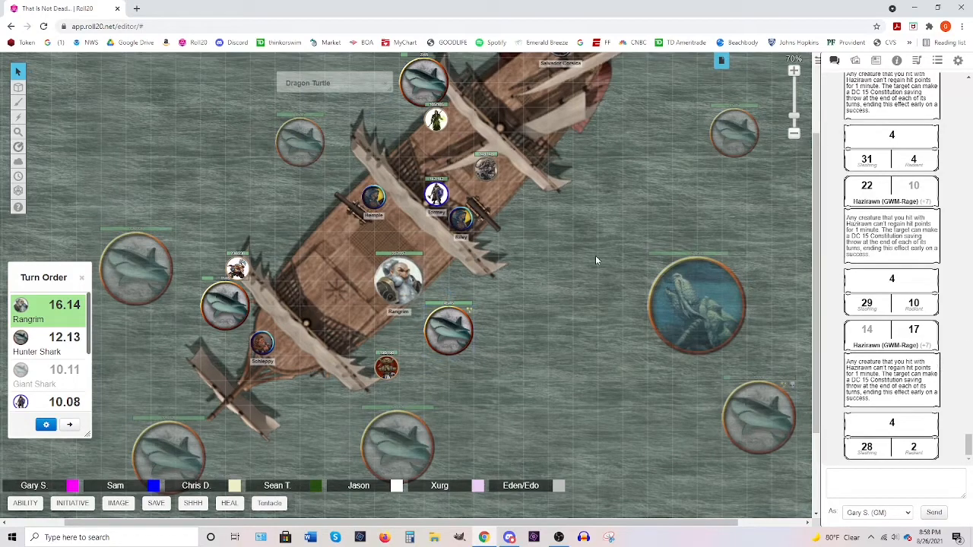
mouse_move(589, 215)
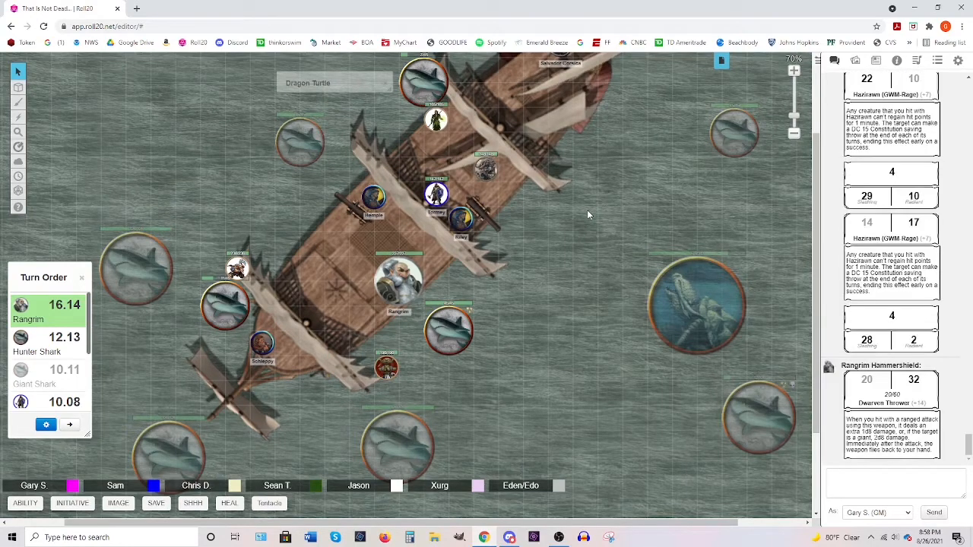
mouse_move(640, 221)
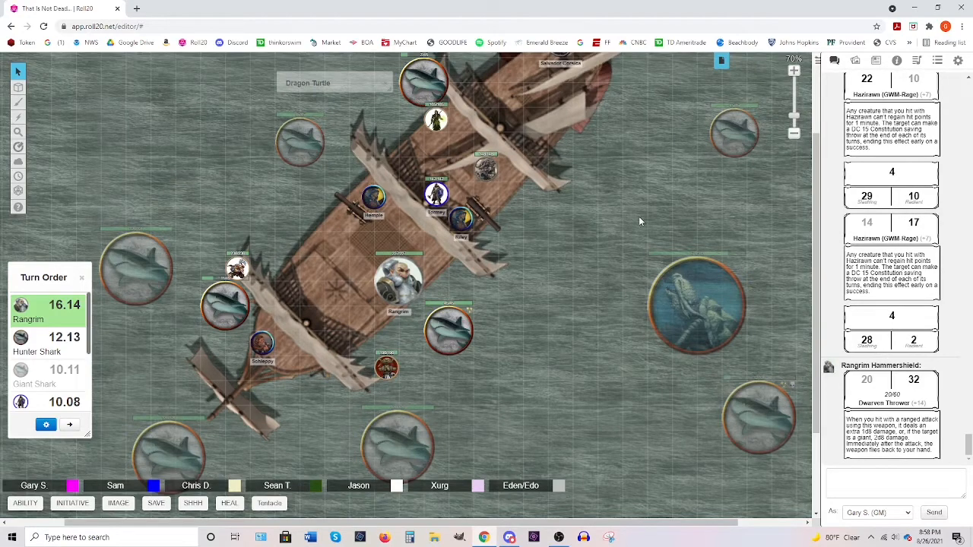
click(447, 331)
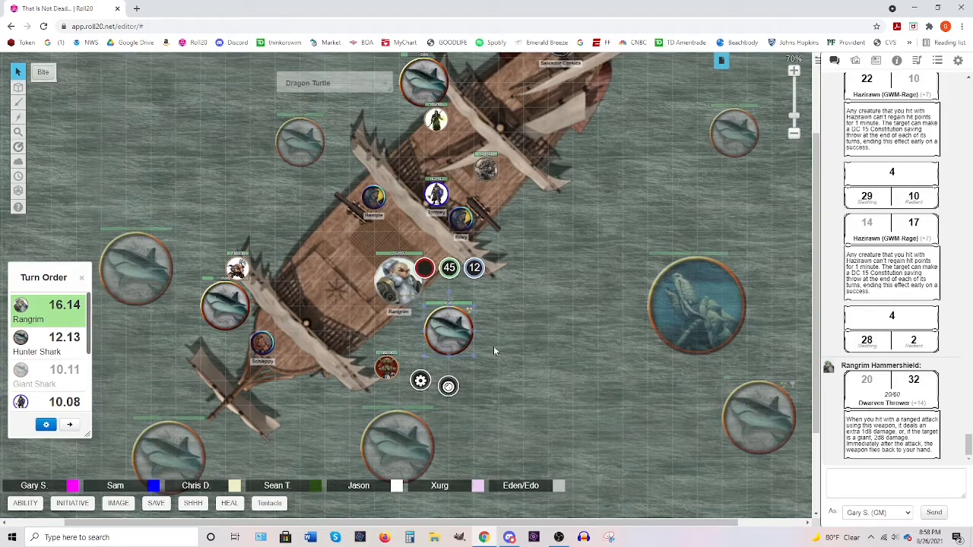
scroll(down, 3)
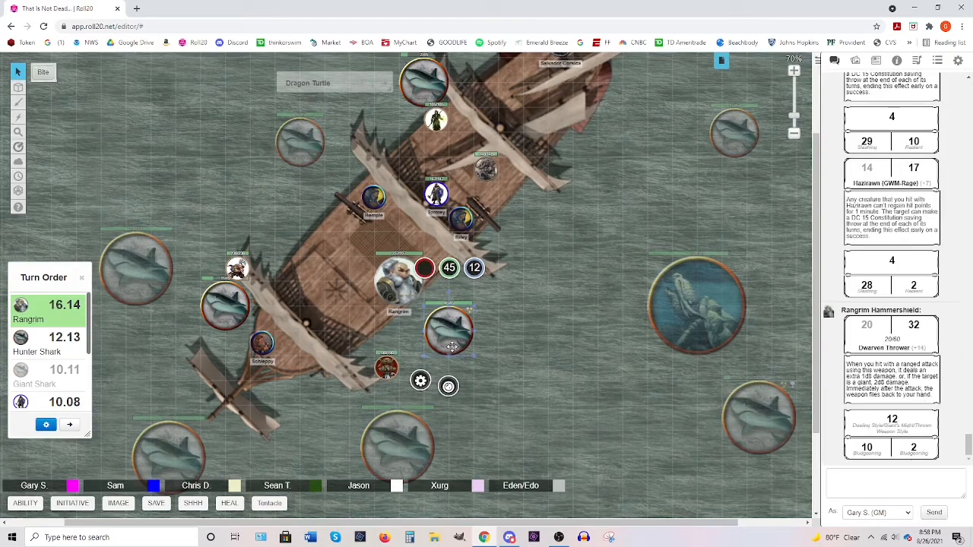
click(474, 268)
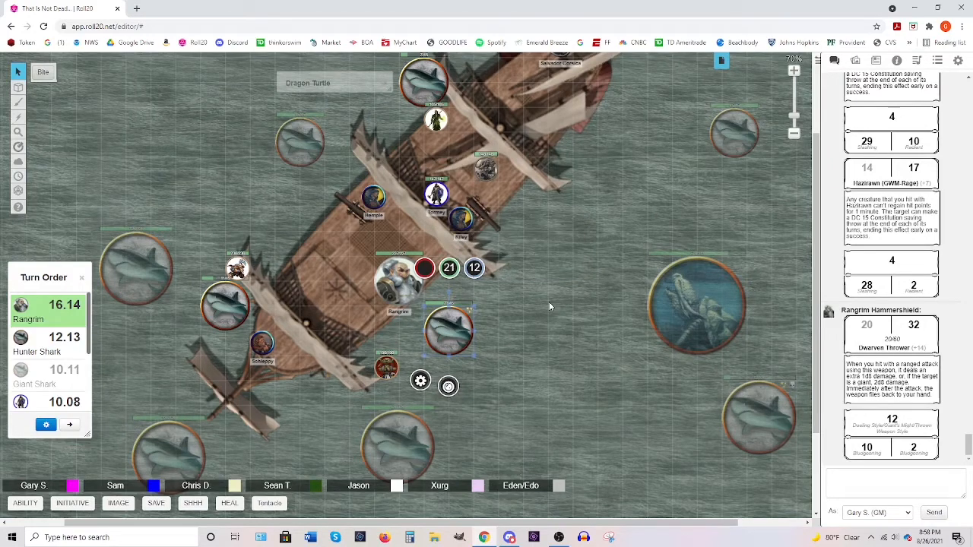
mouse_move(550, 315)
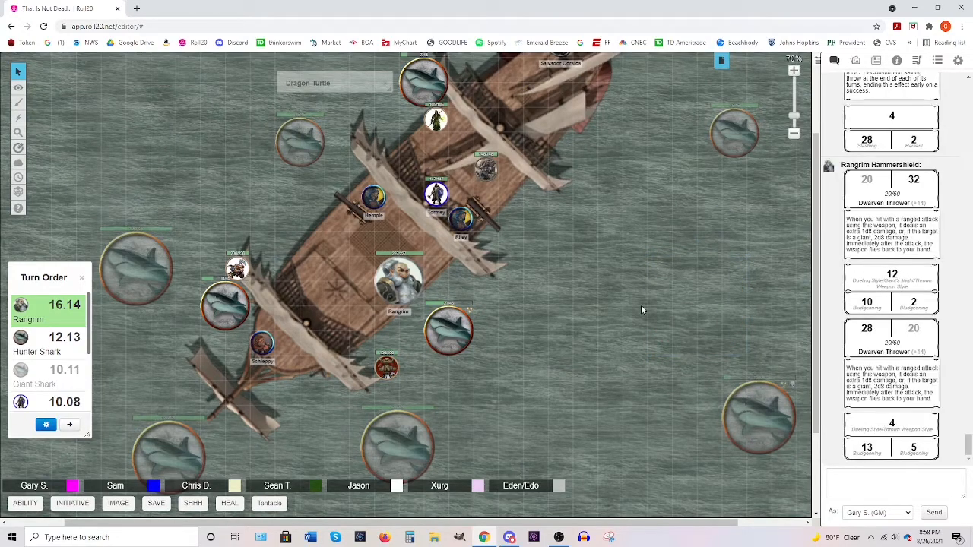
click(15, 91)
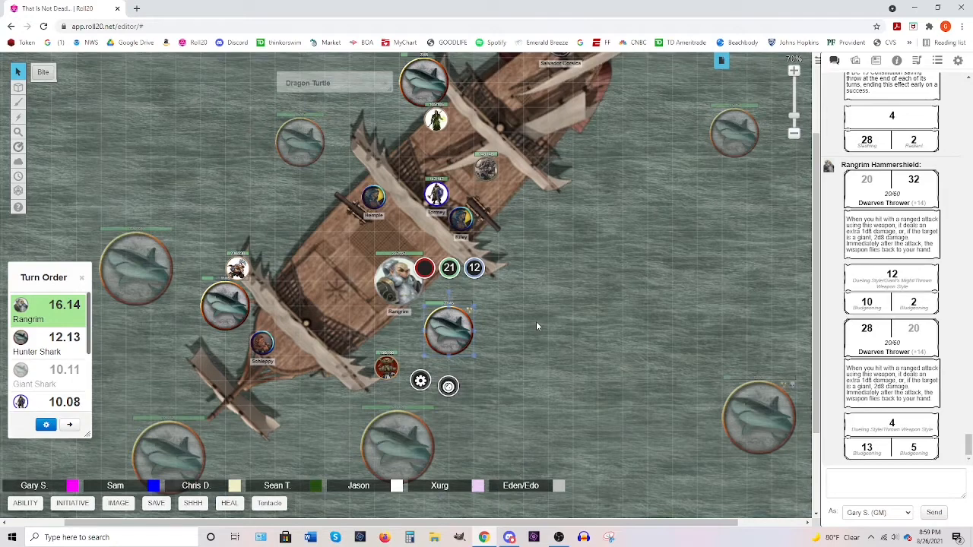
mouse_move(3, 345)
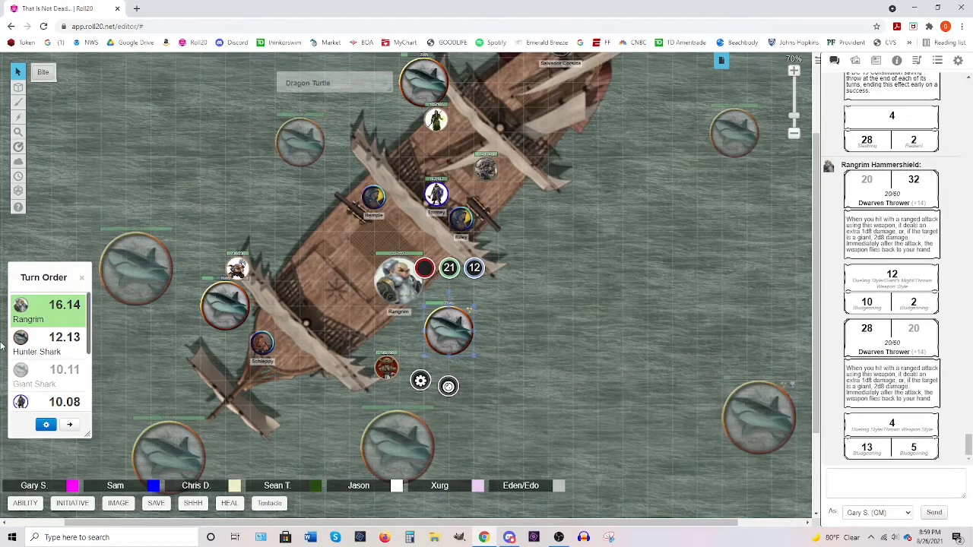
mouse_move(160, 336)
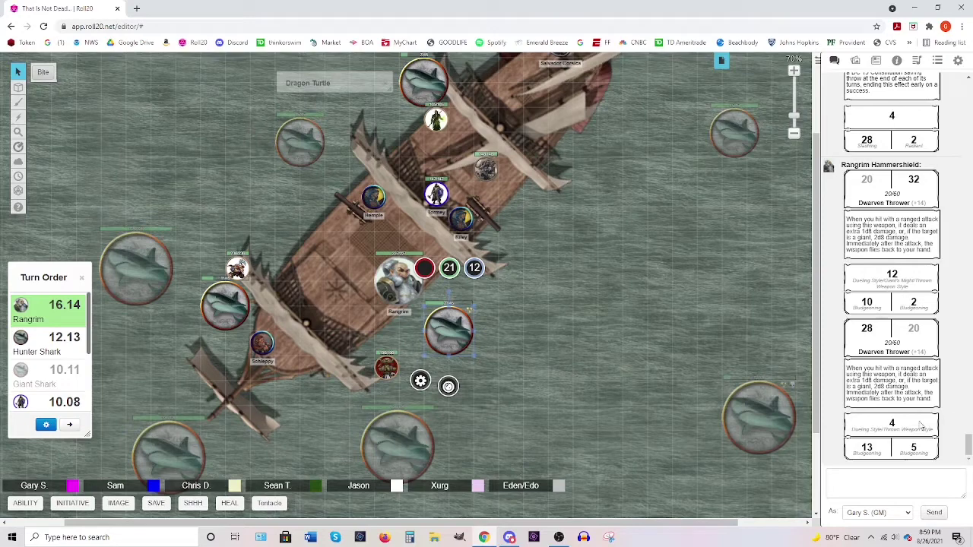
mouse_move(603, 411)
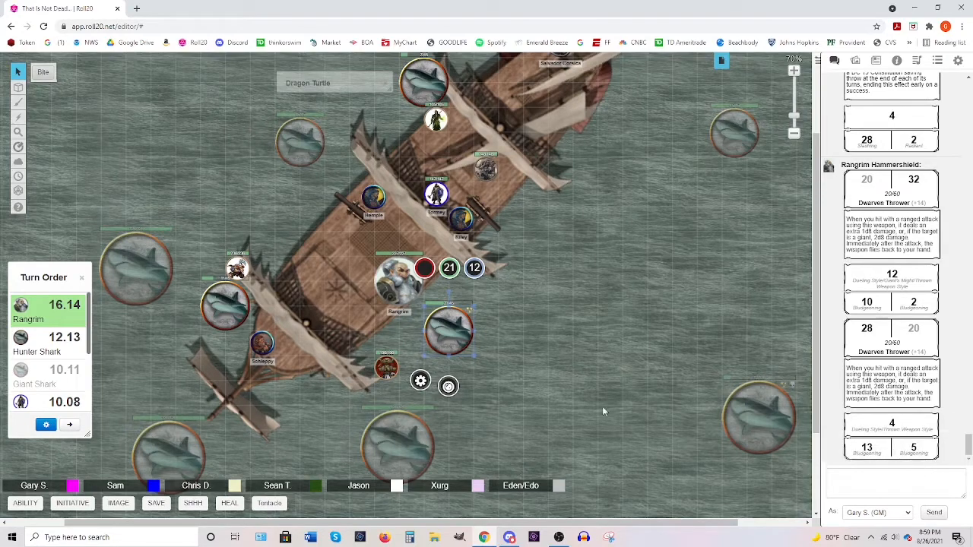
- Mark the shark beside Rangrim dead with the red X and move it to the far right water
click(448, 386)
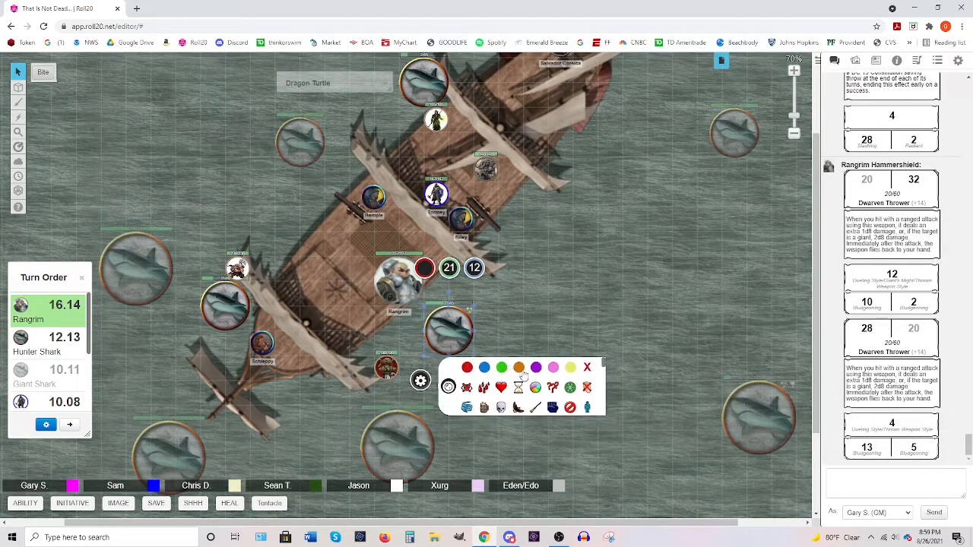
click(586, 367)
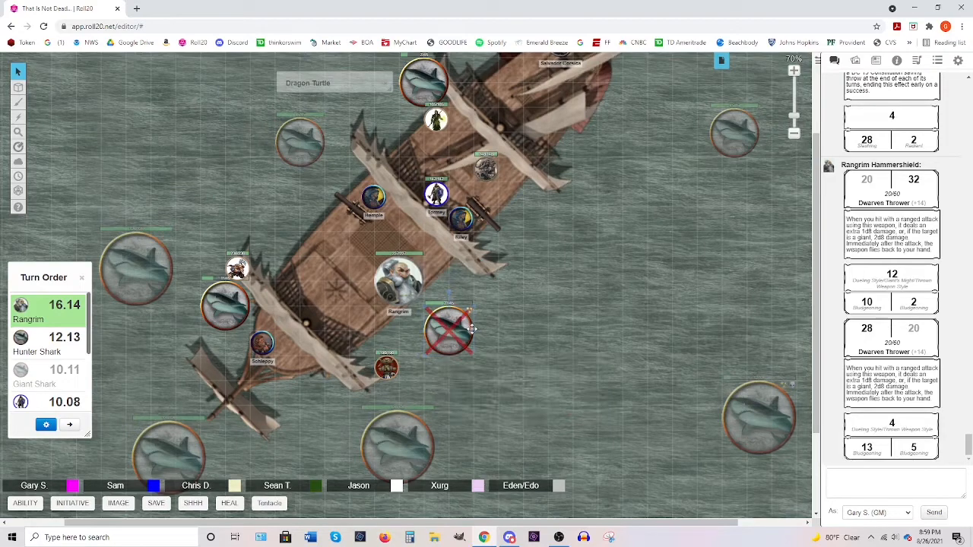
drag(449, 331, 537, 297)
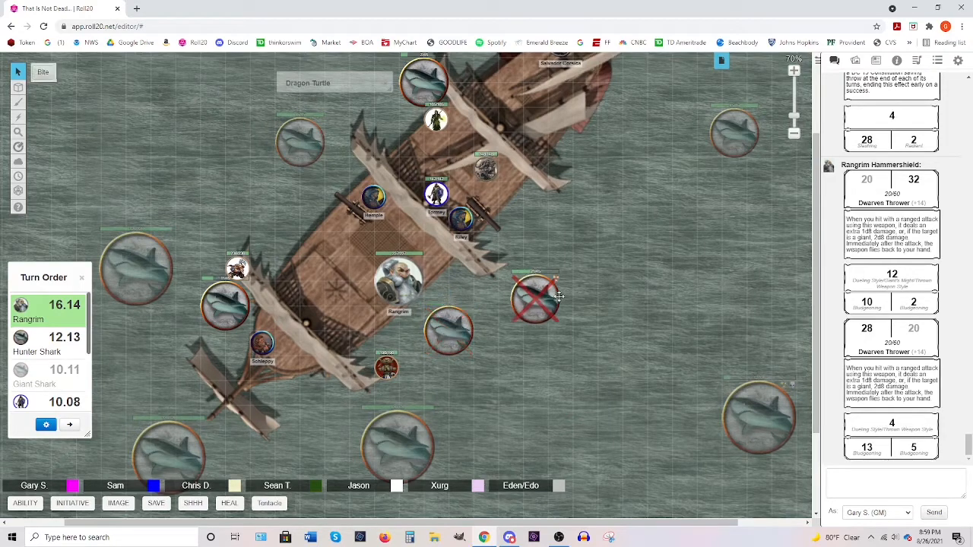
drag(536, 297, 772, 327)
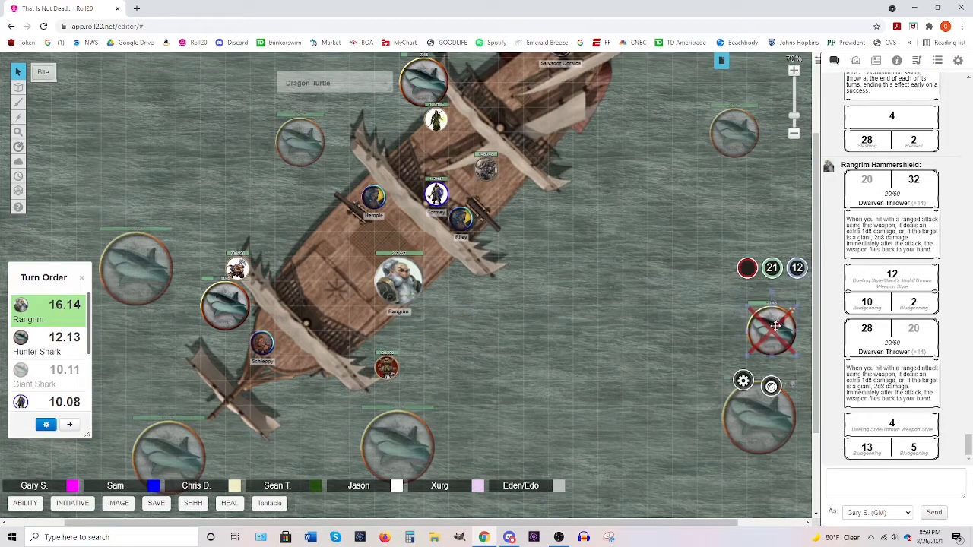
right_click(772, 331)
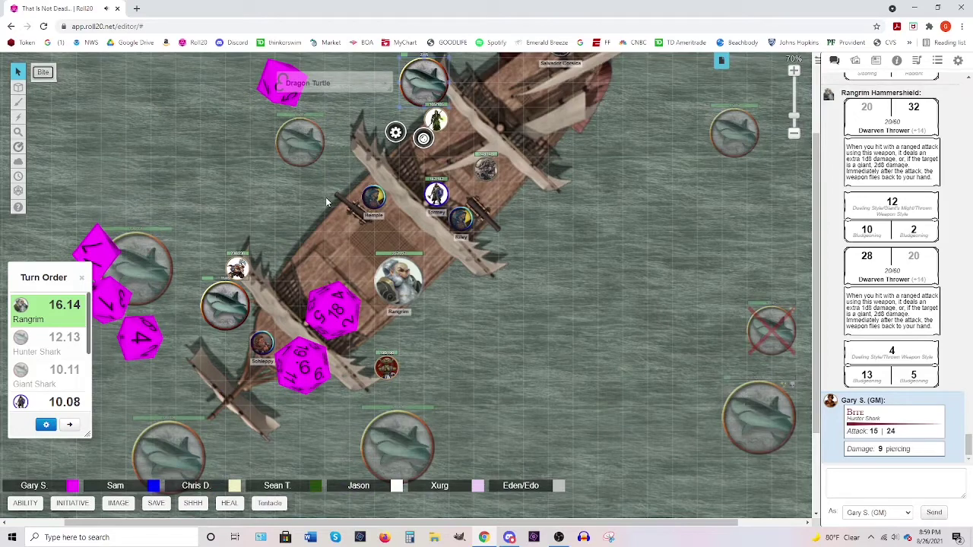
mouse_move(254, 189)
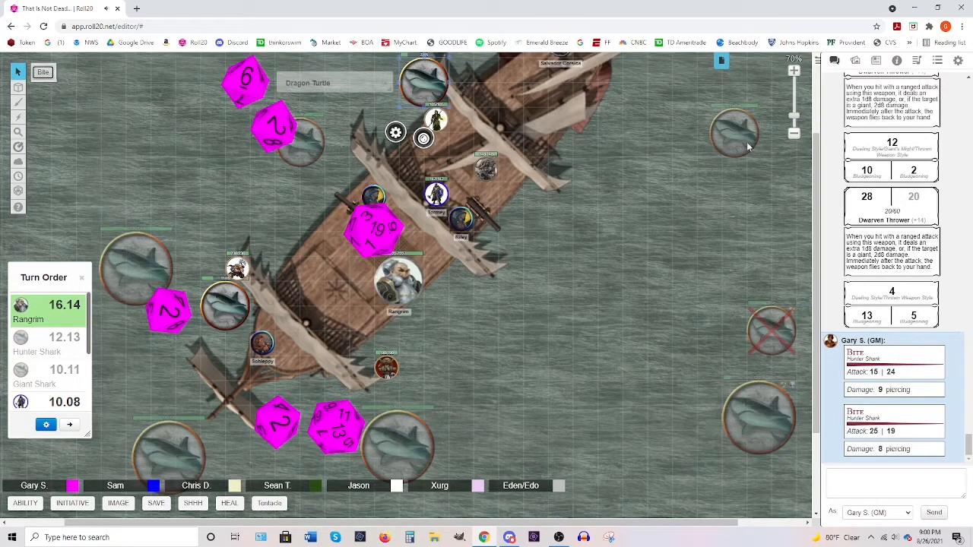
- Select the shark in the upper right water
click(16, 103)
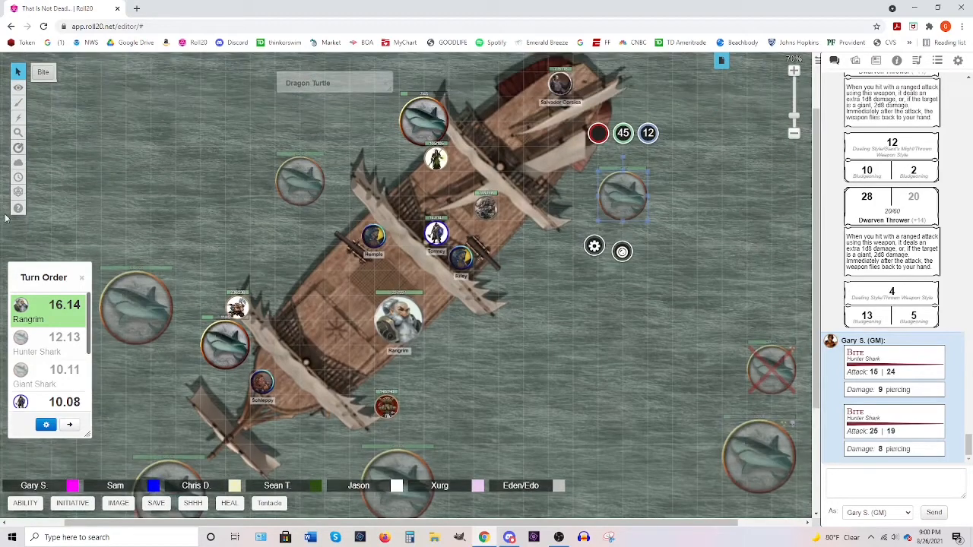
- Roll a Bite attack for the shark at the top of the ship: 17 to hit, 16 piercing
click(15, 90)
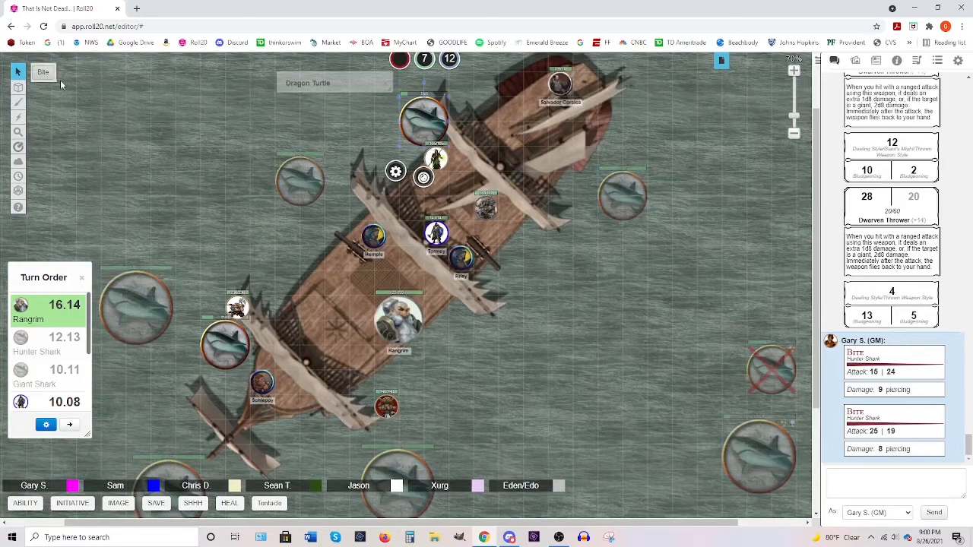
click(44, 72)
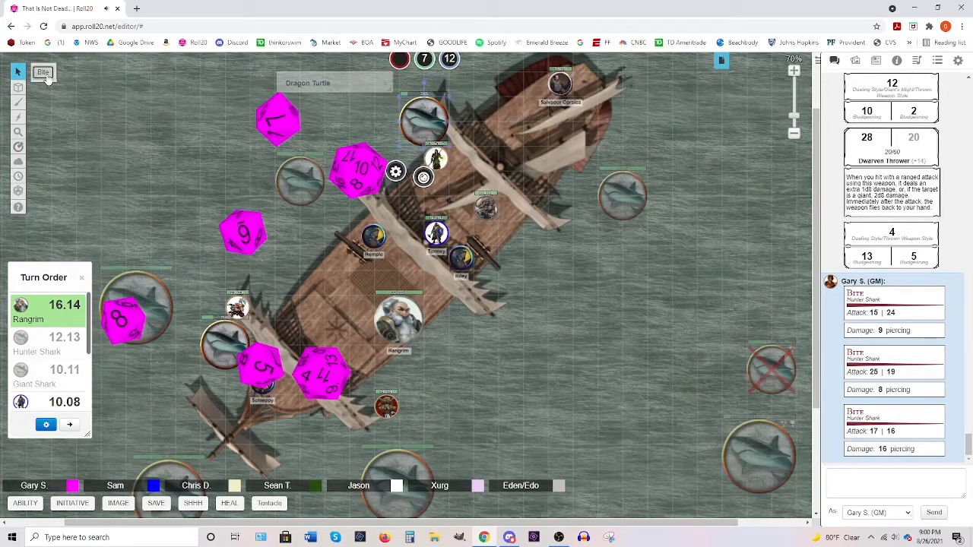
mouse_move(471, 242)
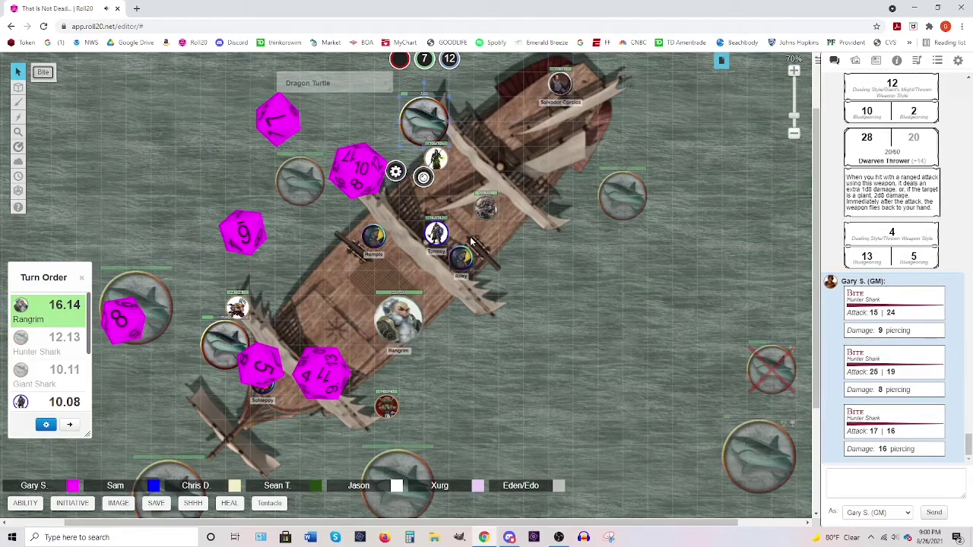
mouse_move(575, 314)
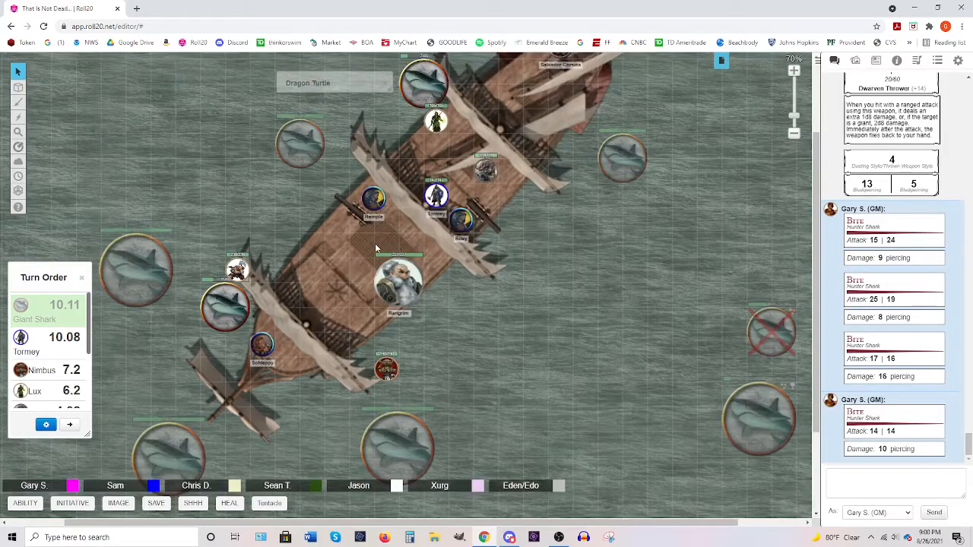
- Select the giant shark whose turn it is
click(17, 87)
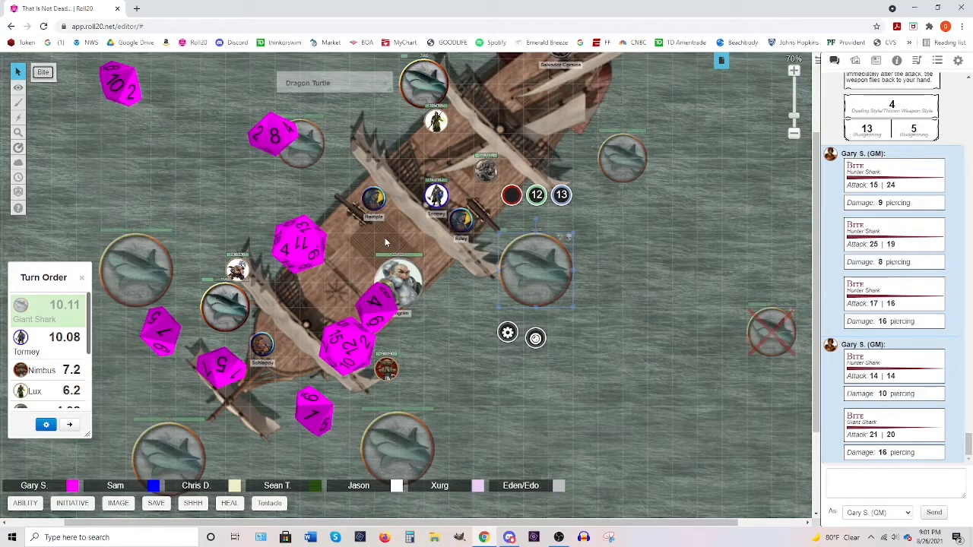
mouse_move(514, 180)
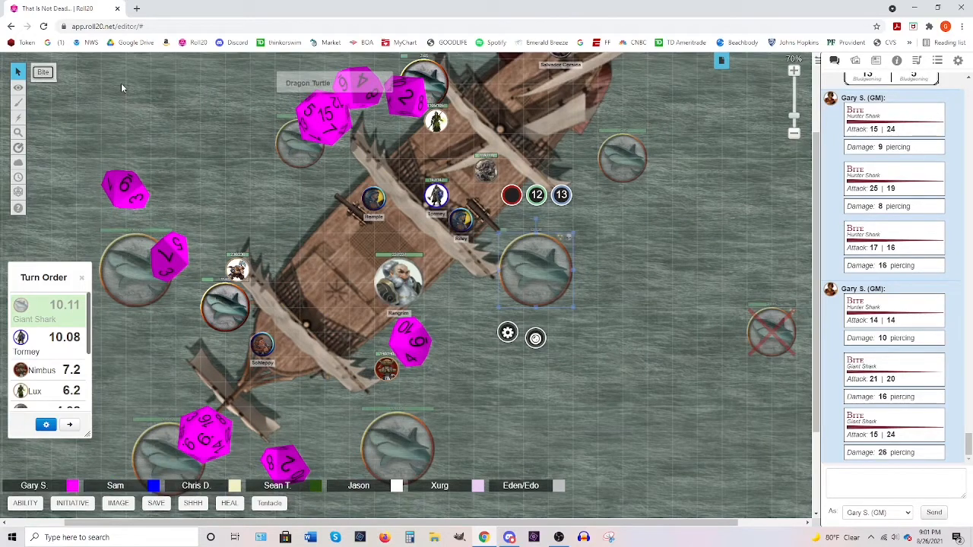
mouse_move(270, 72)
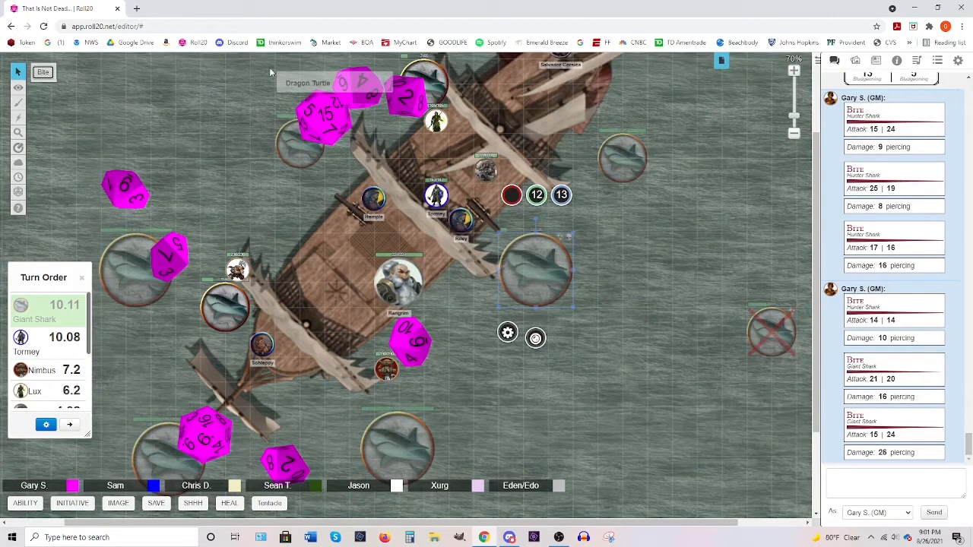
mouse_move(199, 124)
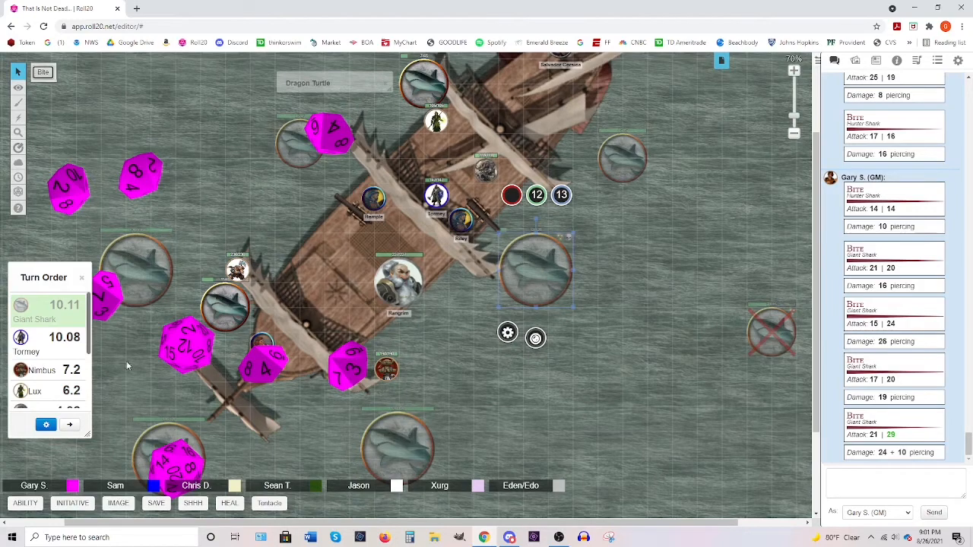
mouse_move(148, 336)
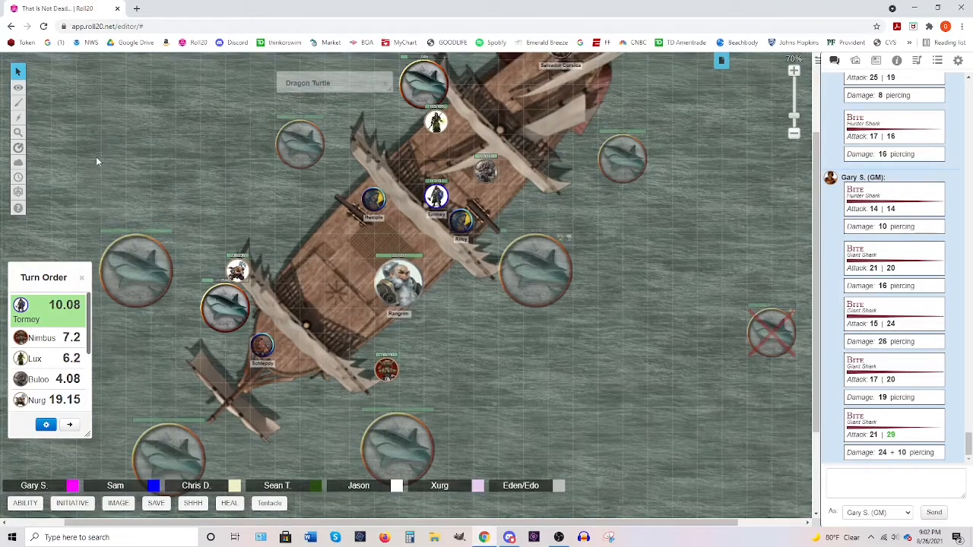
- Position Tormey beside the top shark, then select the shark he attacked
click(437, 196)
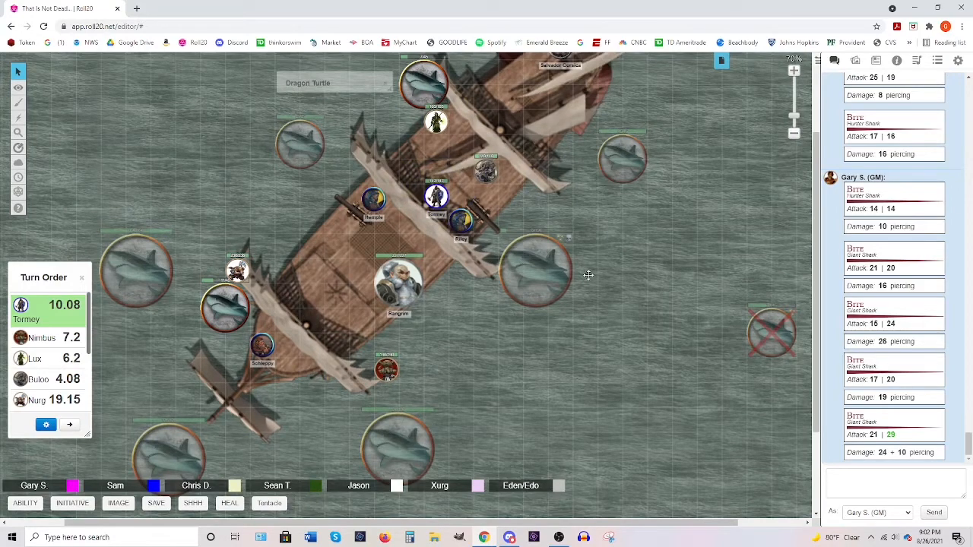
click(536, 267)
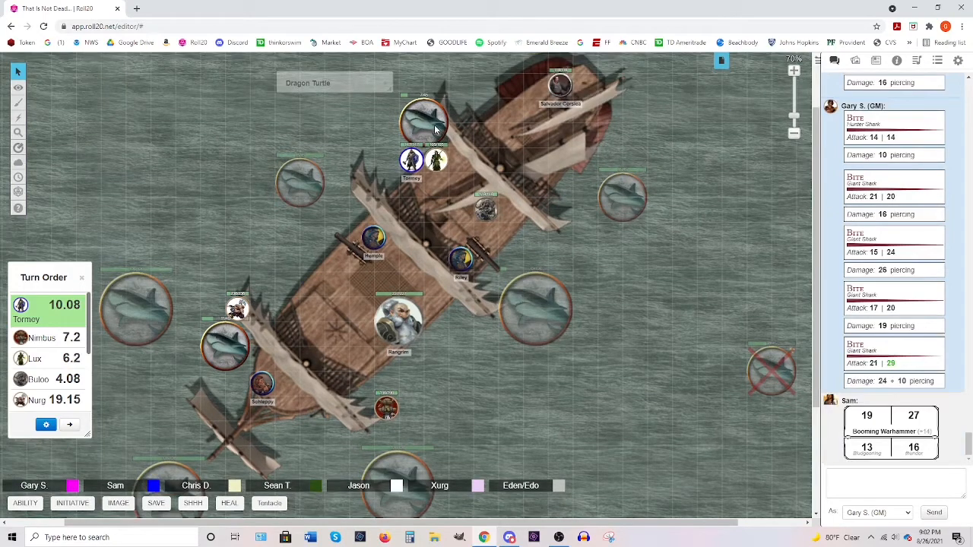
click(16, 91)
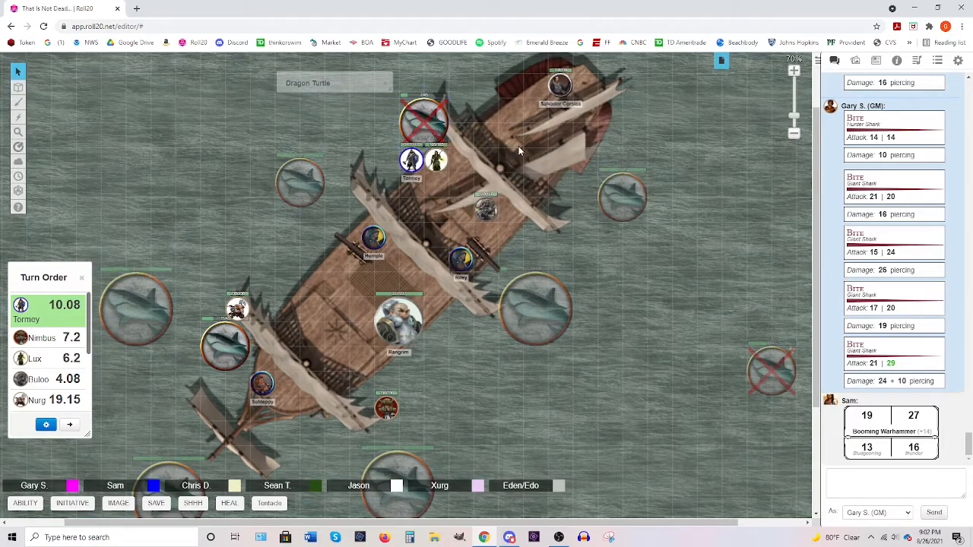
- Select the token whose Water Walk spell card goes to chat
click(16, 86)
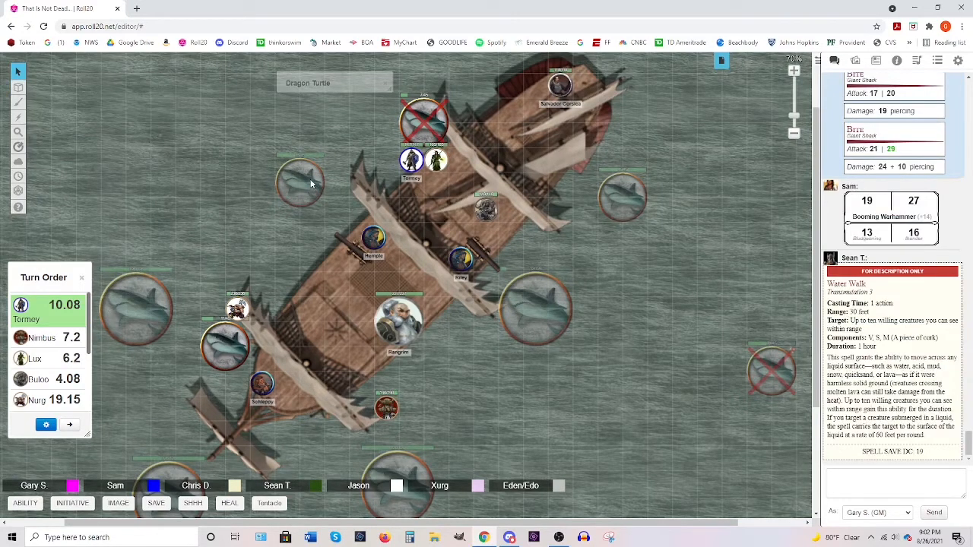
mouse_move(231, 239)
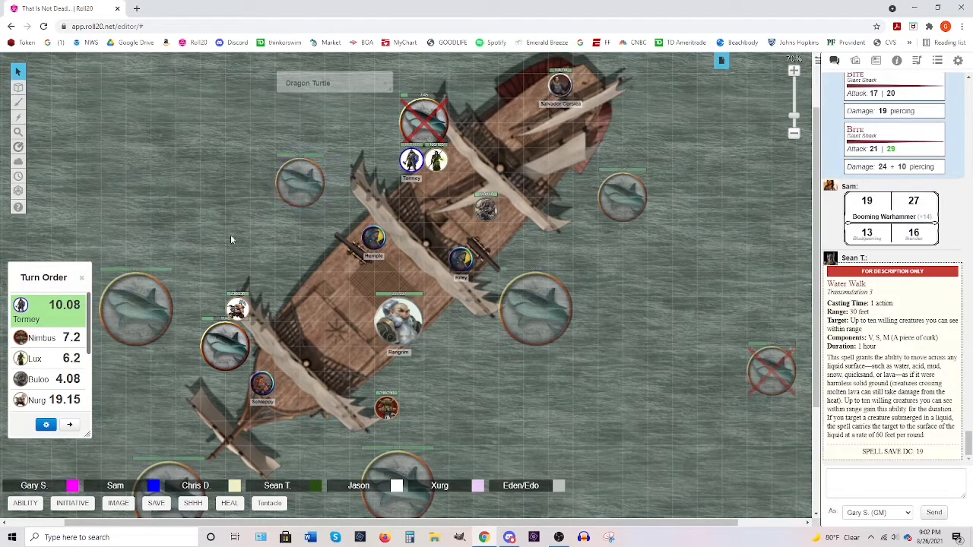
mouse_move(179, 190)
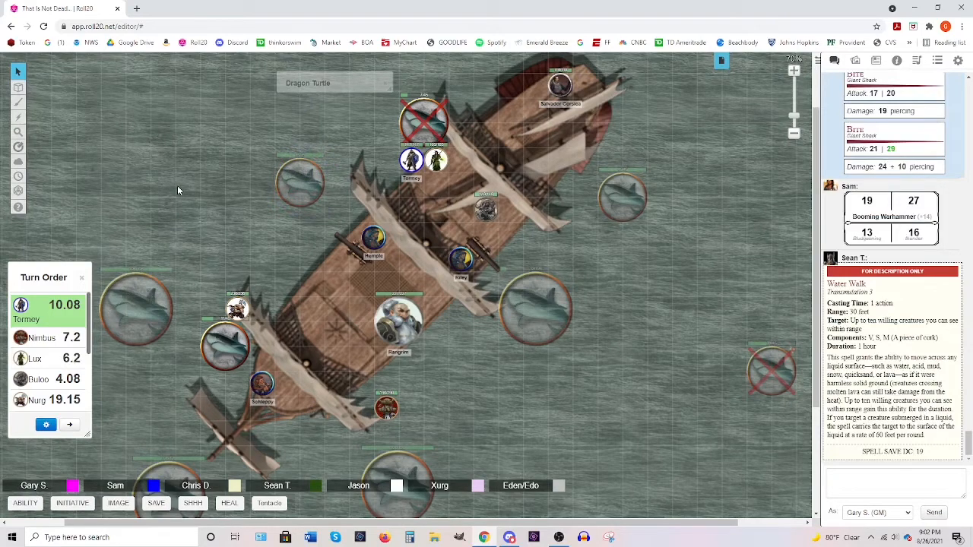
mouse_move(302, 171)
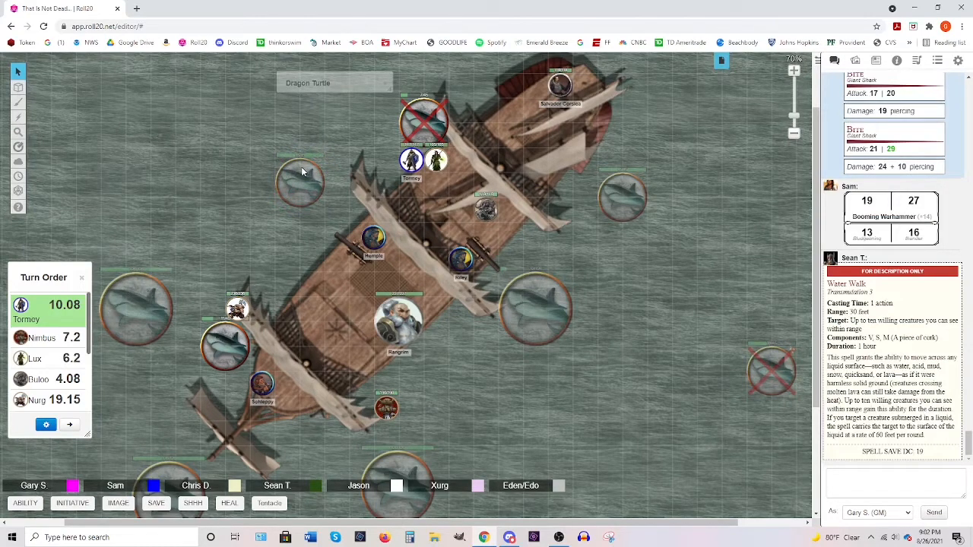
mouse_move(285, 163)
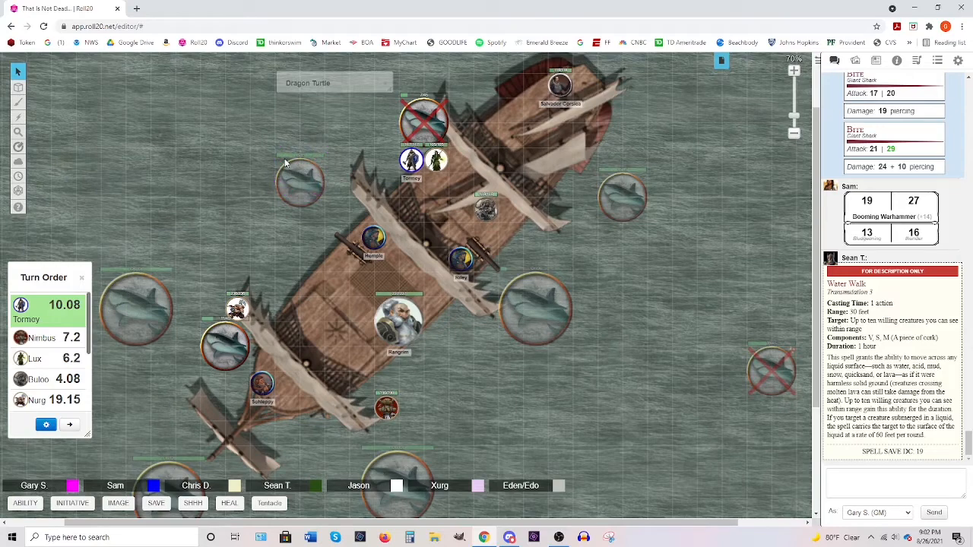